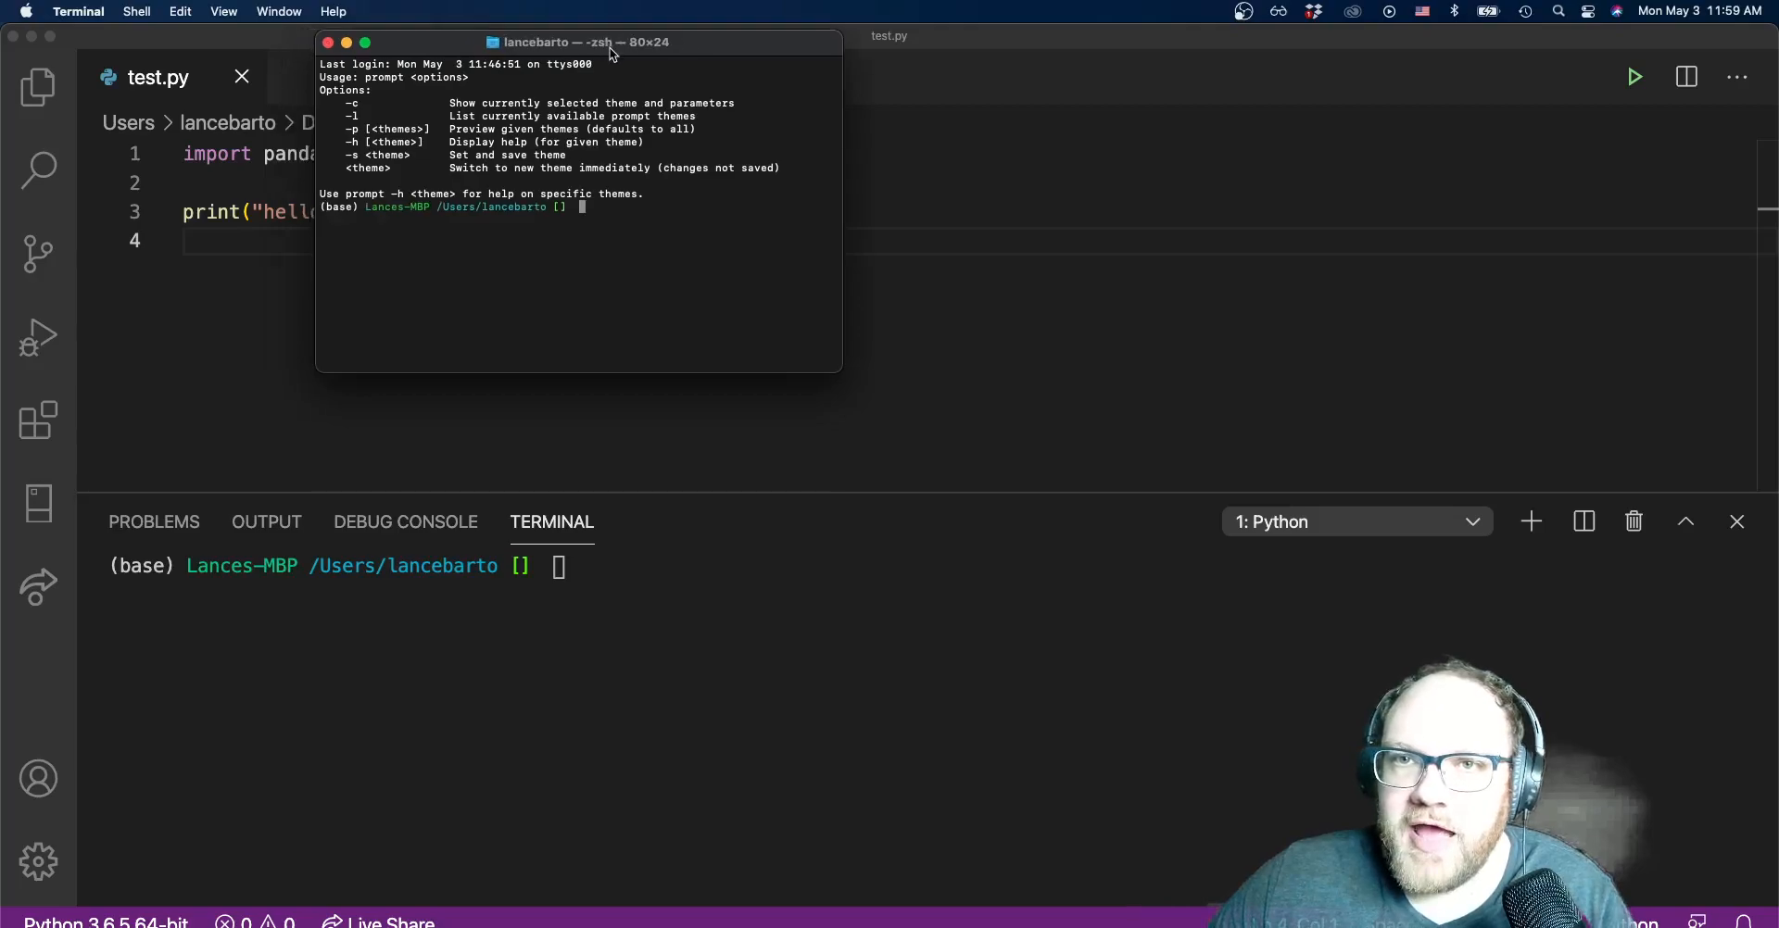
# Drag the standalone Terminal window down and off VS Code so test.py is fully visible.
pyautogui.moveTo(579, 42); pyautogui.dragTo(1229, 243)
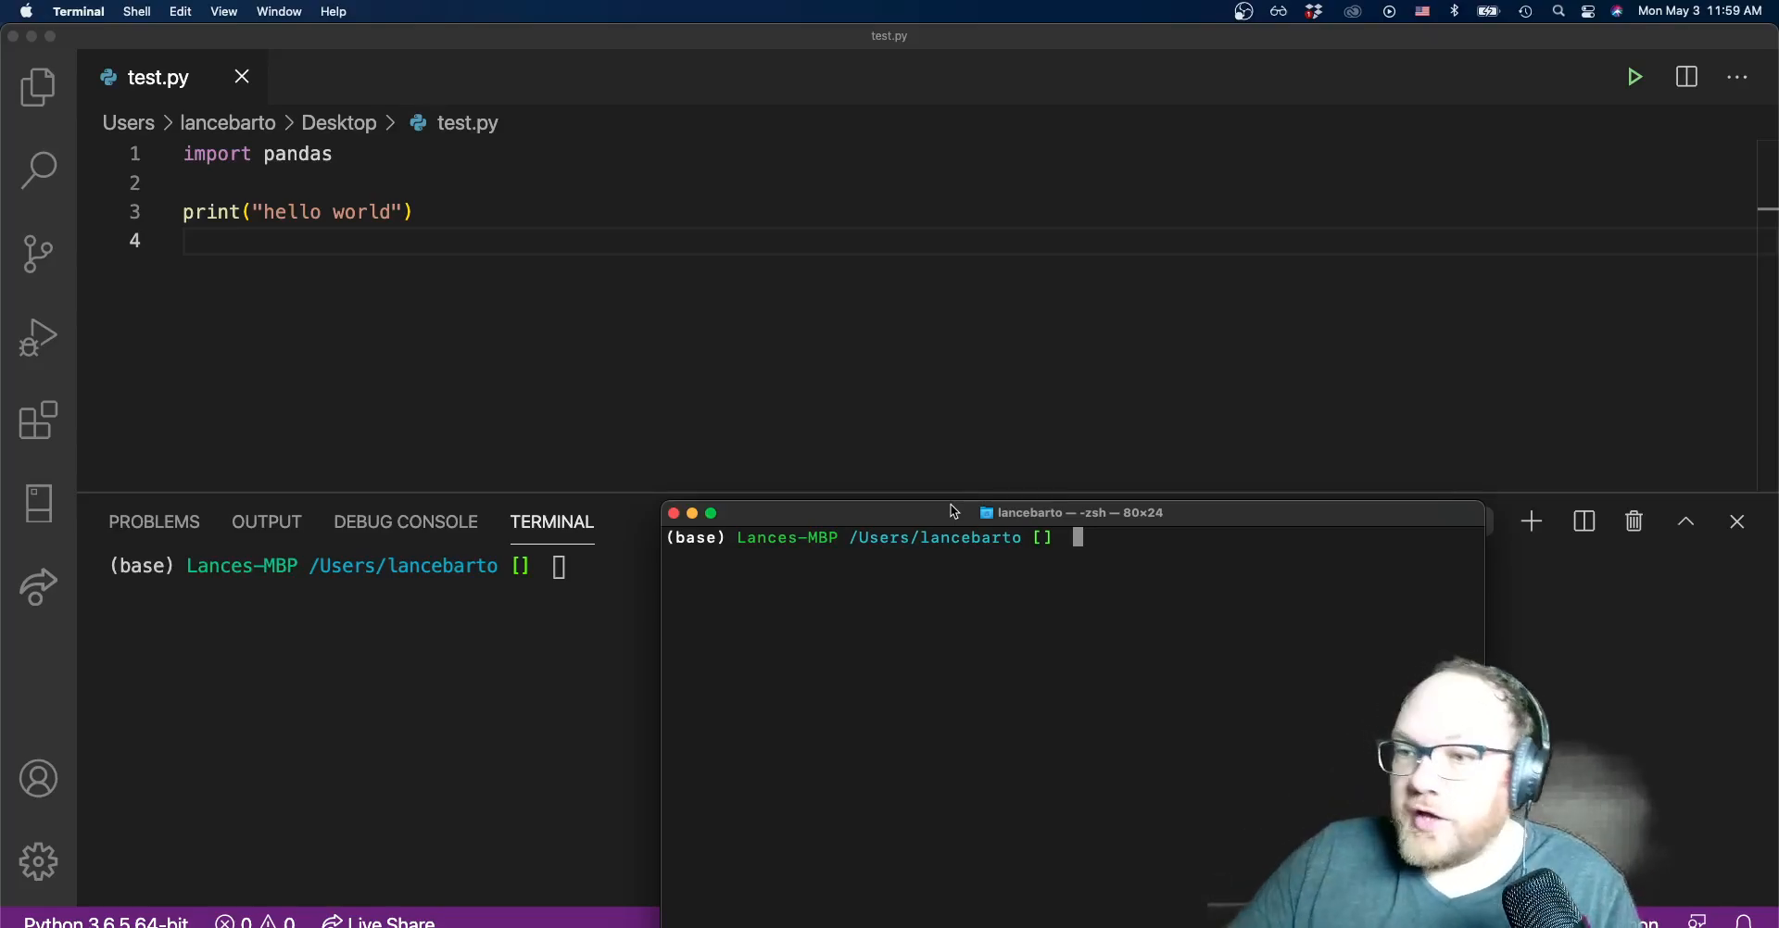
pyautogui.moveTo(950, 511); pyautogui.dragTo(941, 233)
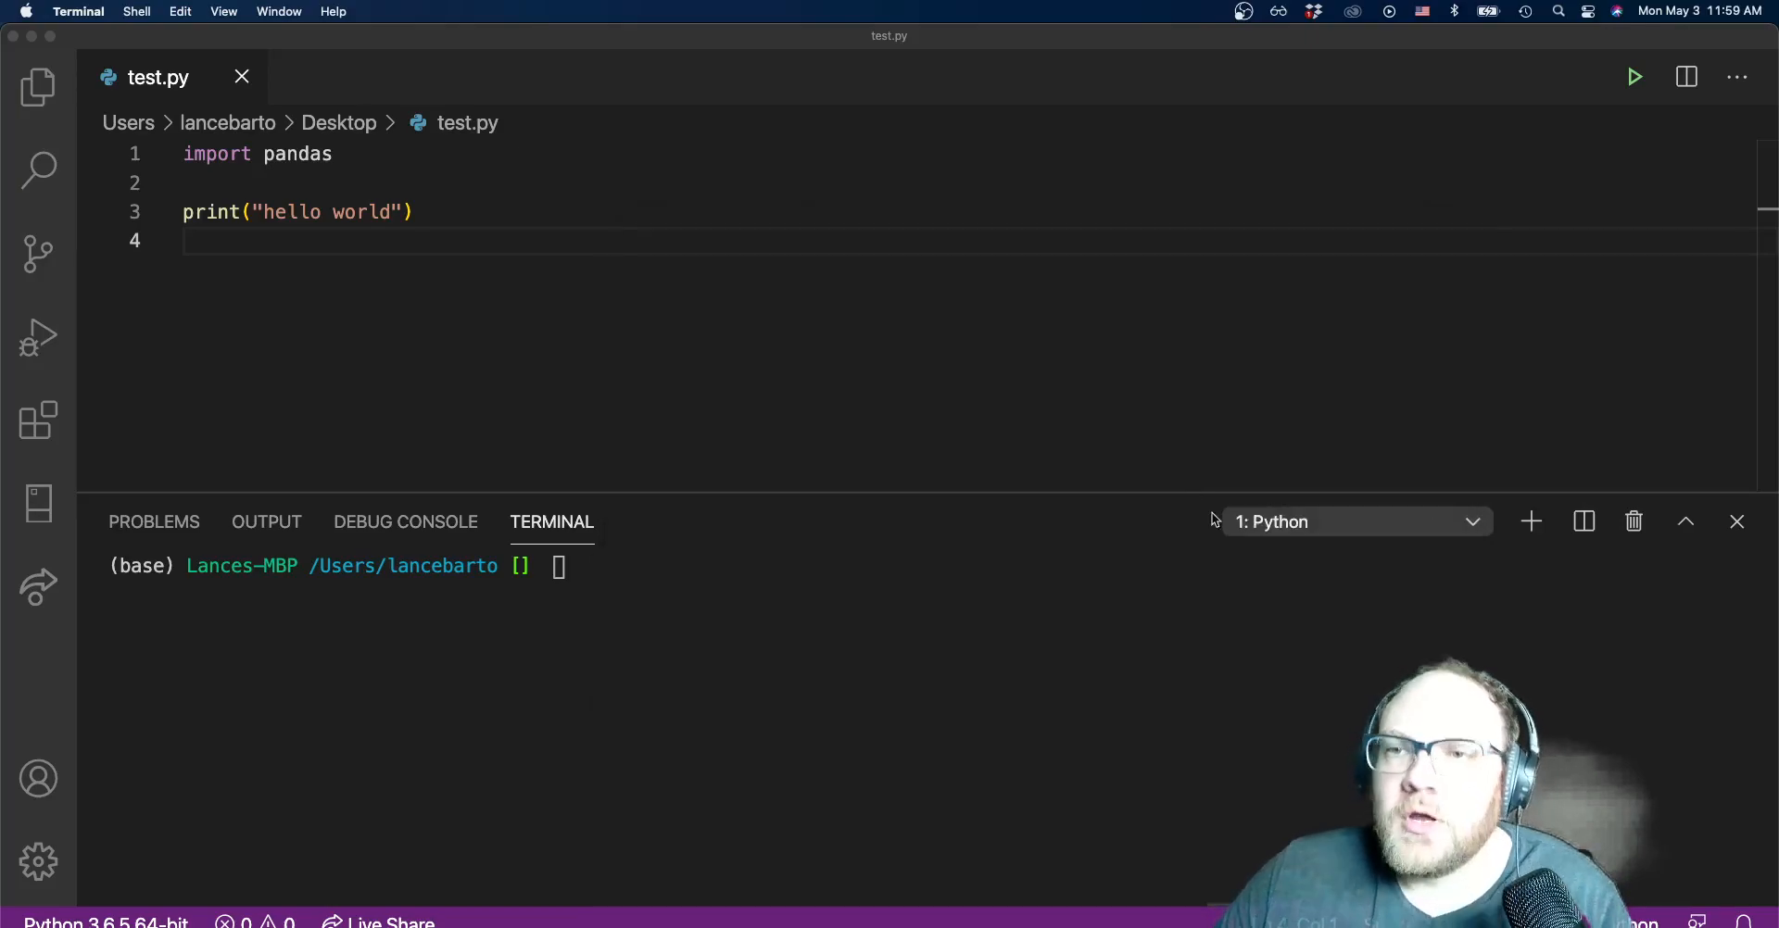
# Run test.py with Run Python File to check the pandas import, which fails with ModuleNotFoundError.
pyautogui.click(1105, 612)
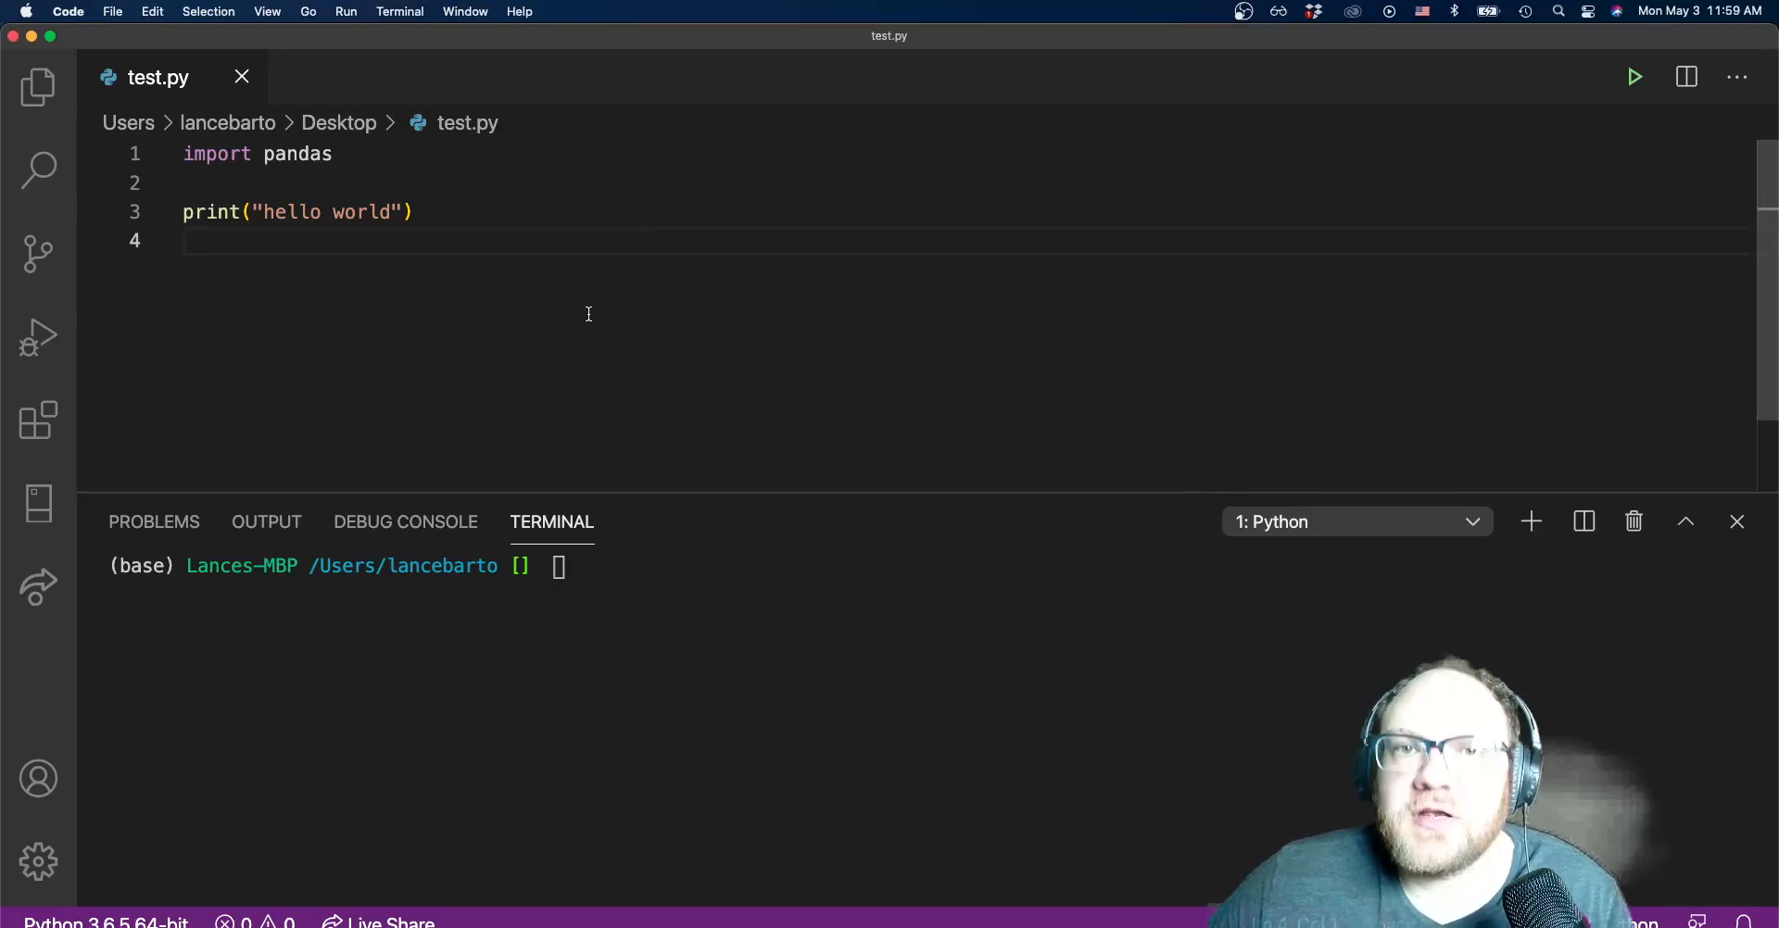
pyautogui.moveTo(579, 302)
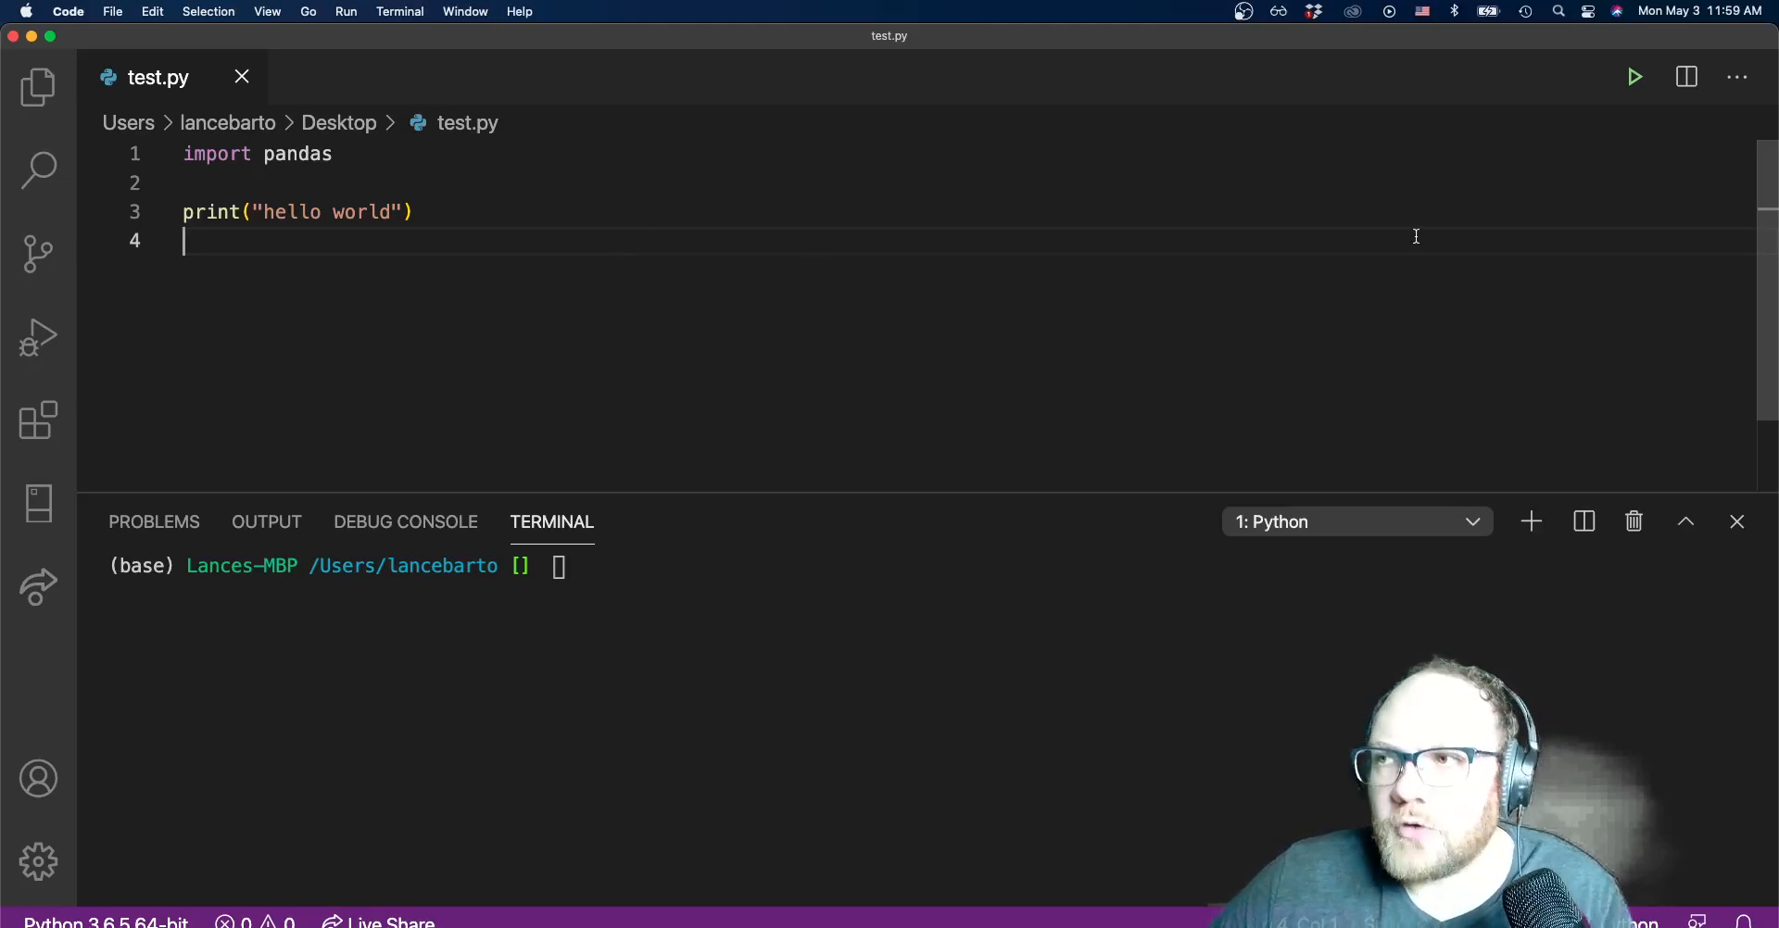
pyautogui.moveTo(1591, 60)
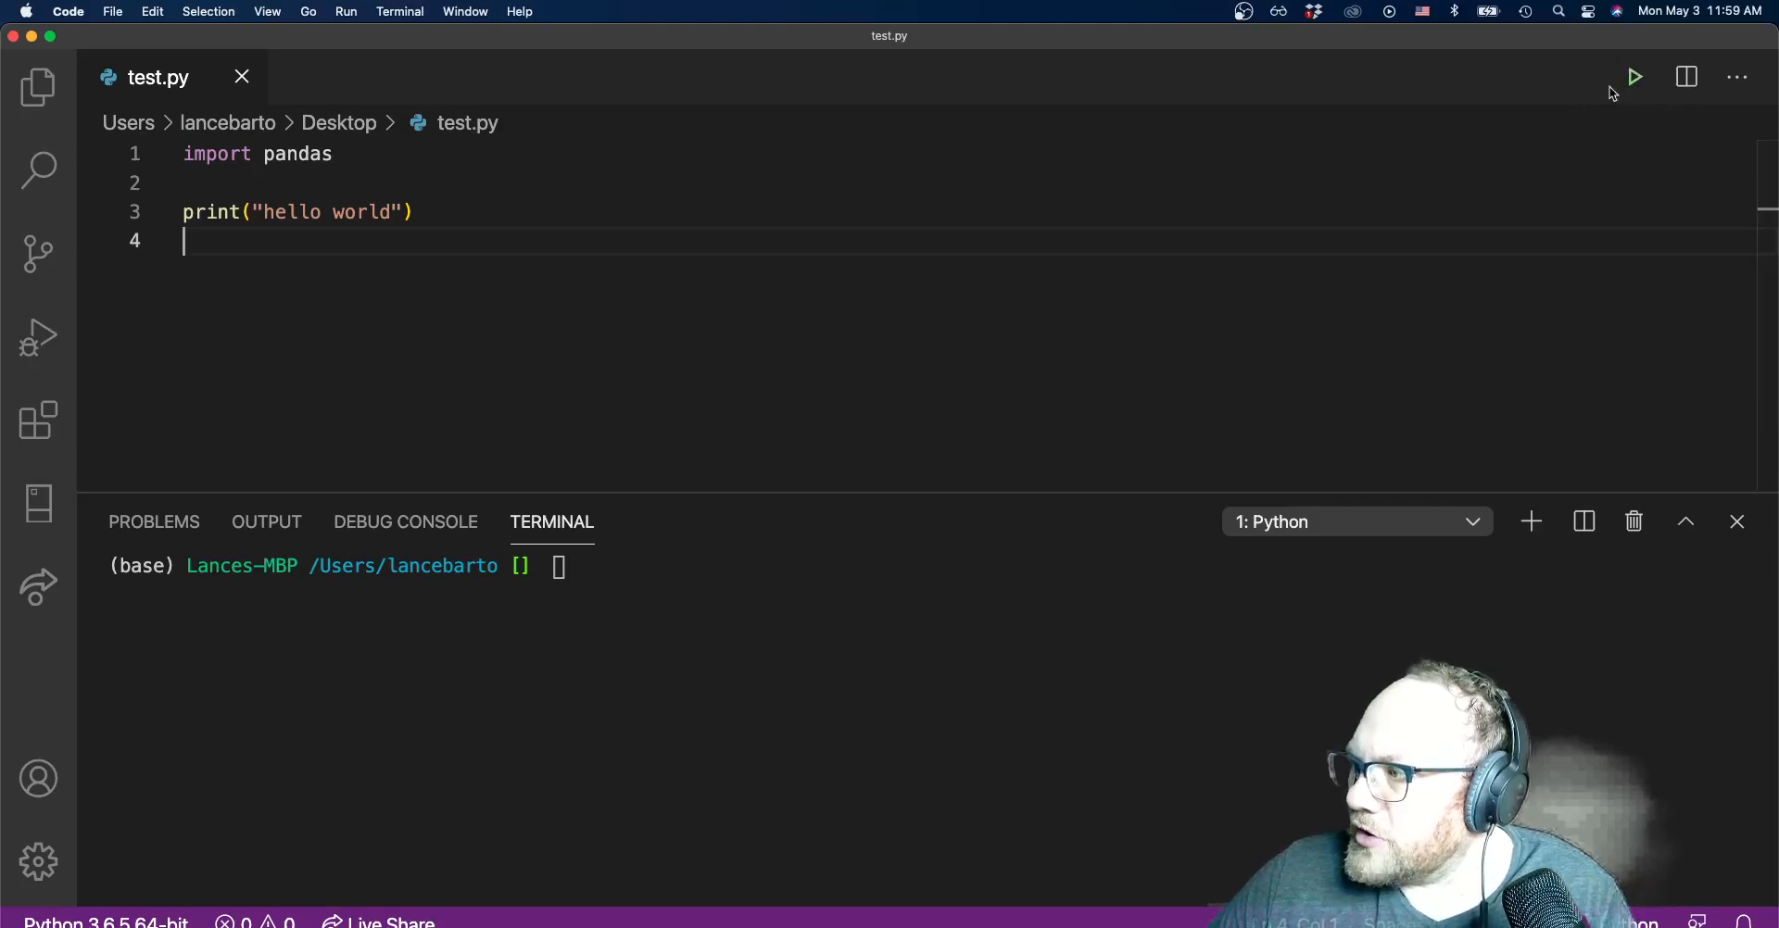
pyautogui.click(1634, 77)
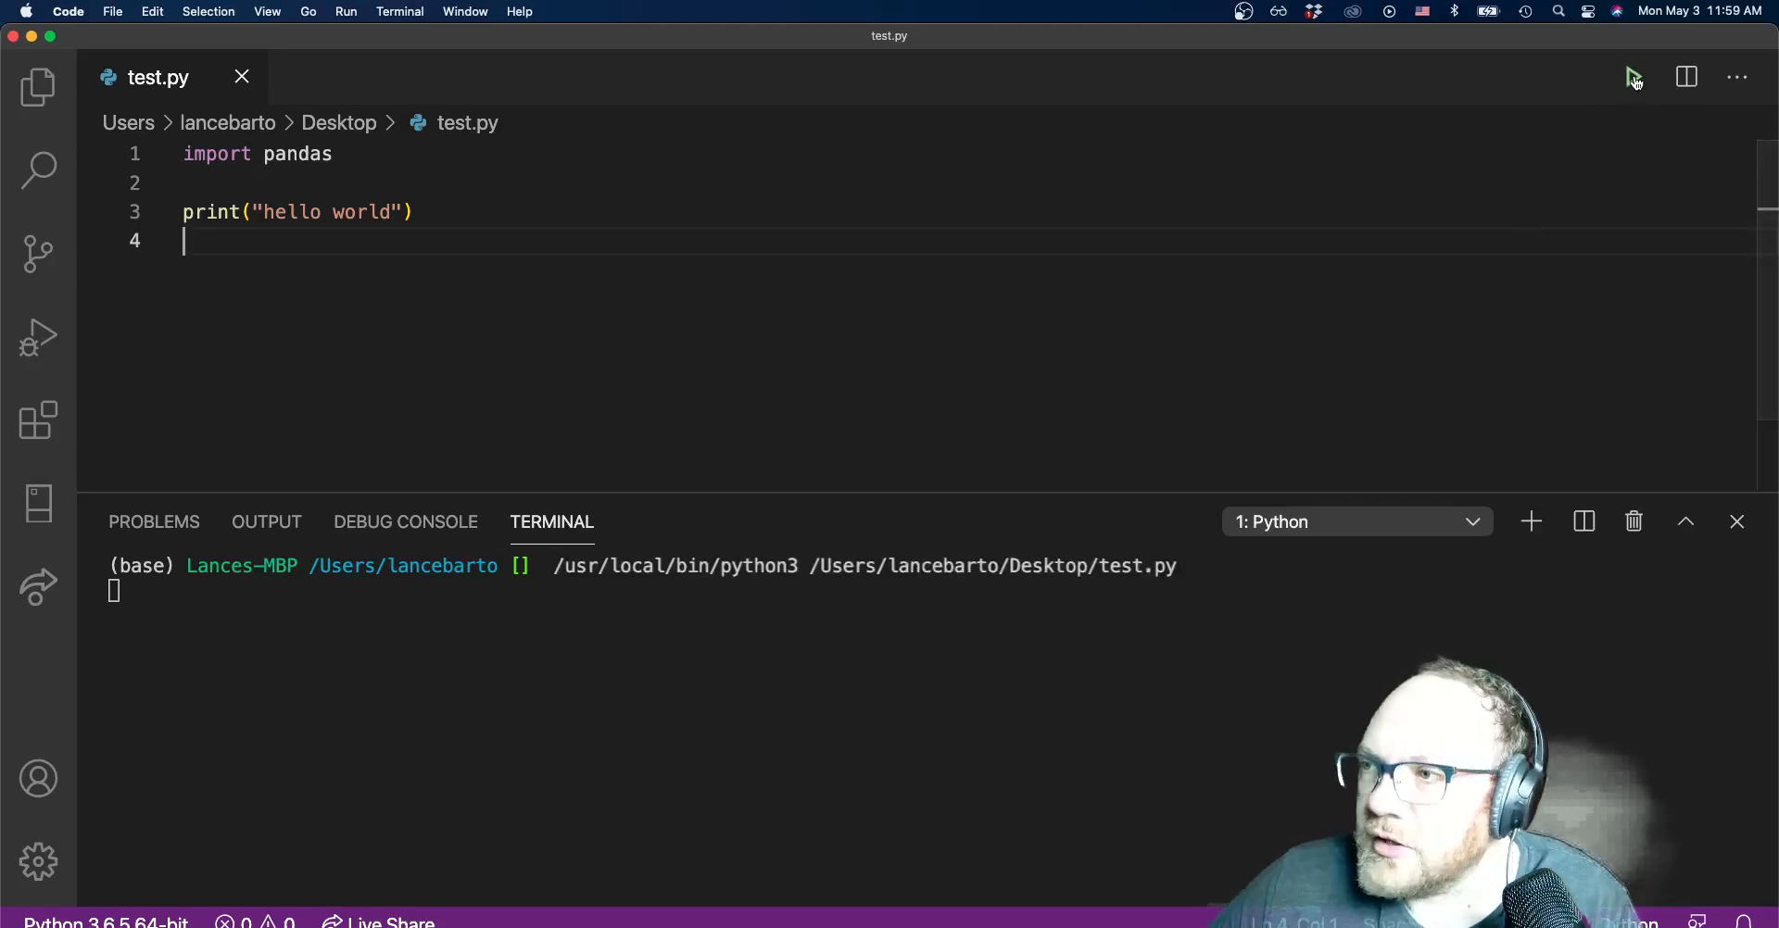
pyautogui.click(1634, 77)
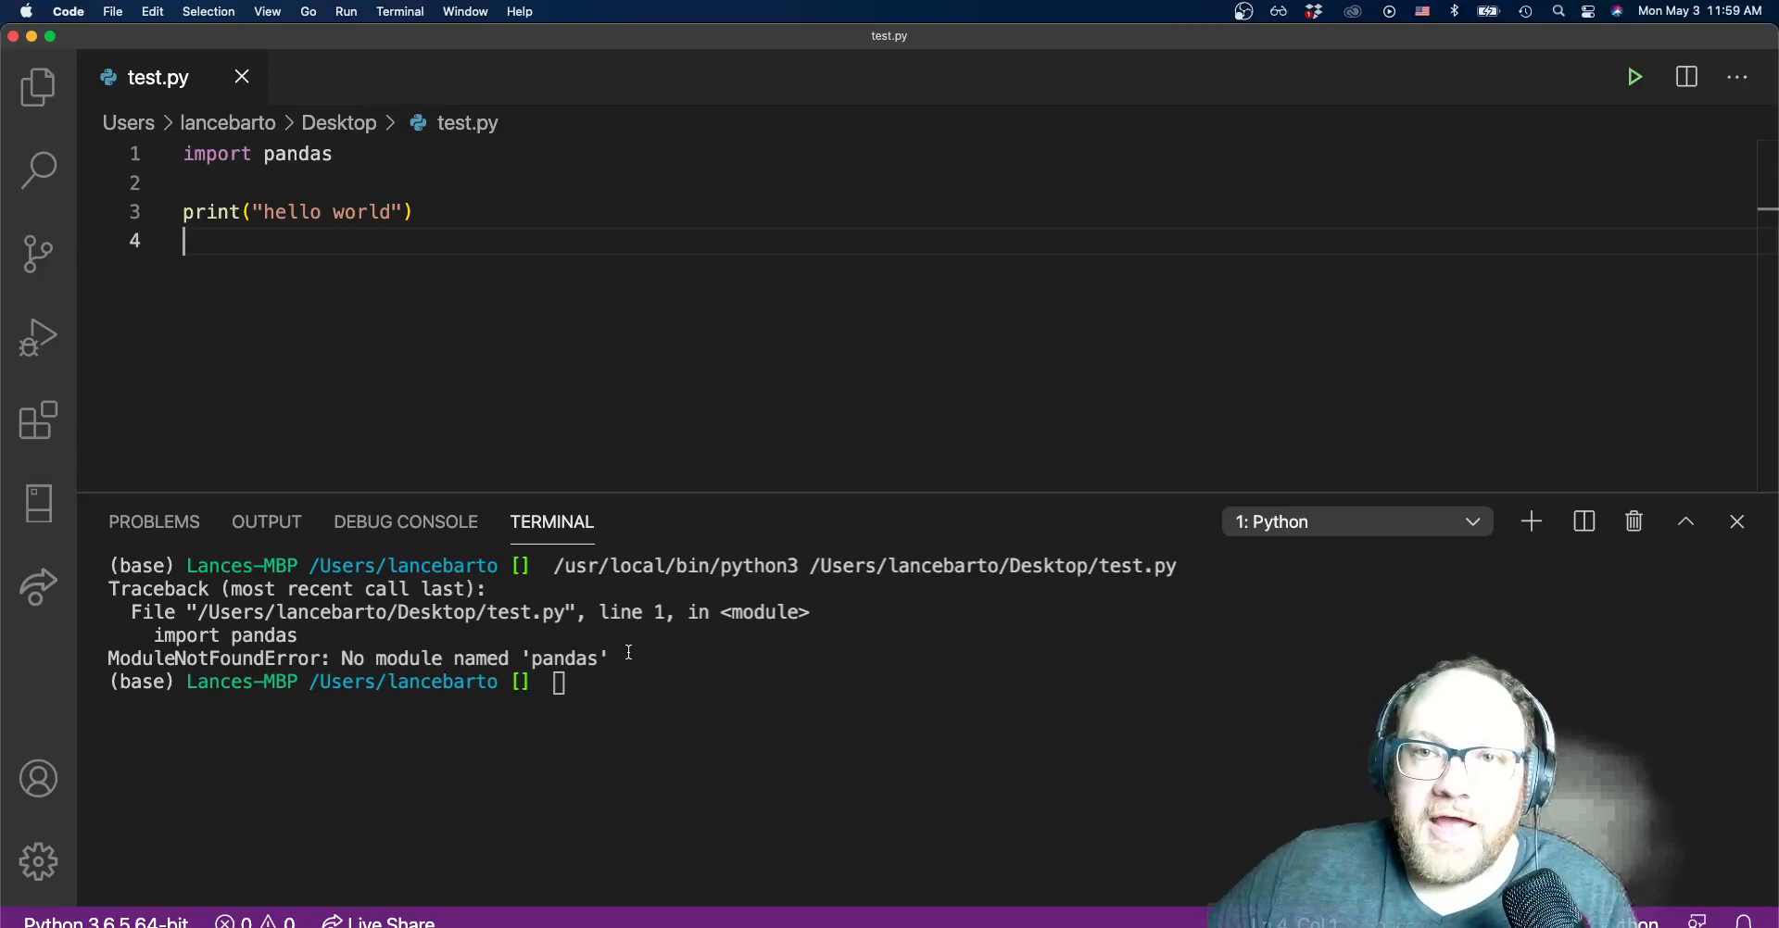
pyautogui.moveTo(491, 657)
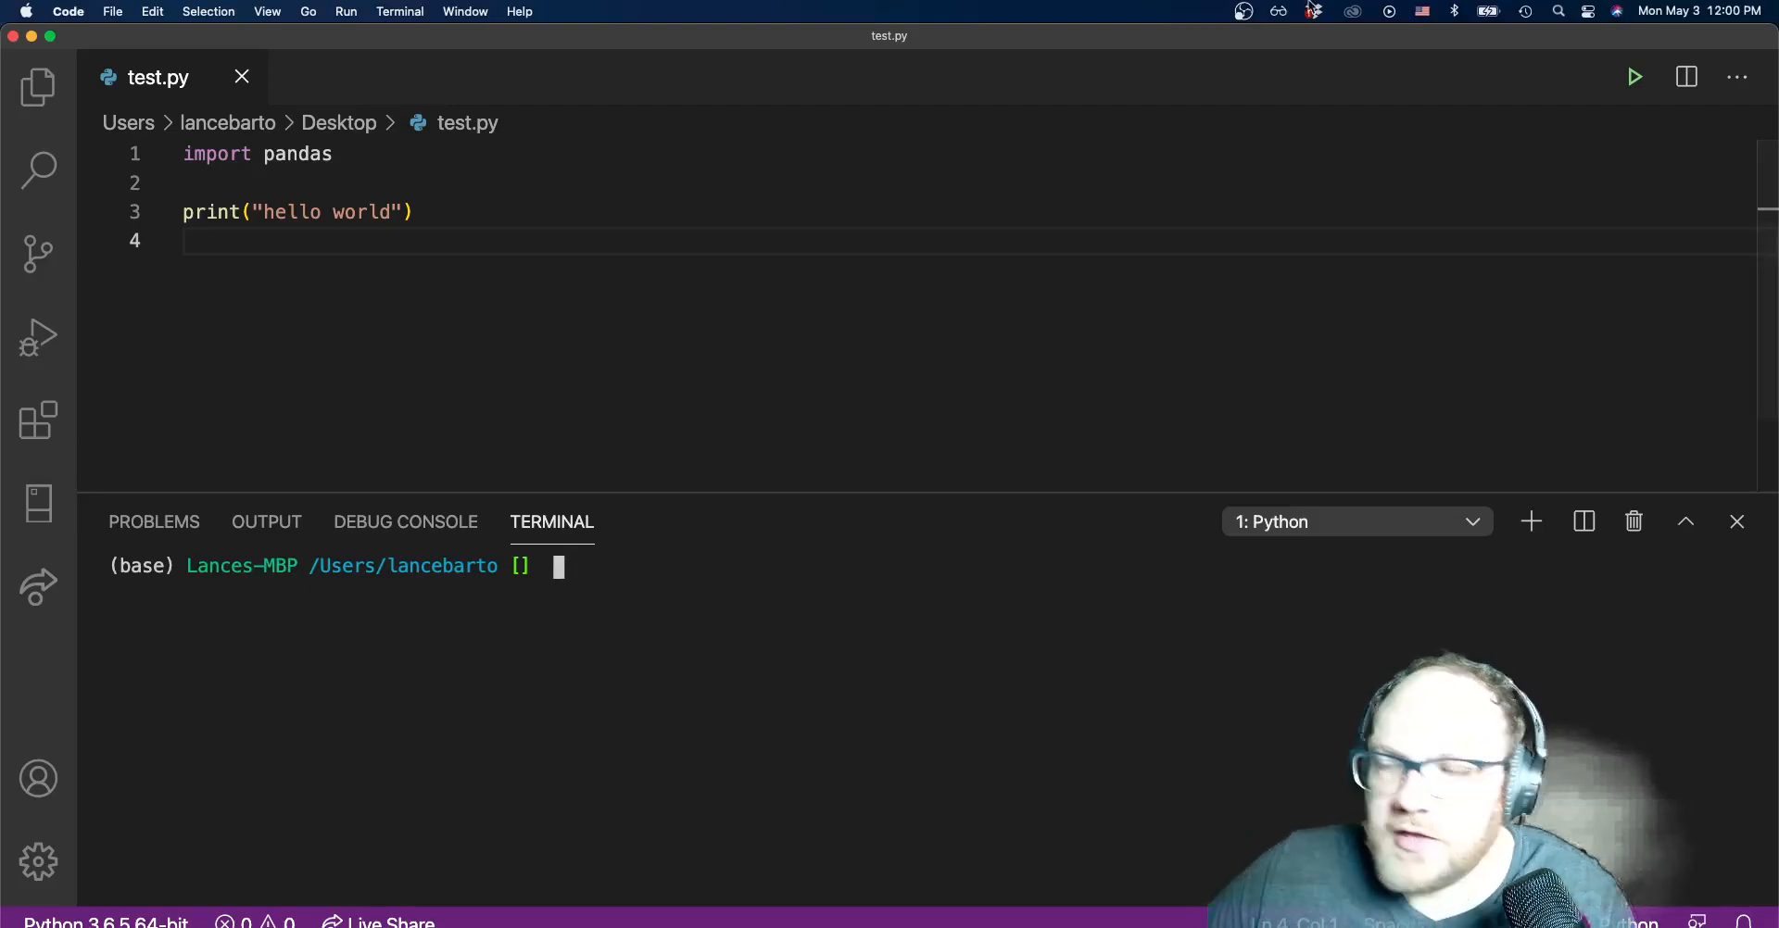
# Rerun test.py, still missing pandas, and open the Code menu for Preferences.
pyautogui.click(1634, 76)
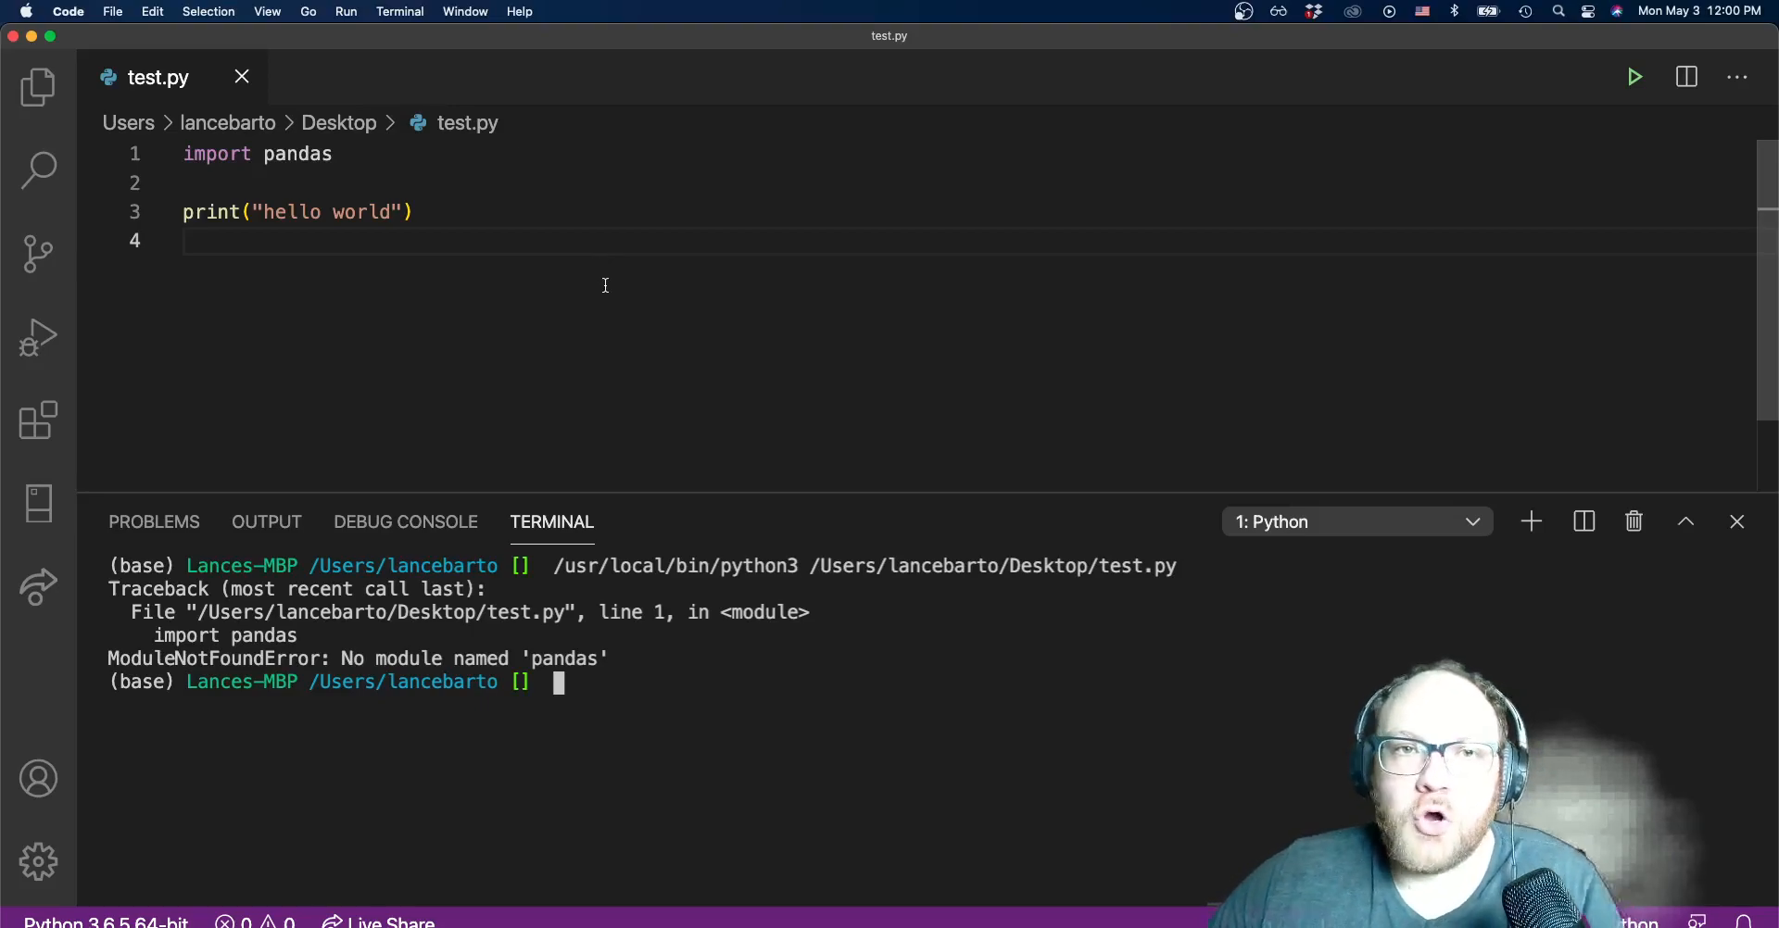
pyautogui.click(67, 11)
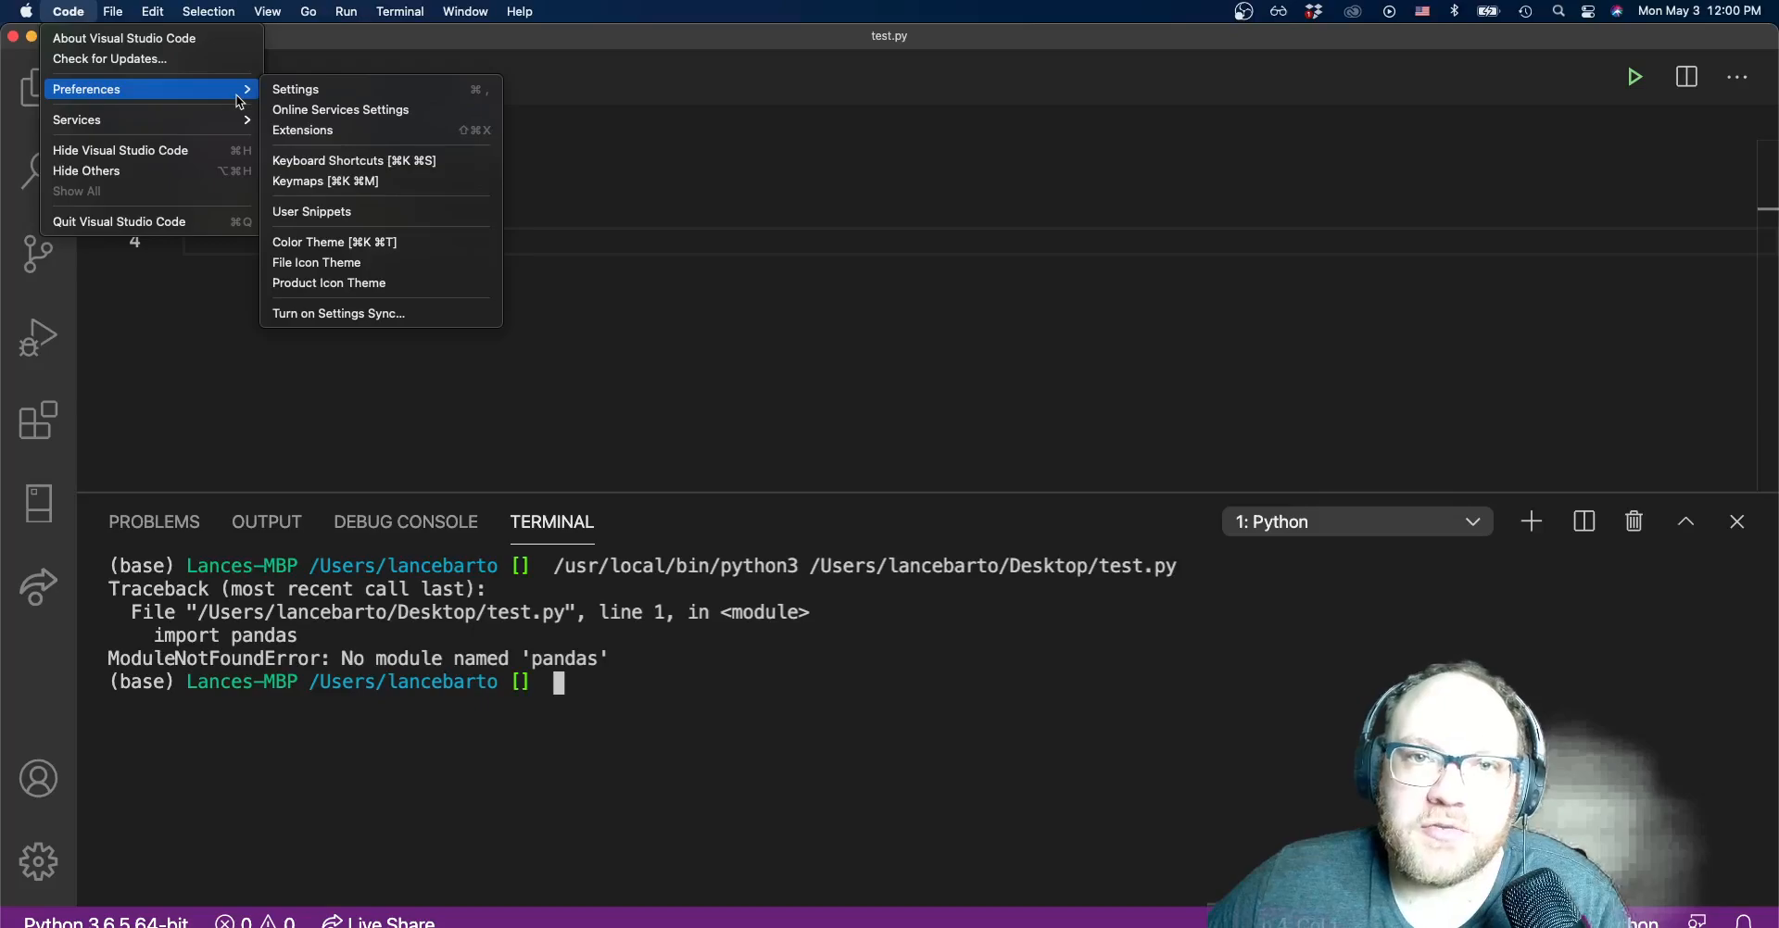
# Search settings for 'envr', filter to Python, and uncheck Python › Terminal: Activate Environment.
pyautogui.click(296, 89)
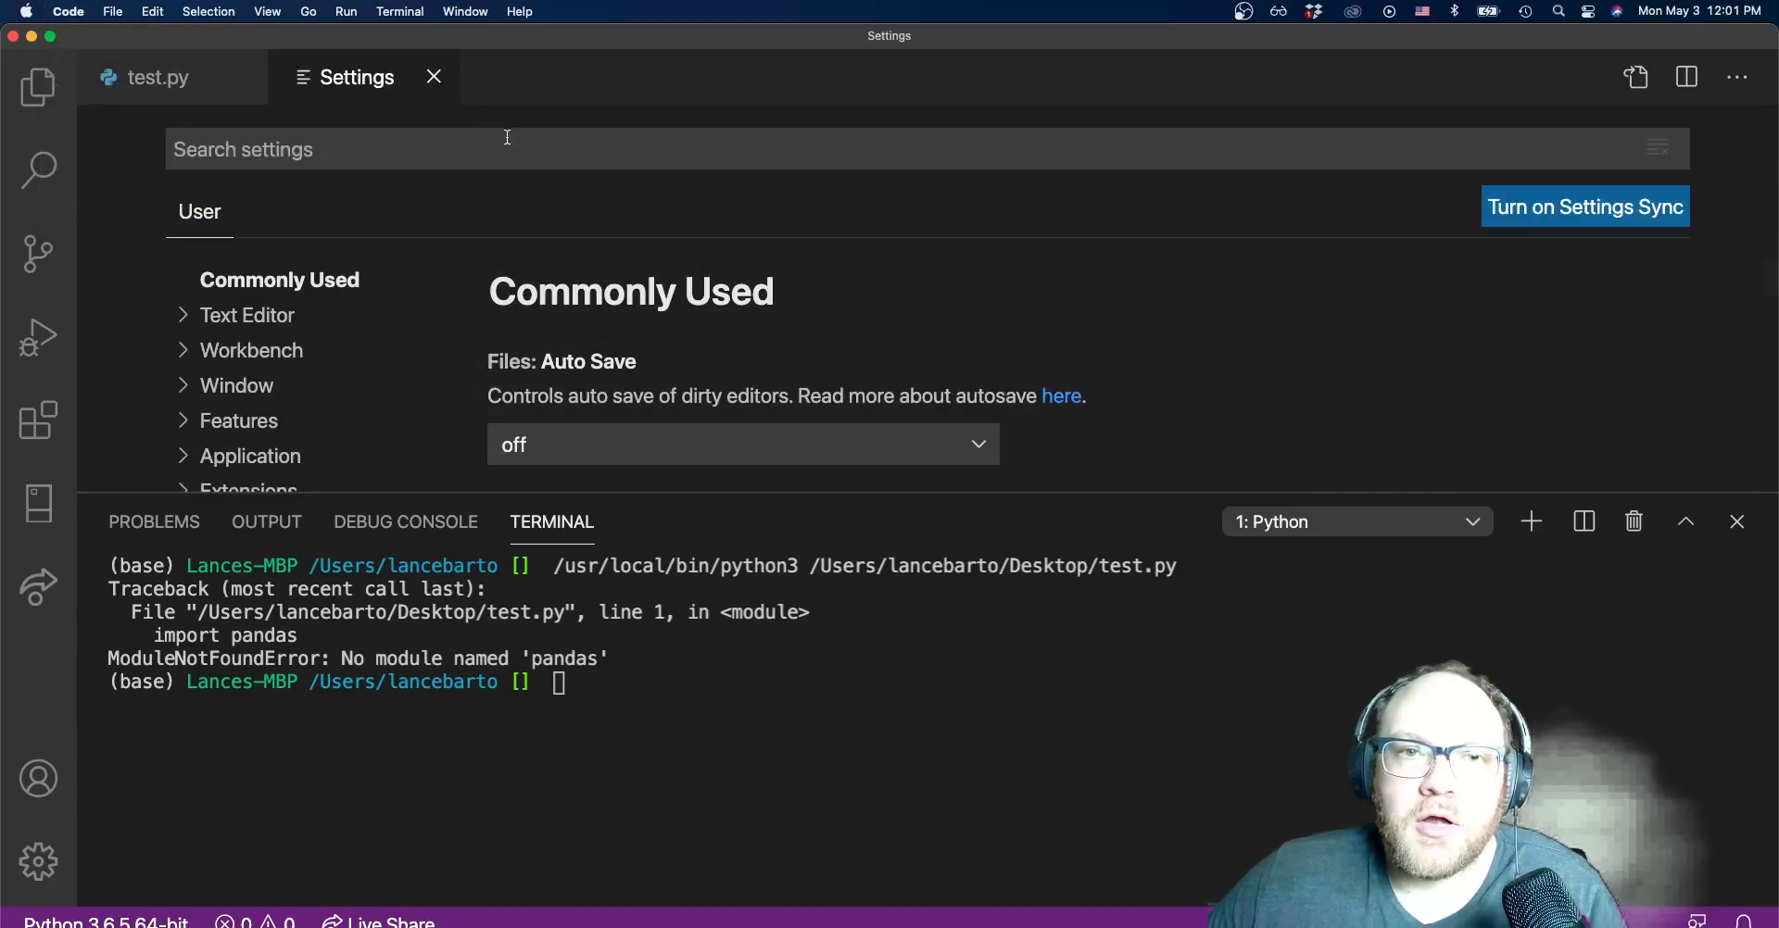
pyautogui.write('envr')
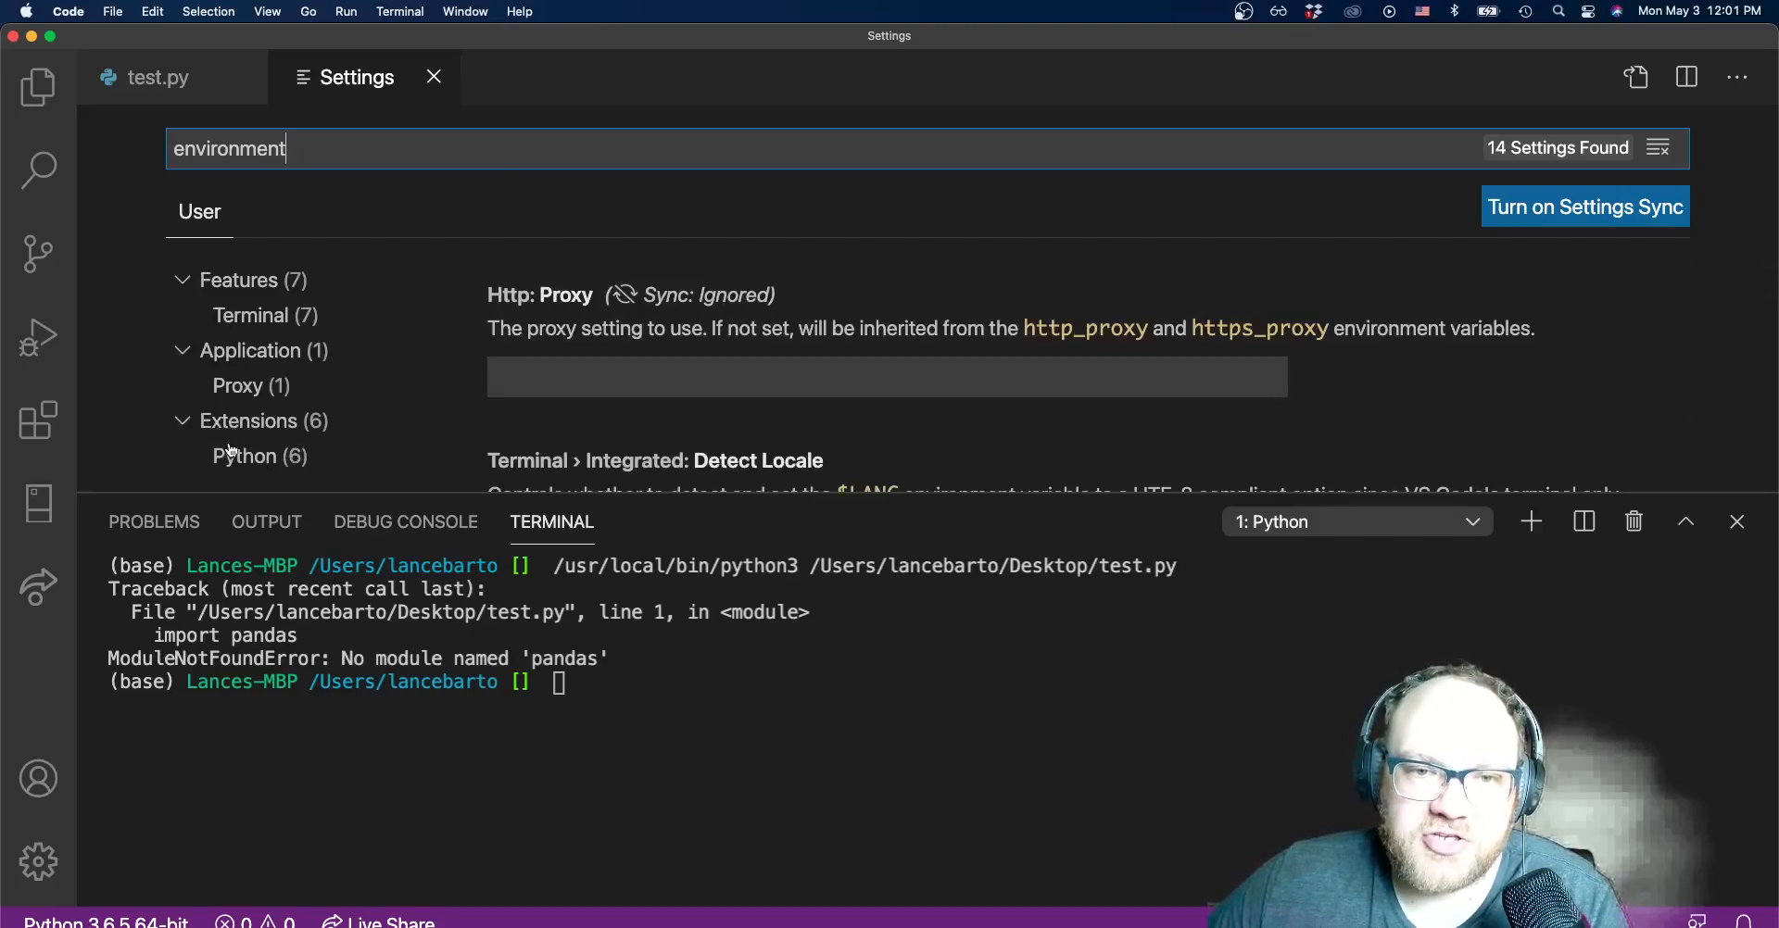
pyautogui.click(246, 456)
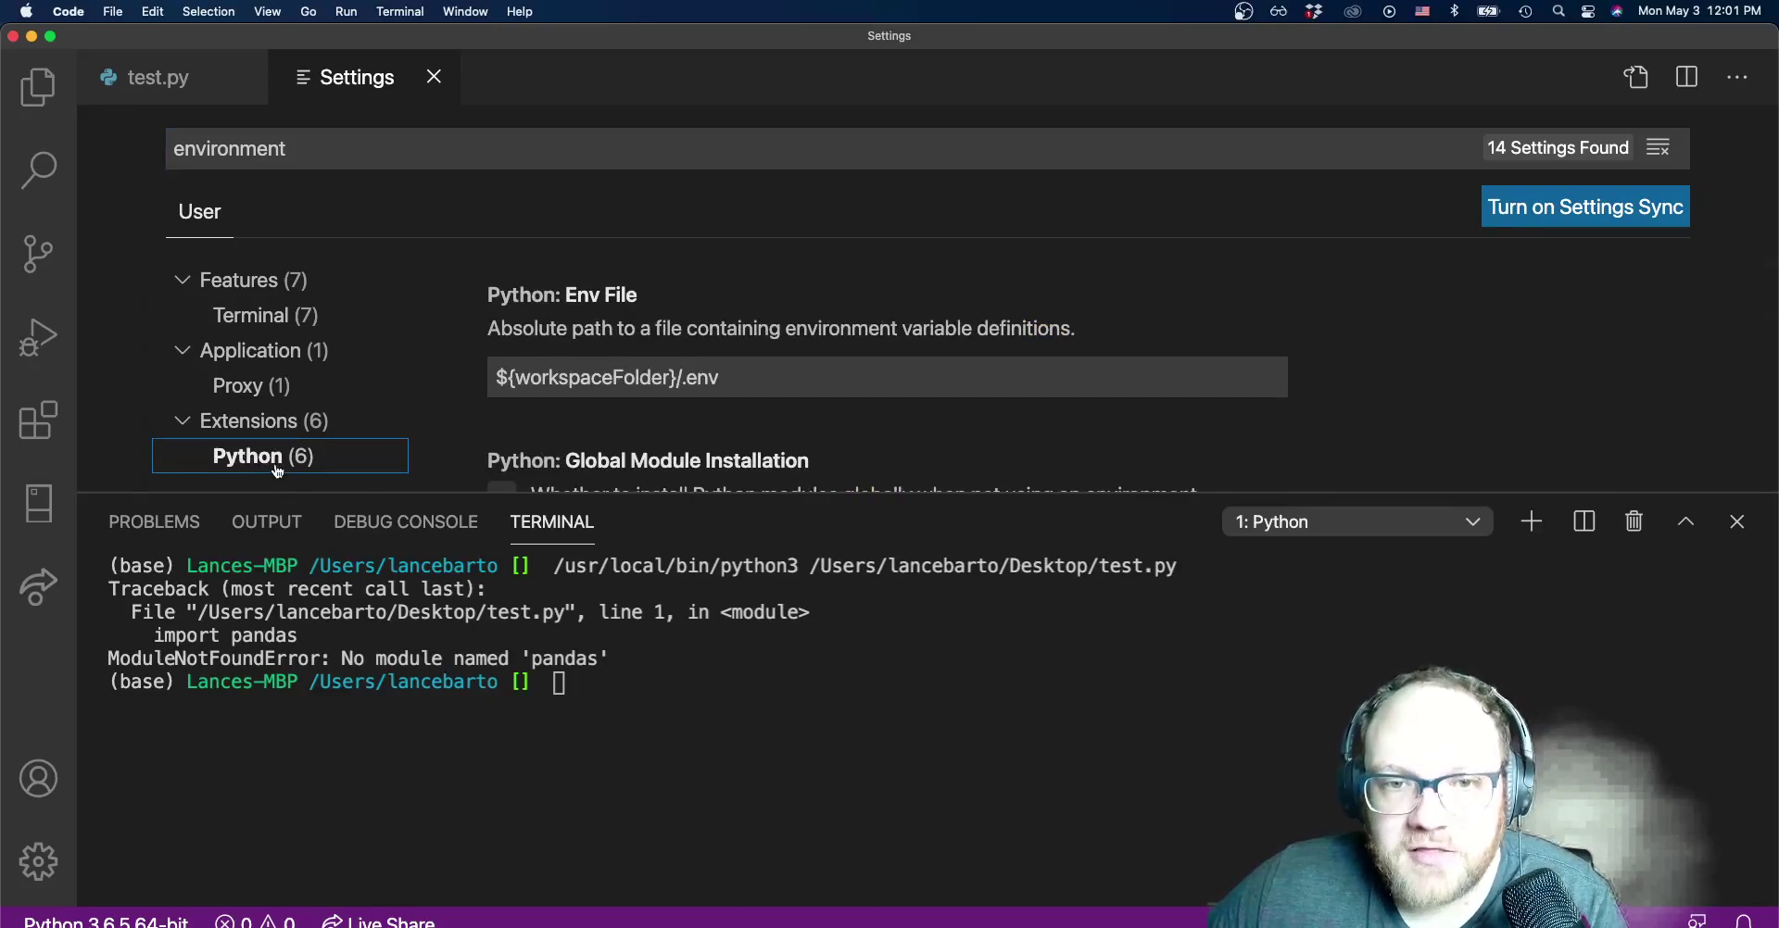
pyautogui.scroll(-3)
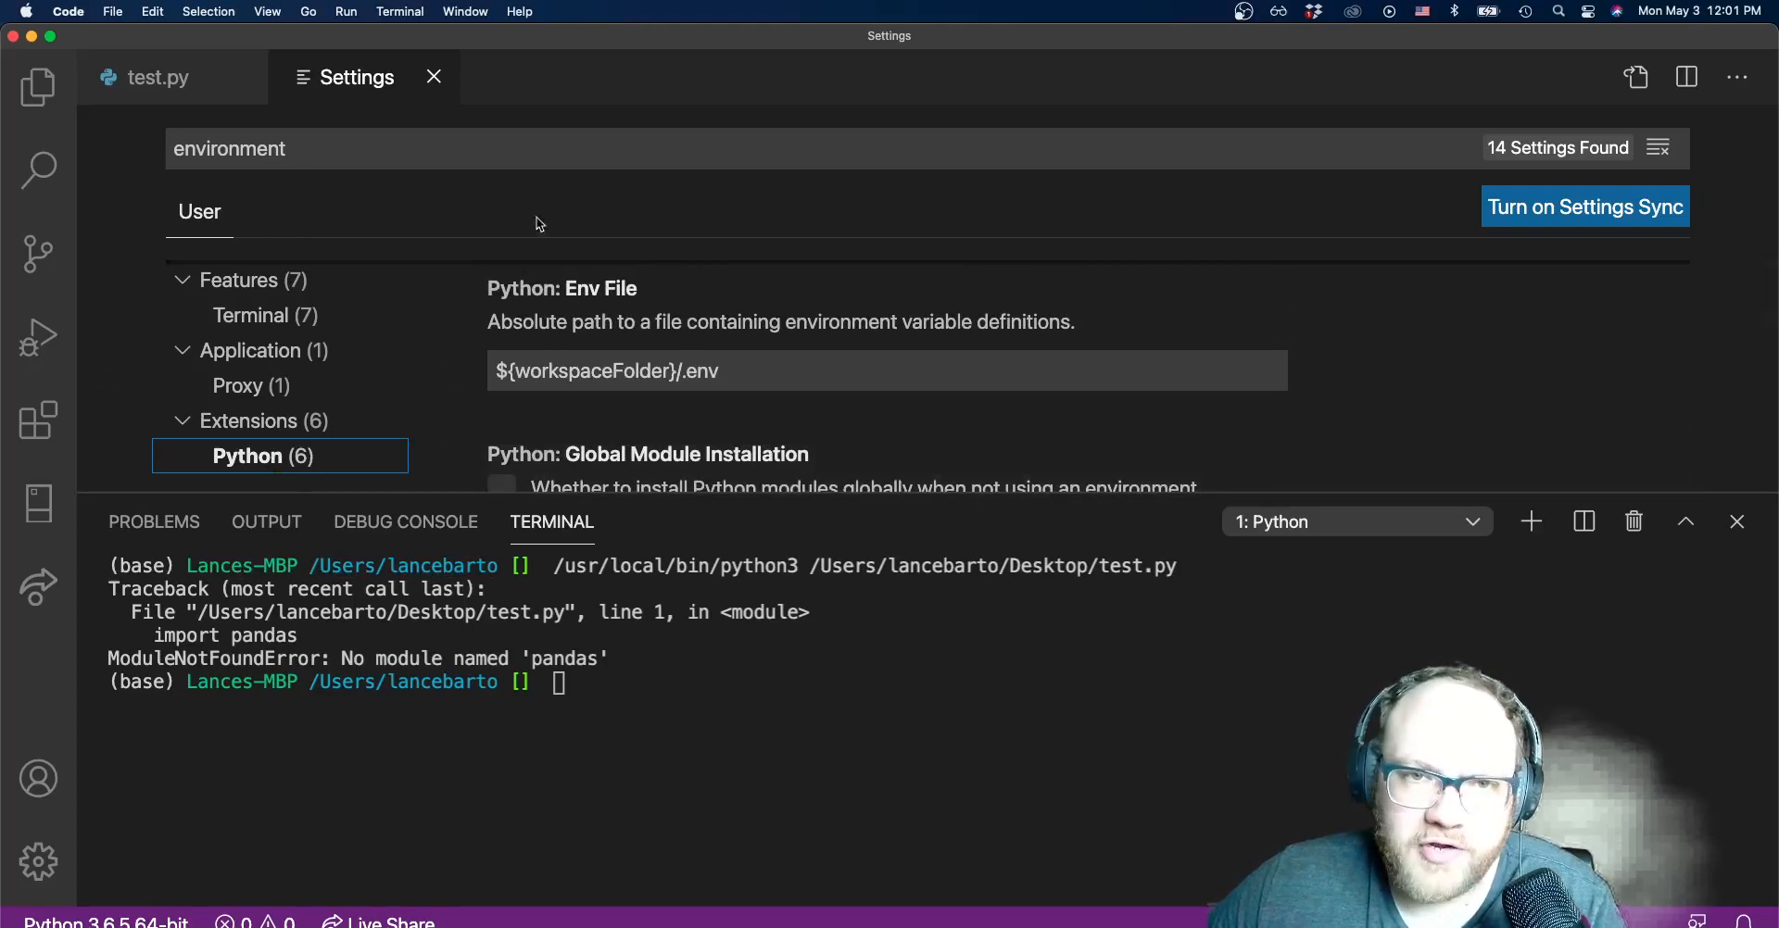
pyautogui.scroll(-3)
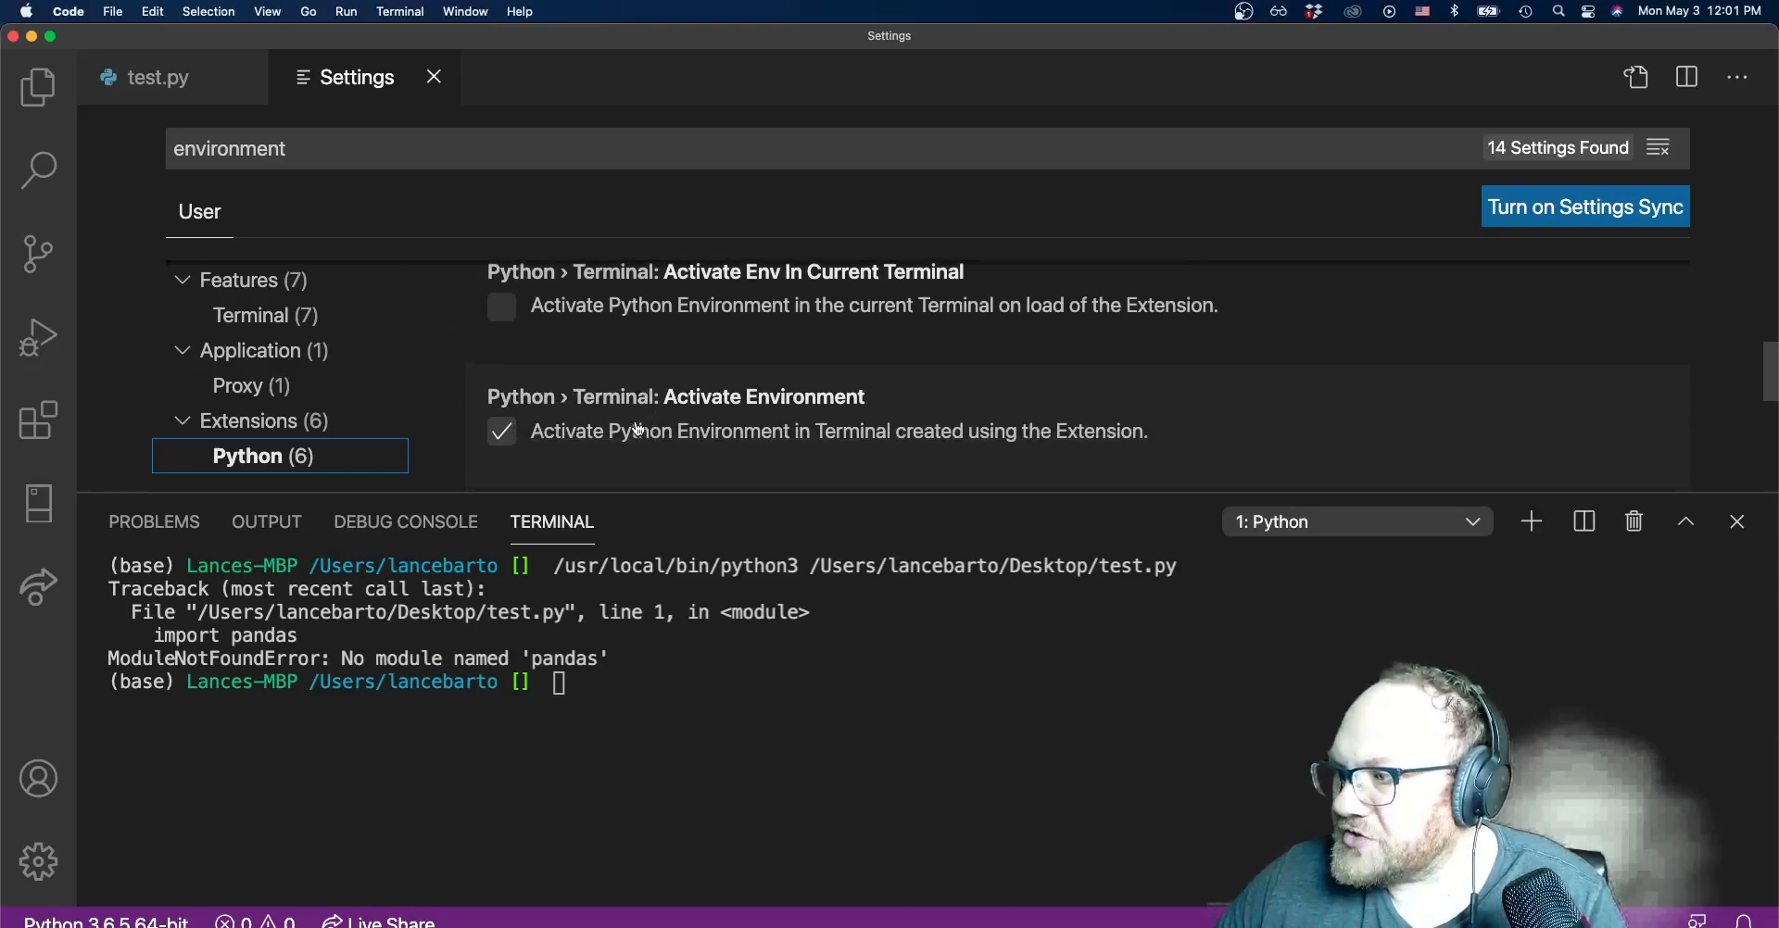
pyautogui.click(501, 431)
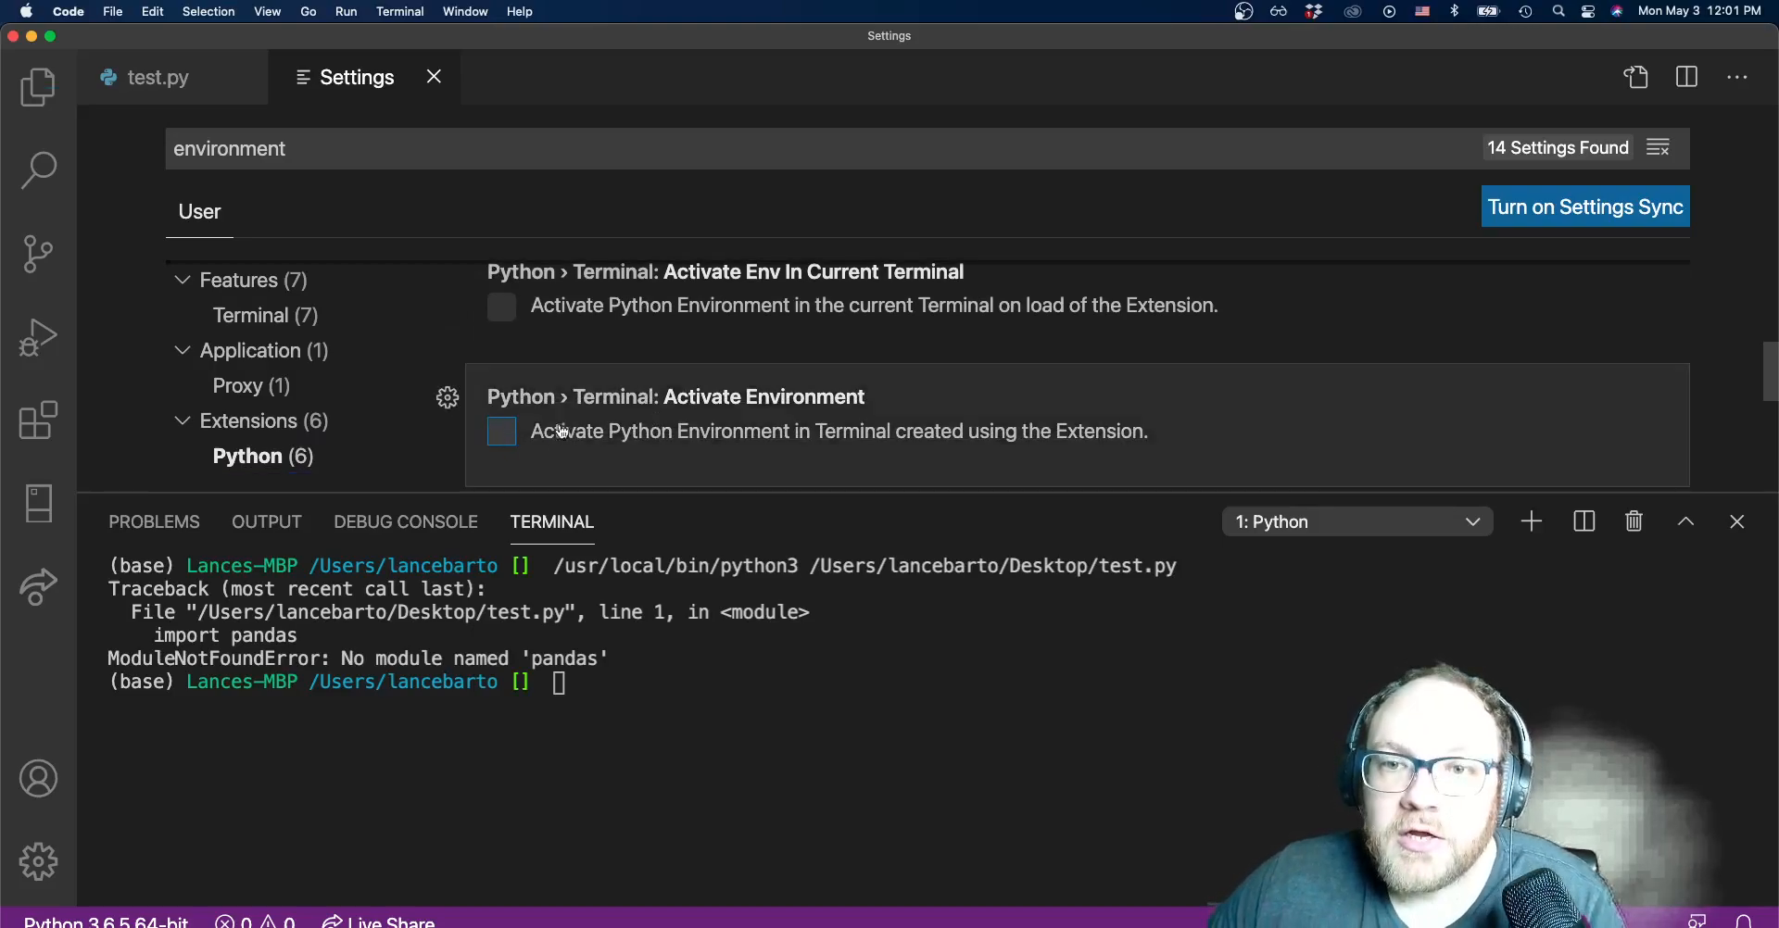
pyautogui.moveTo(614, 400)
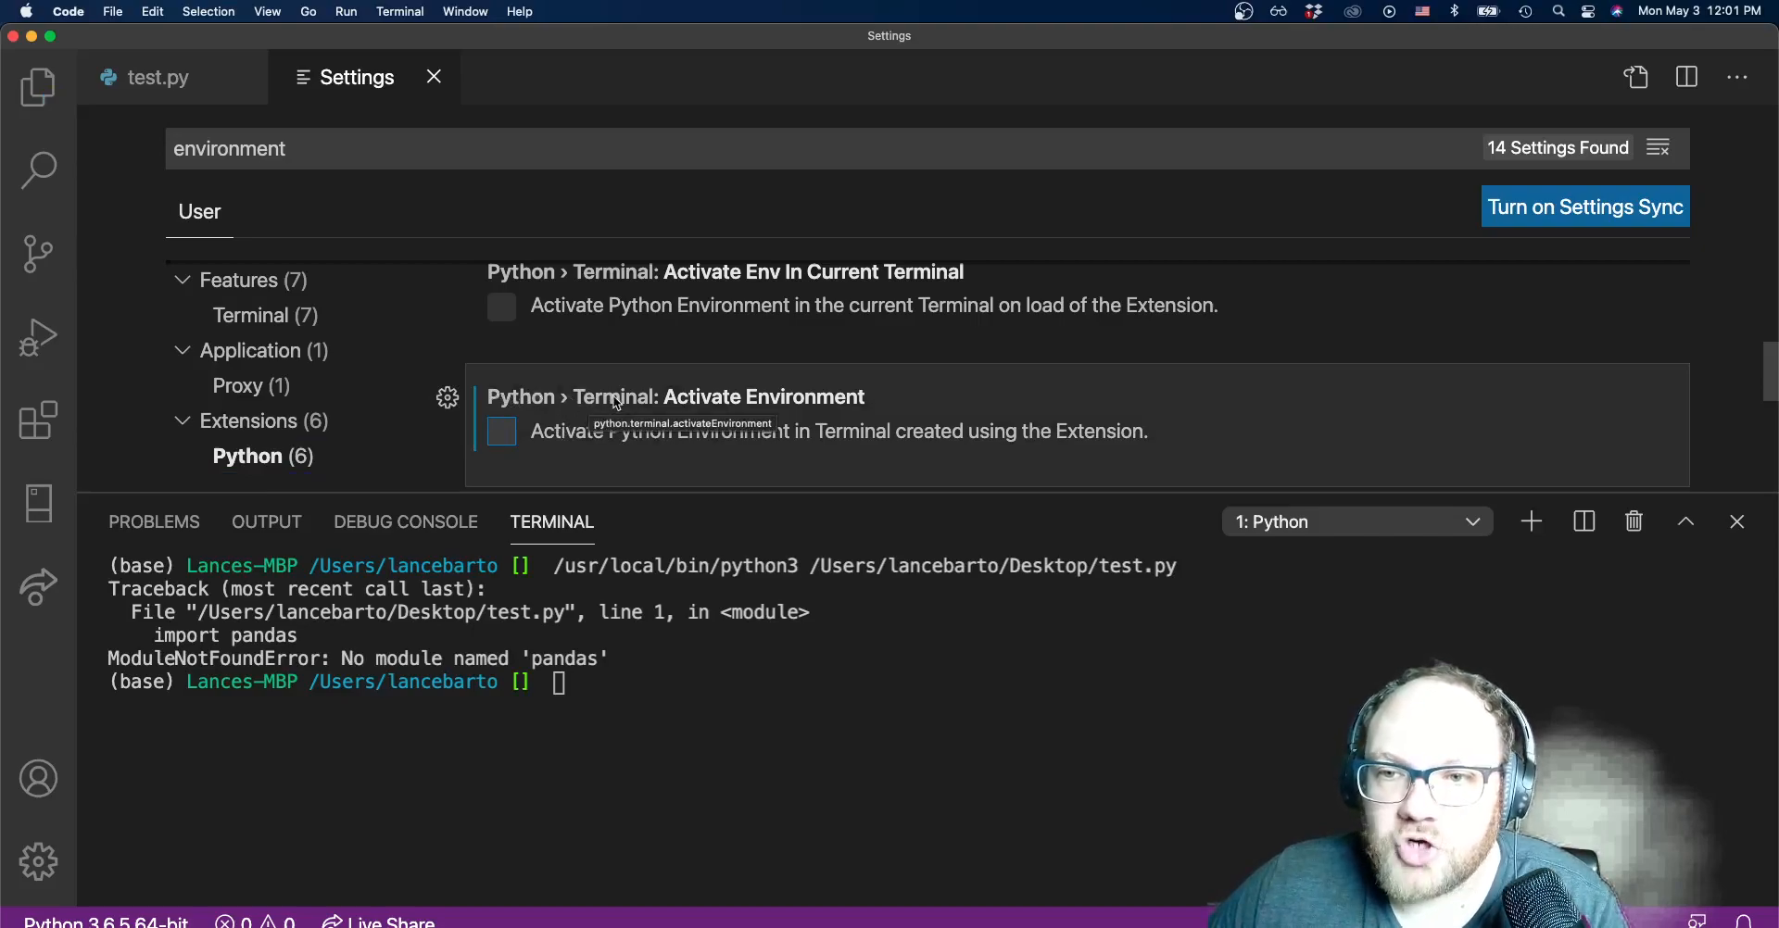
pyautogui.moveTo(575, 440)
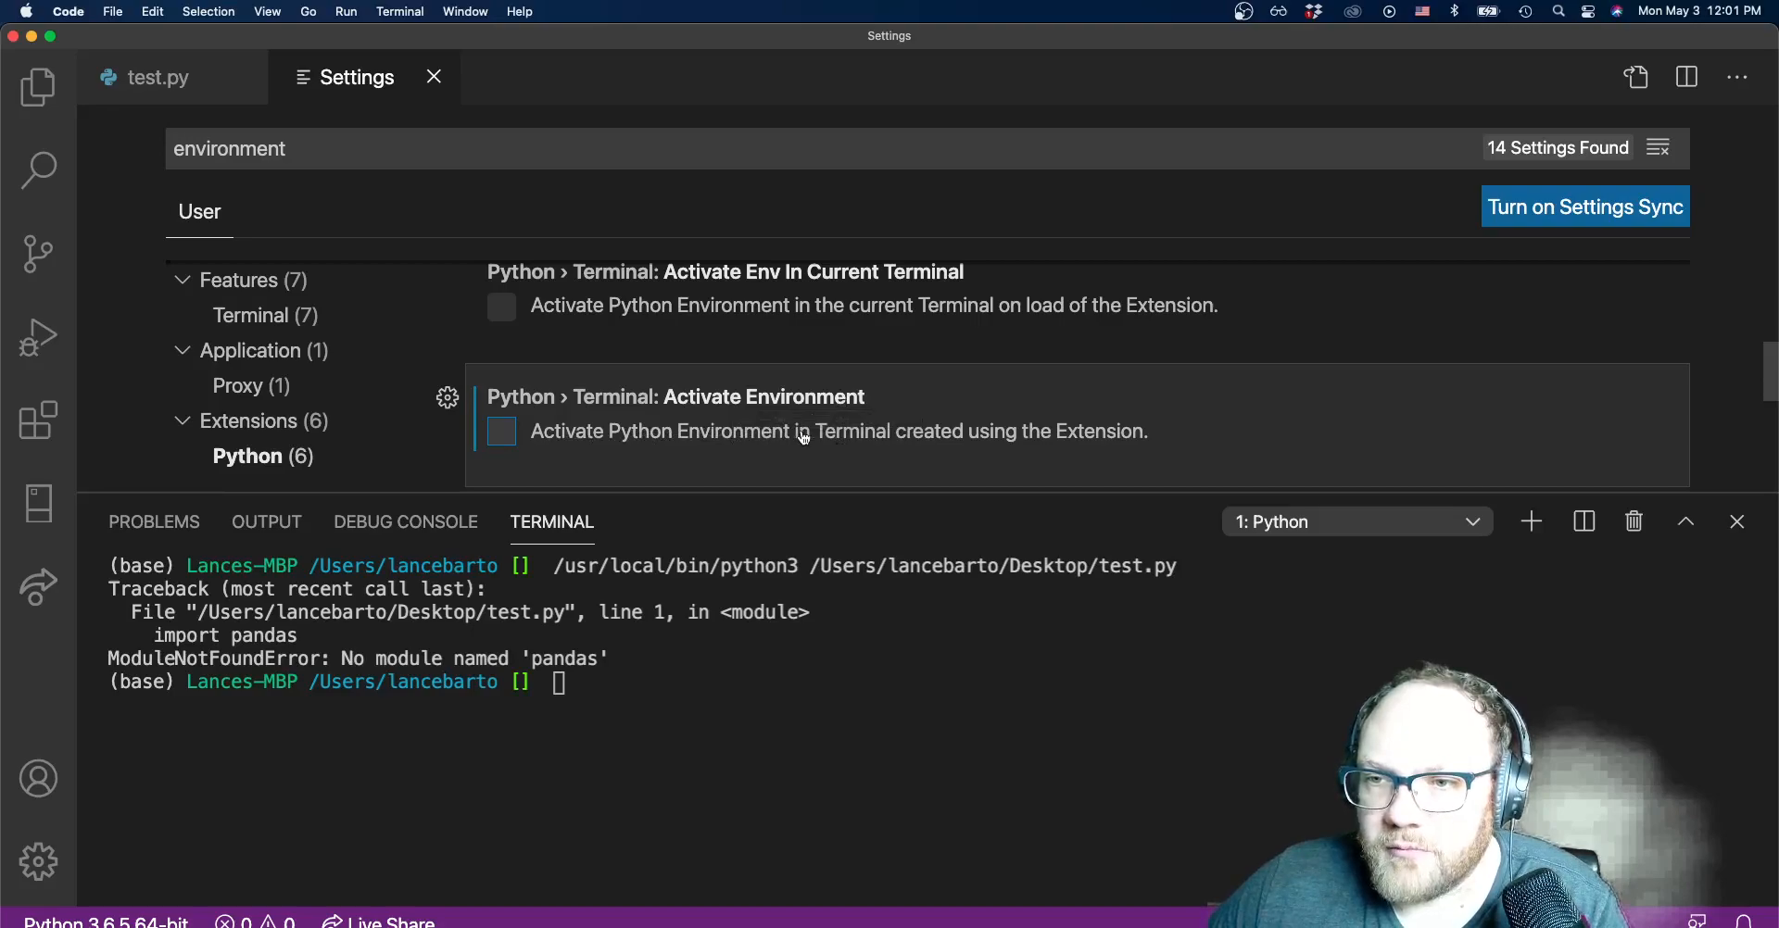
pyautogui.moveTo(1136, 440)
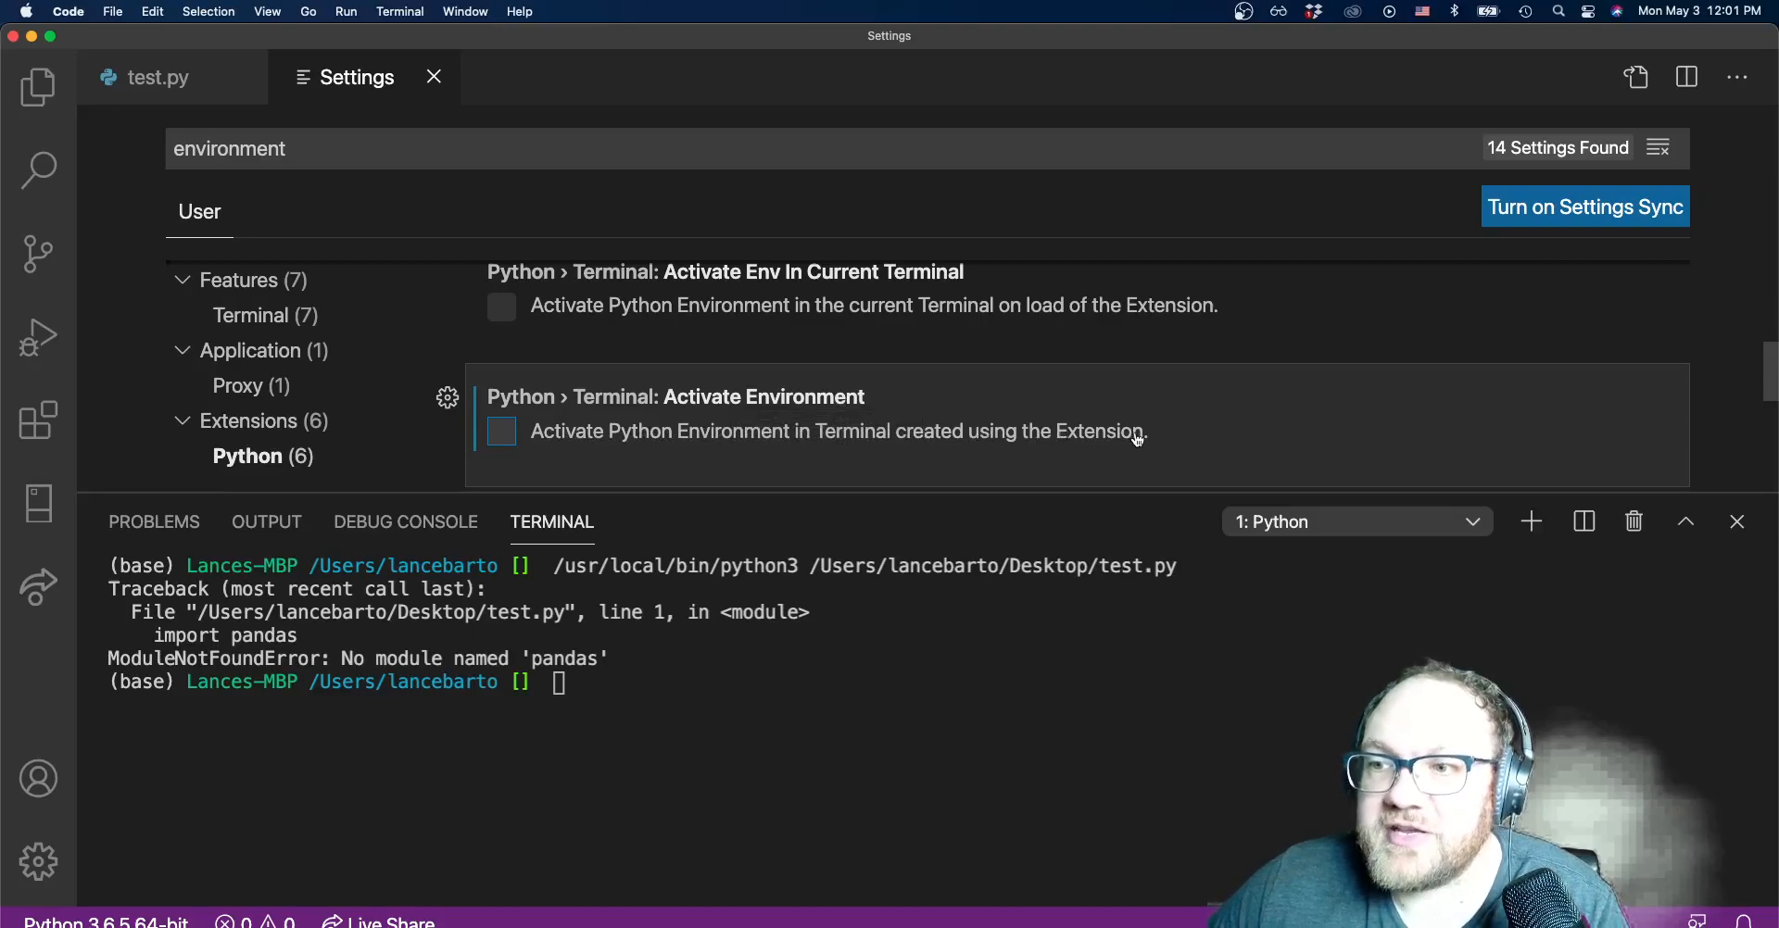
pyautogui.moveTo(1115, 444)
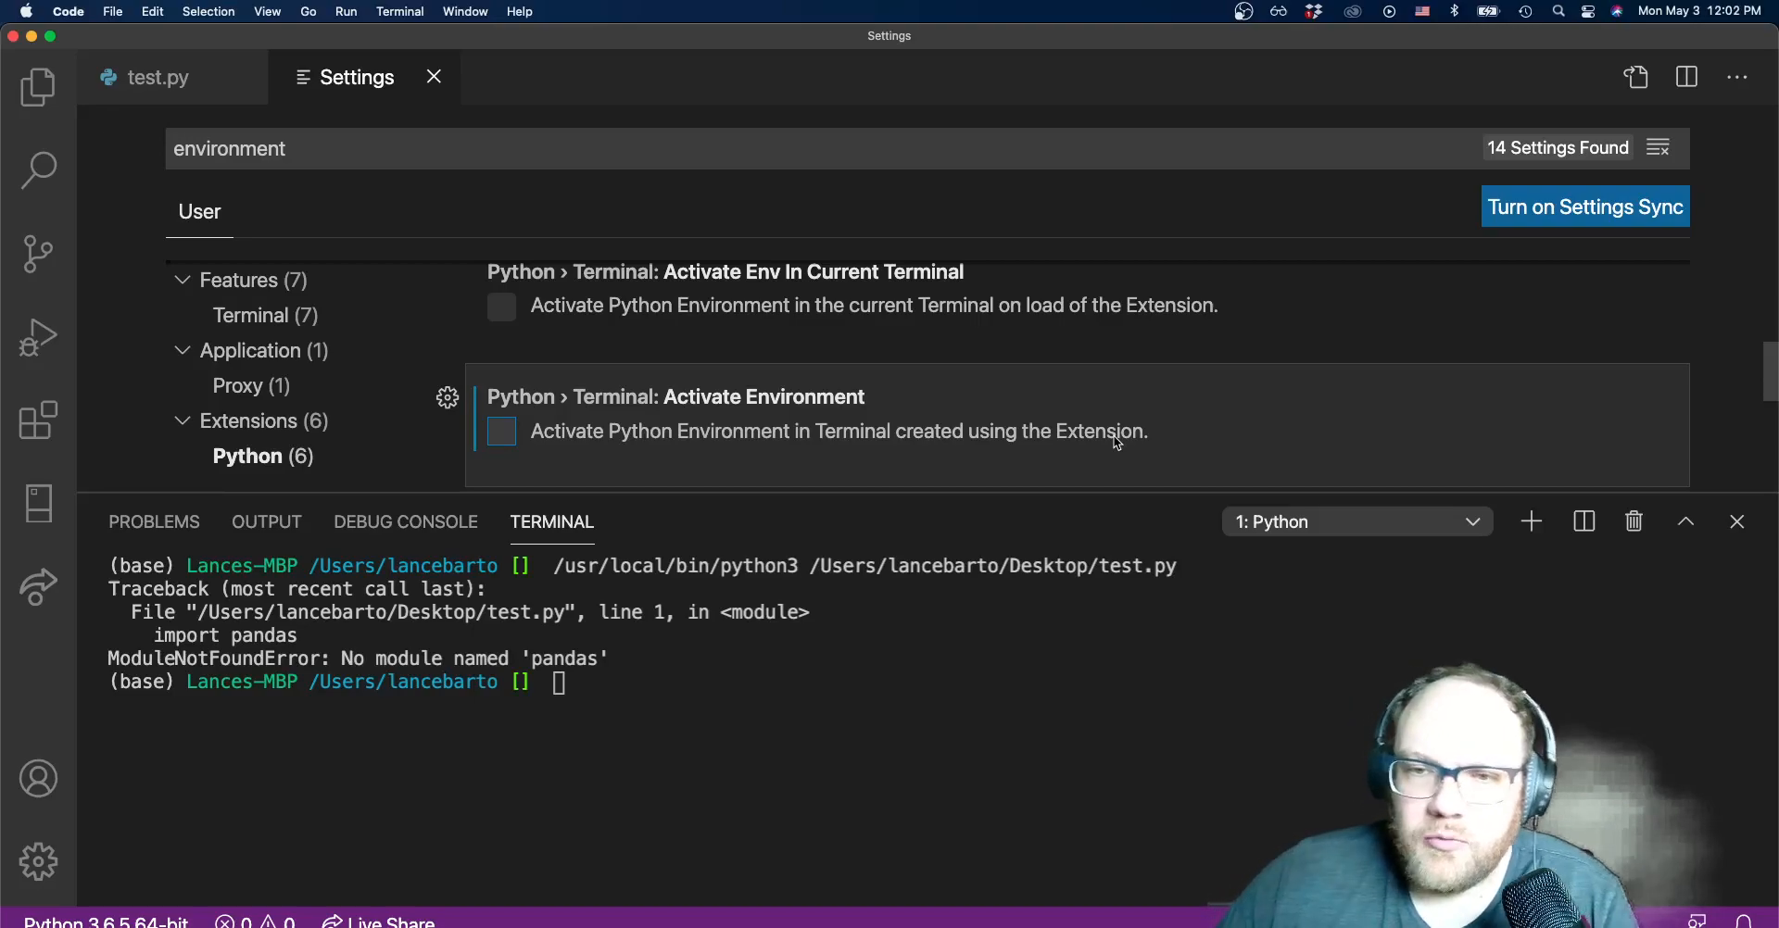
pyautogui.scroll(-3)
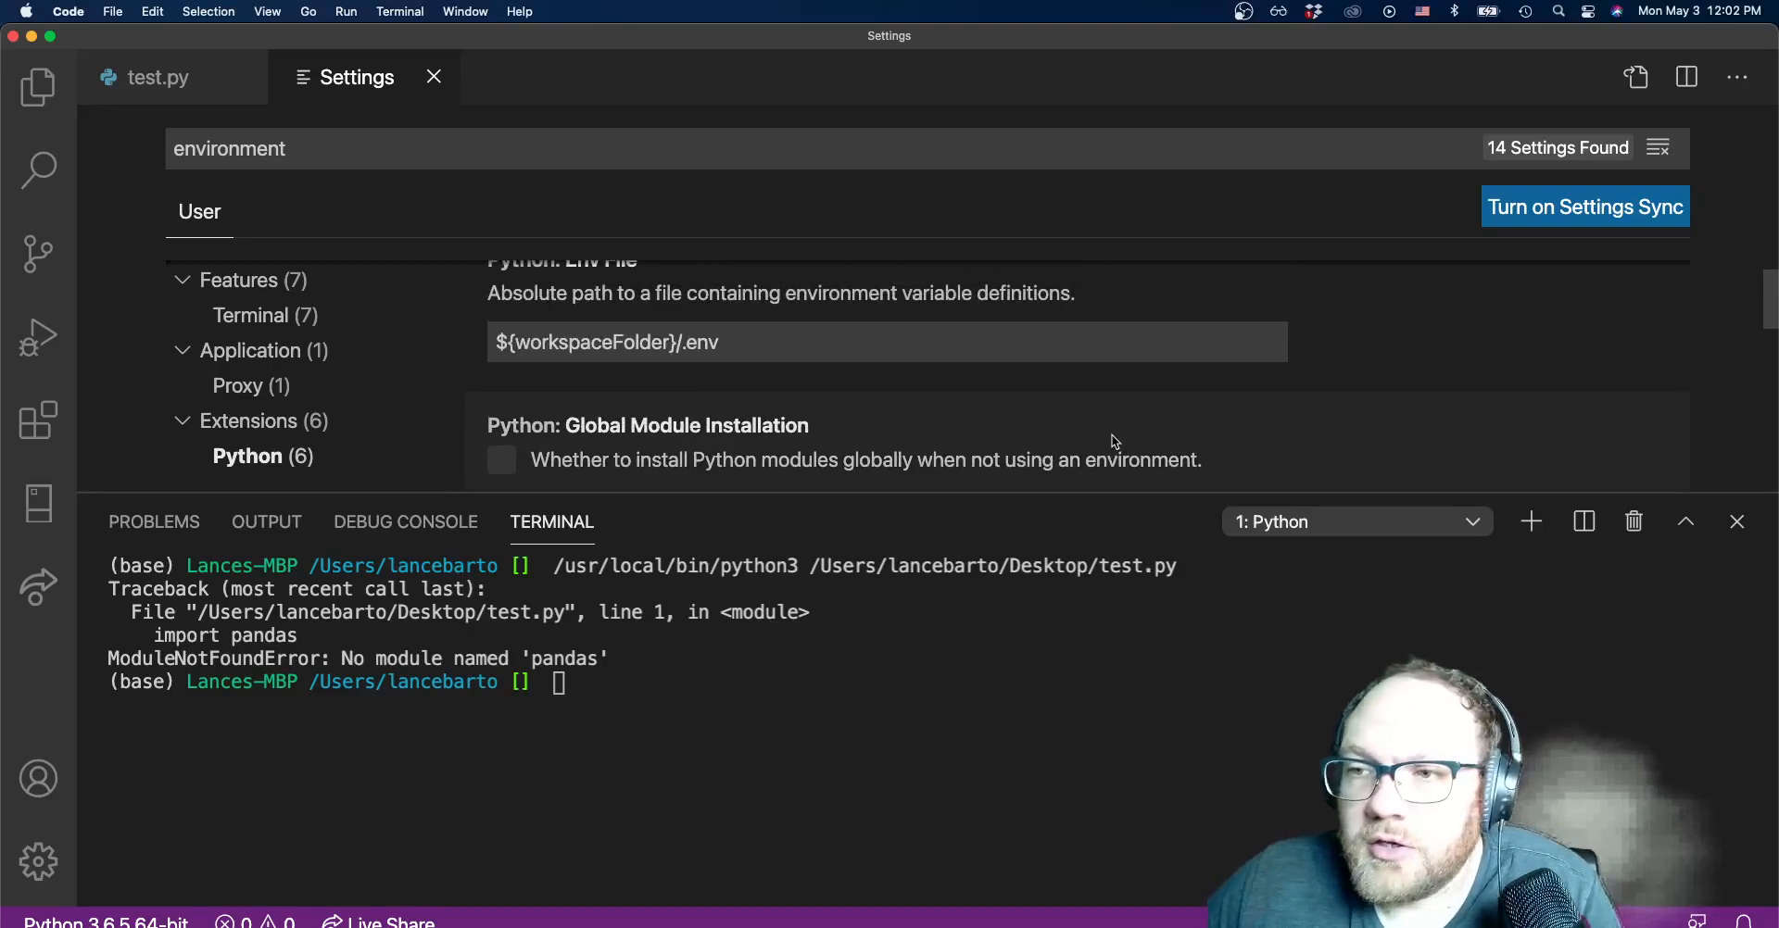
pyautogui.scroll(-3)
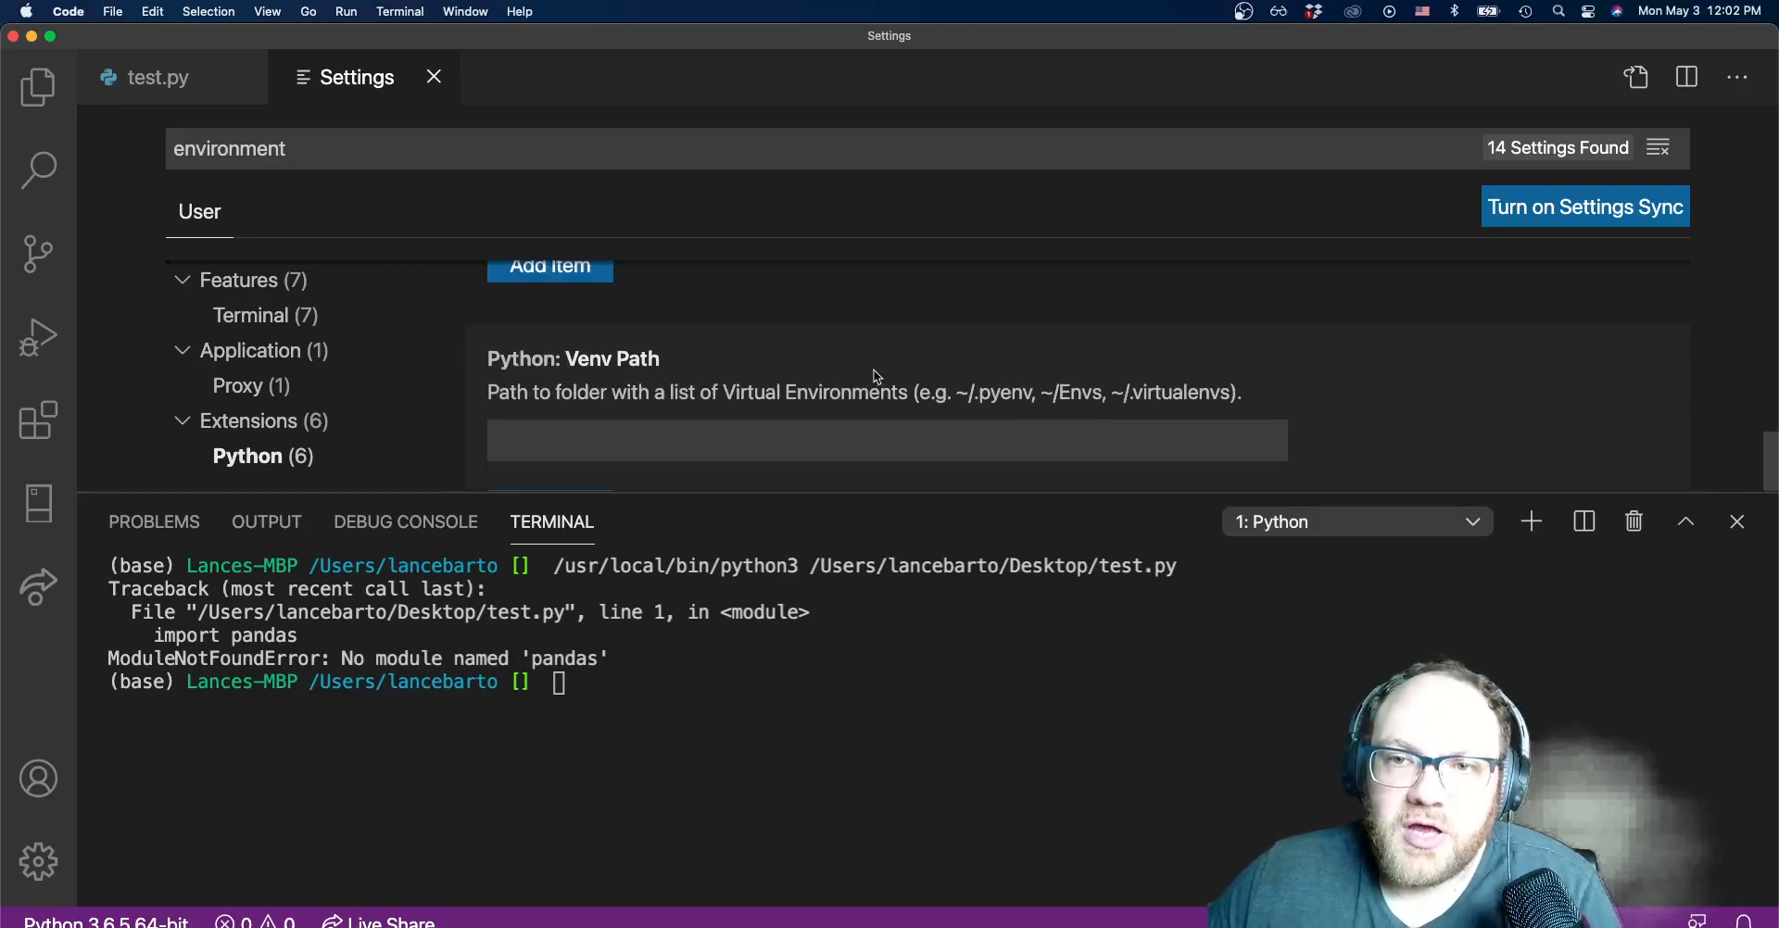
pyautogui.moveTo(508, 216)
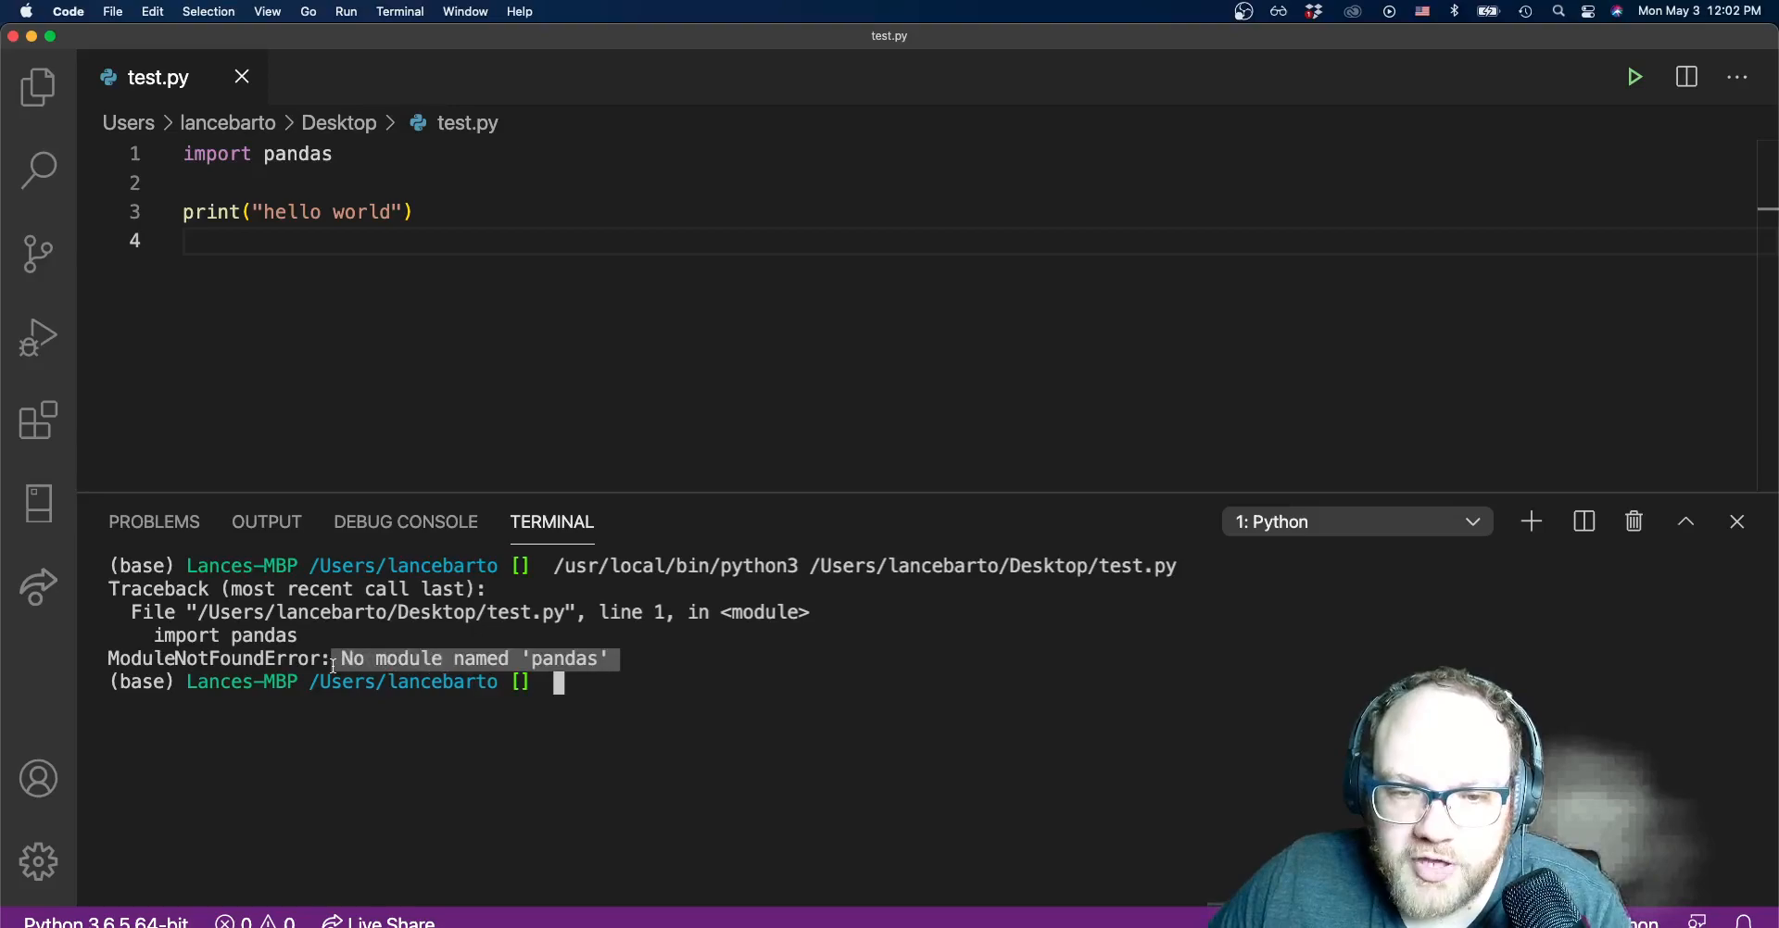
# Confirm the conda update with 'y', then rerun test.py, which still cannot import pandas.
pyautogui.write('cond')
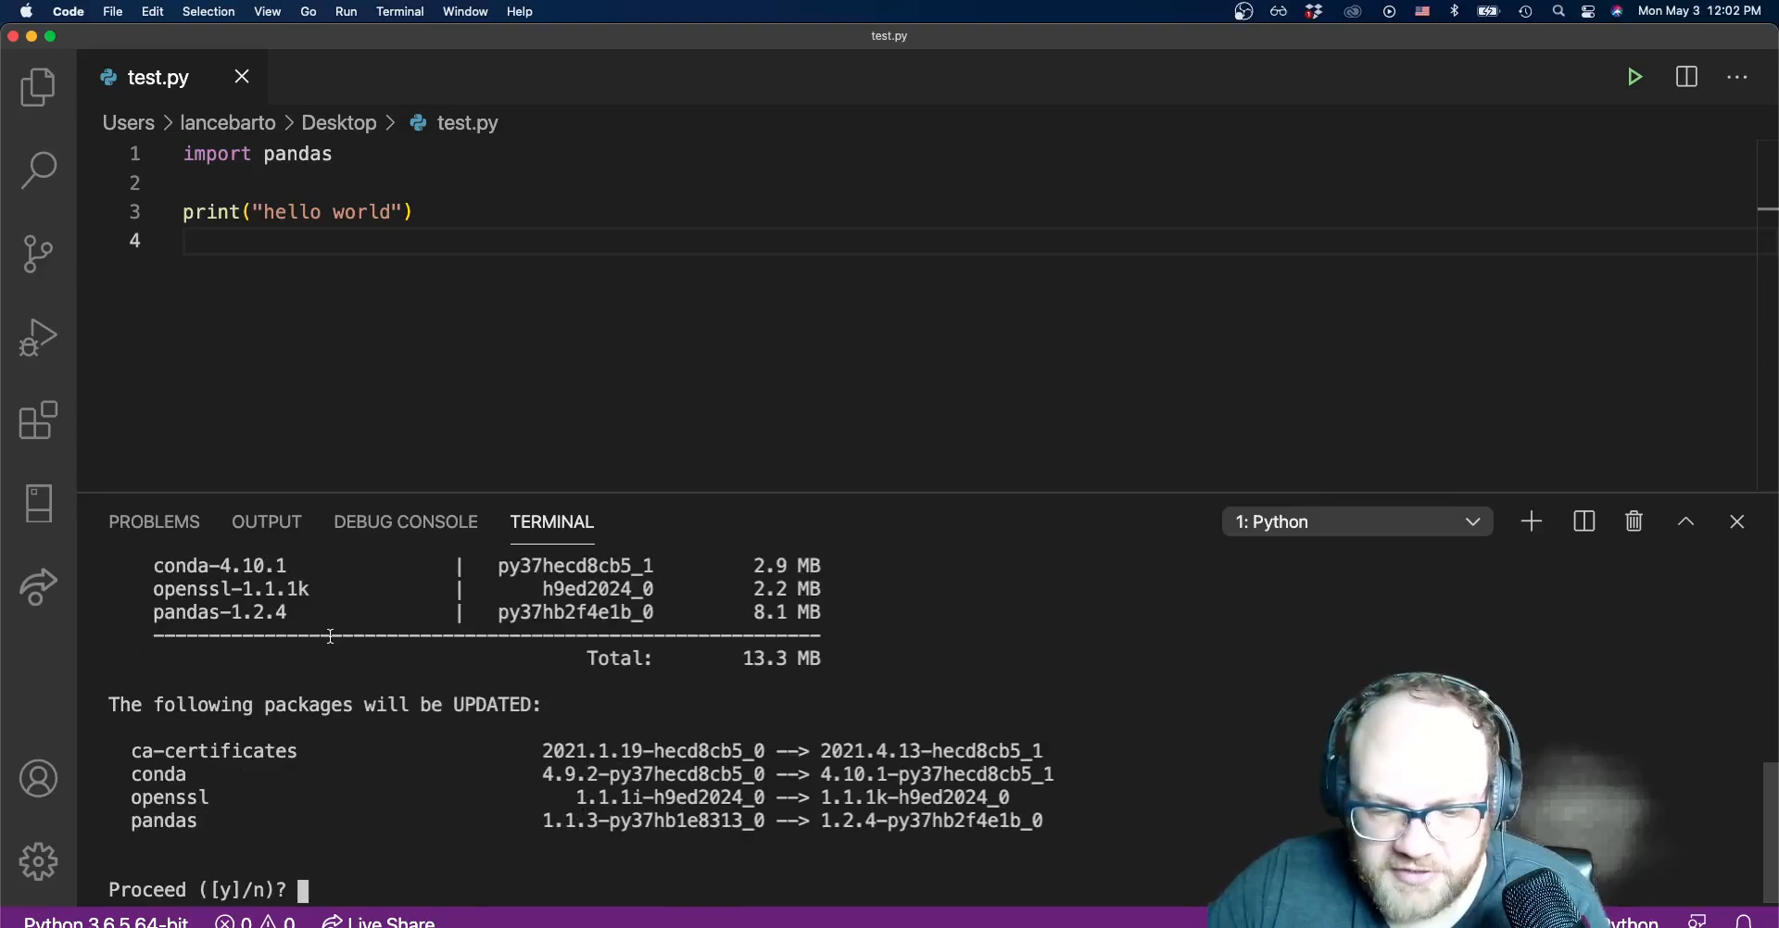
pyautogui.write('y')
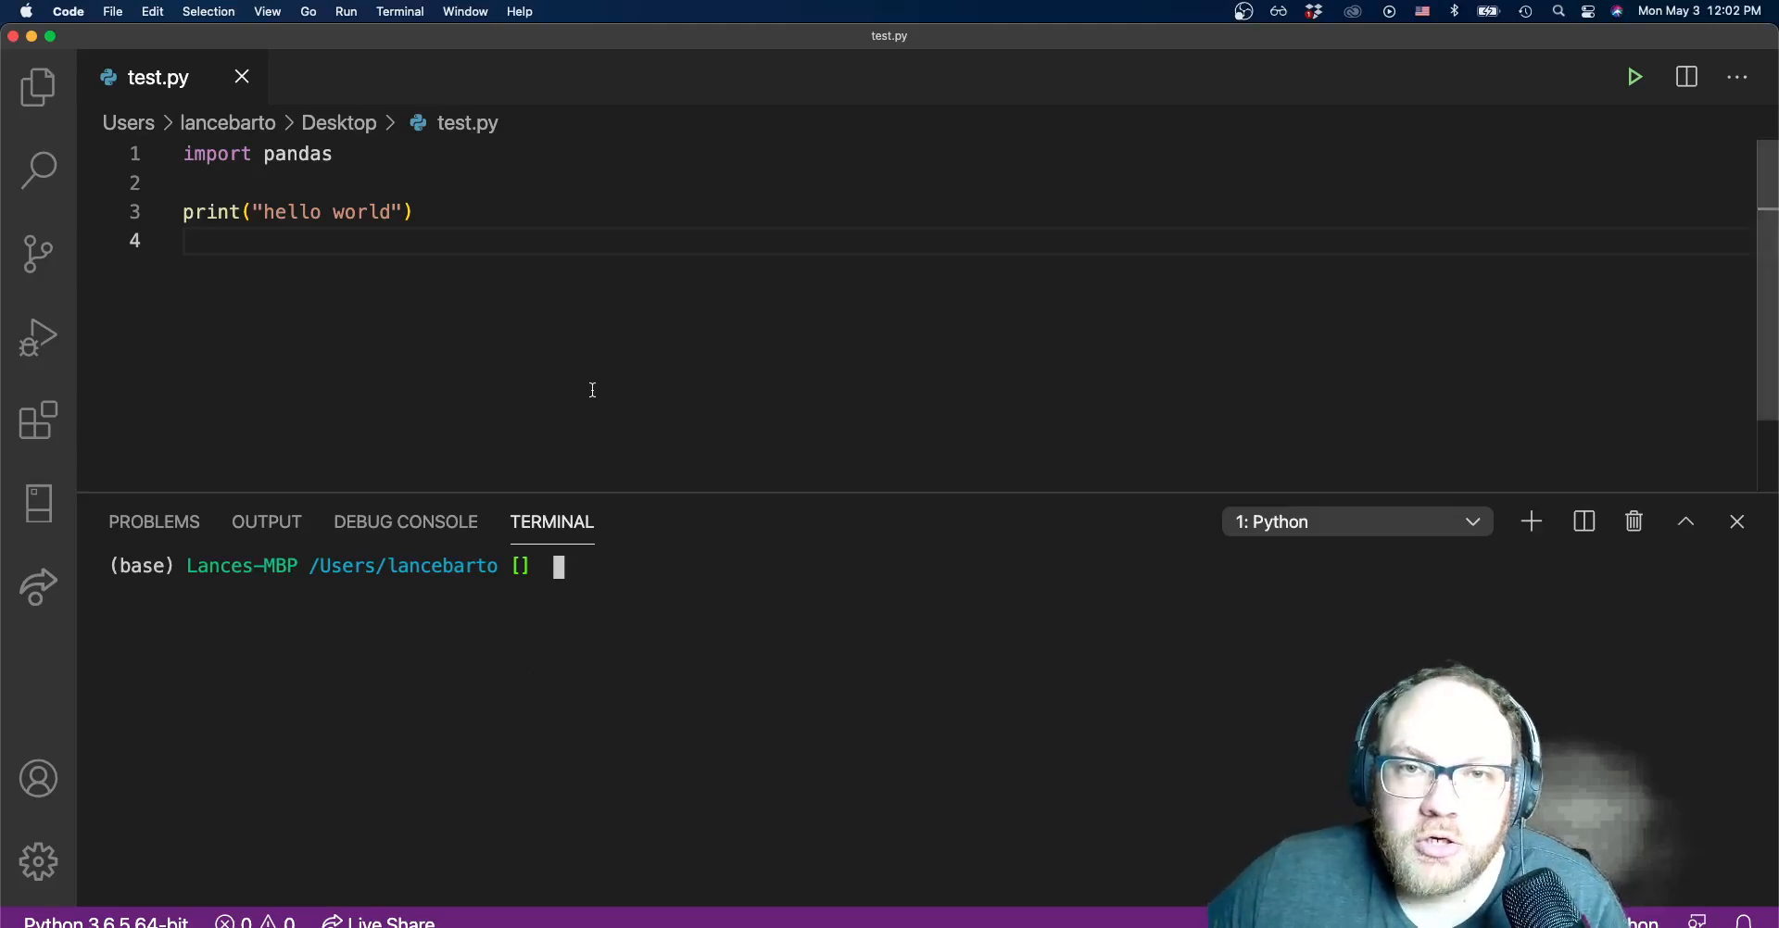
pyautogui.moveTo(600, 390)
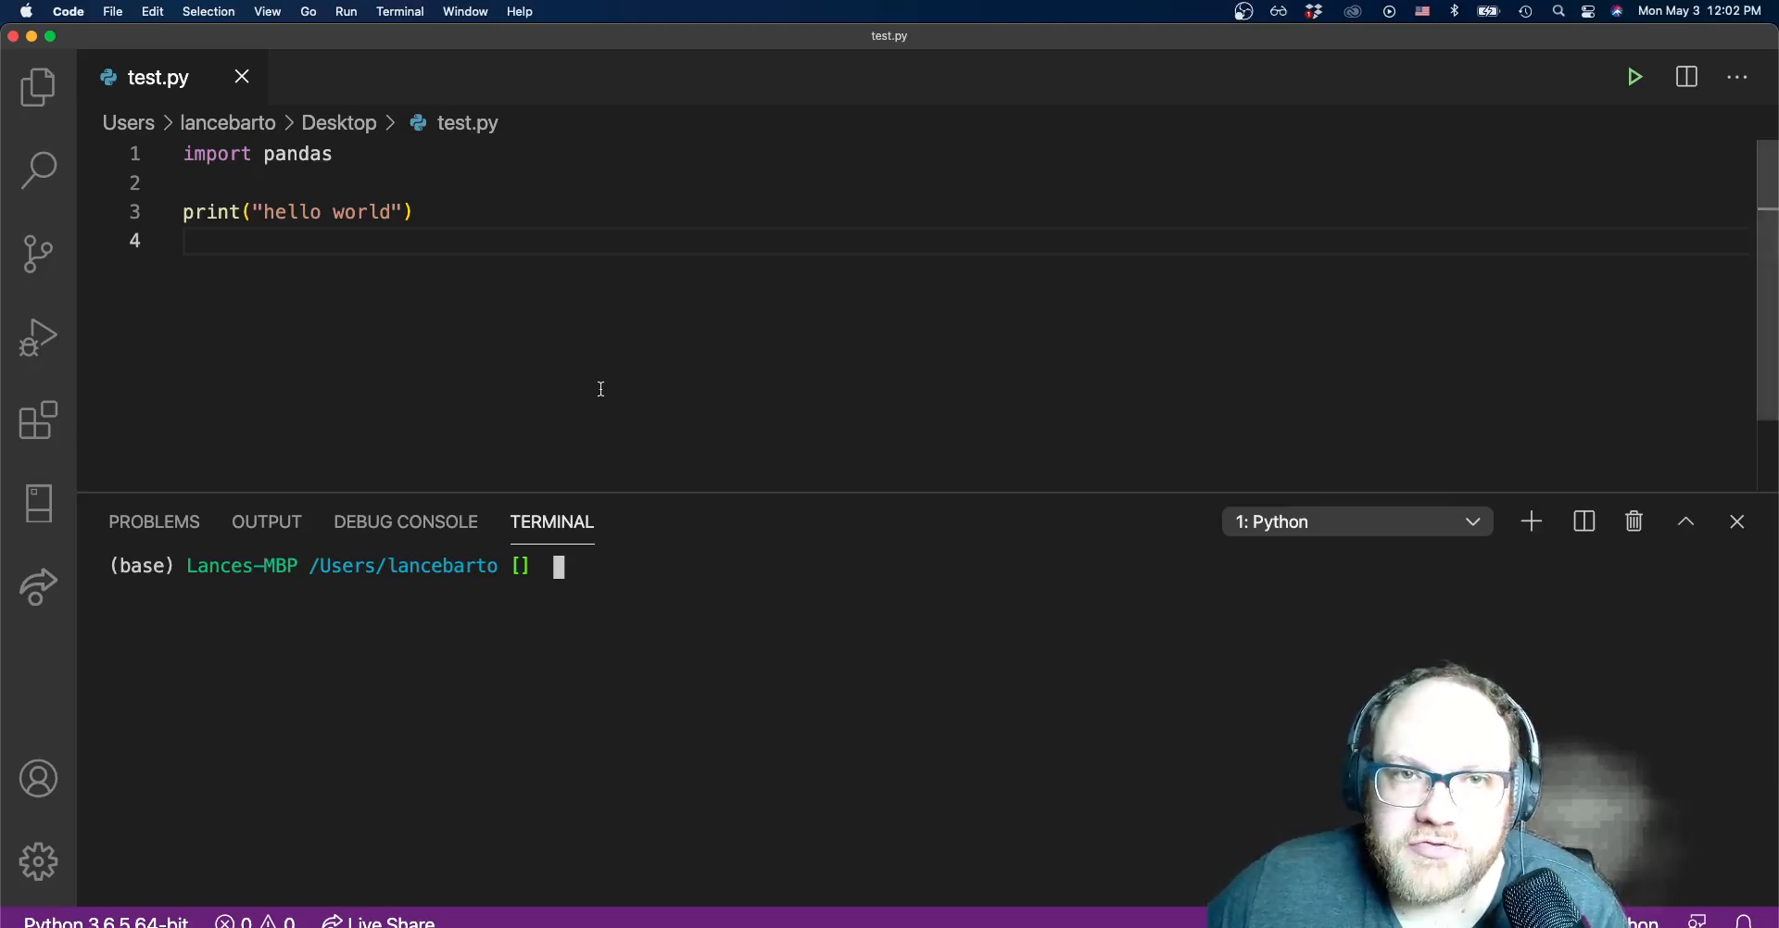
pyautogui.moveTo(1646, 83)
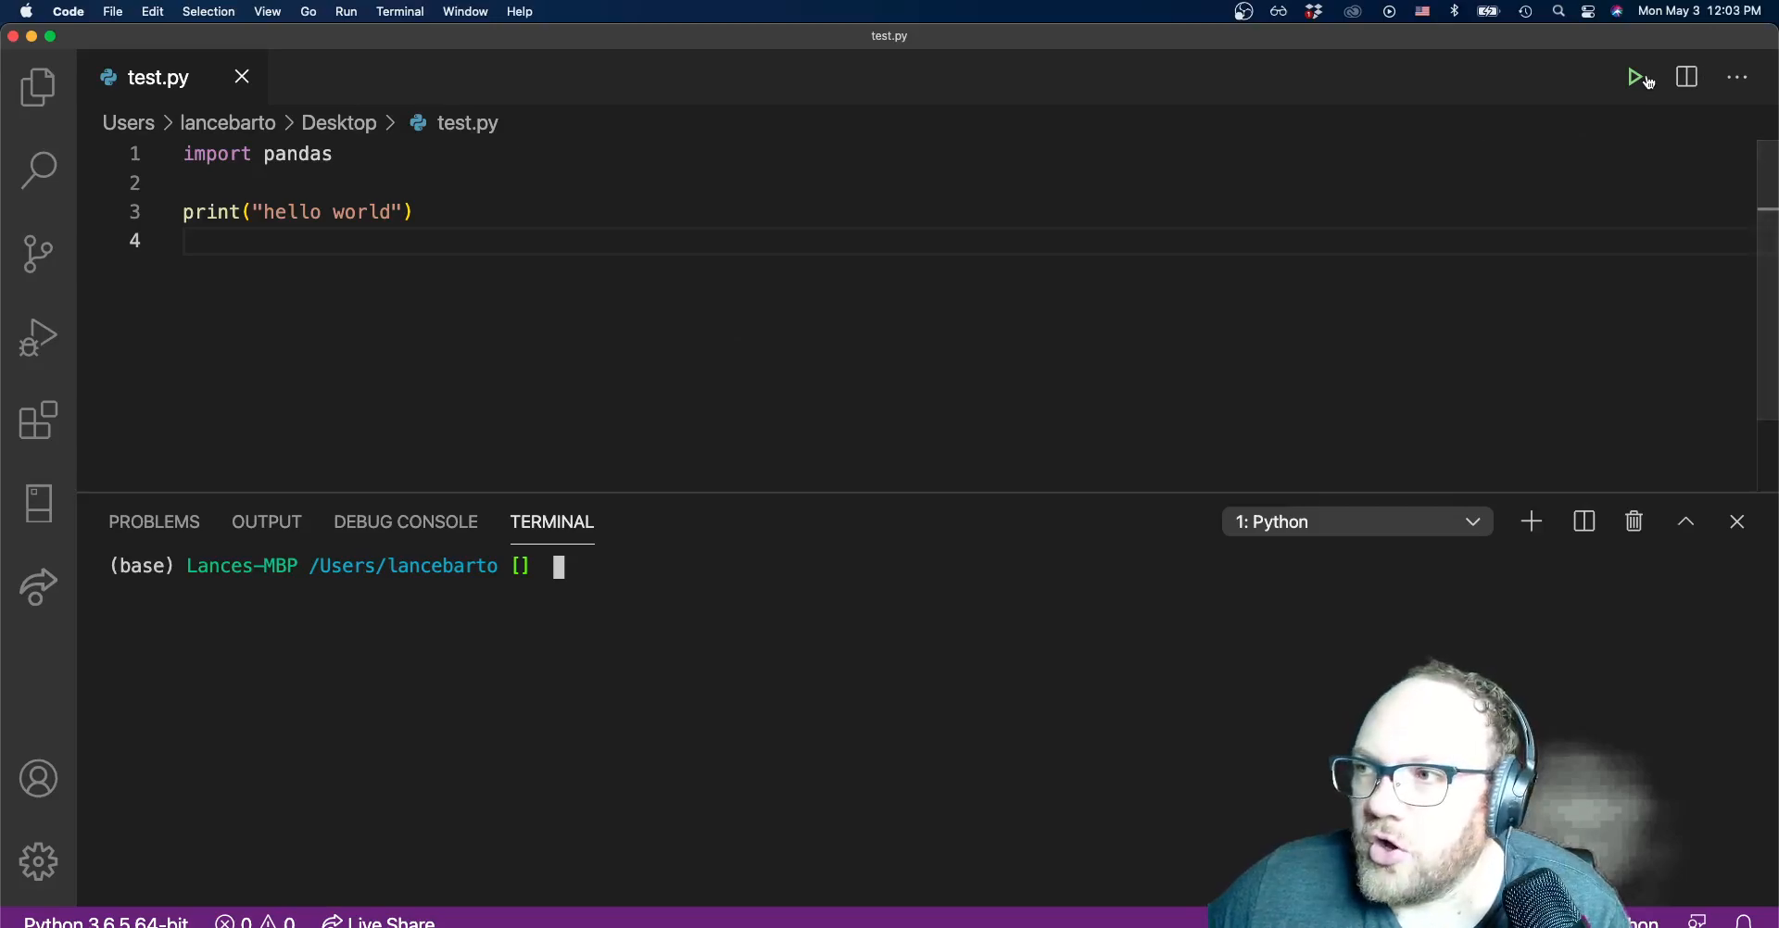
pyautogui.click(1635, 77)
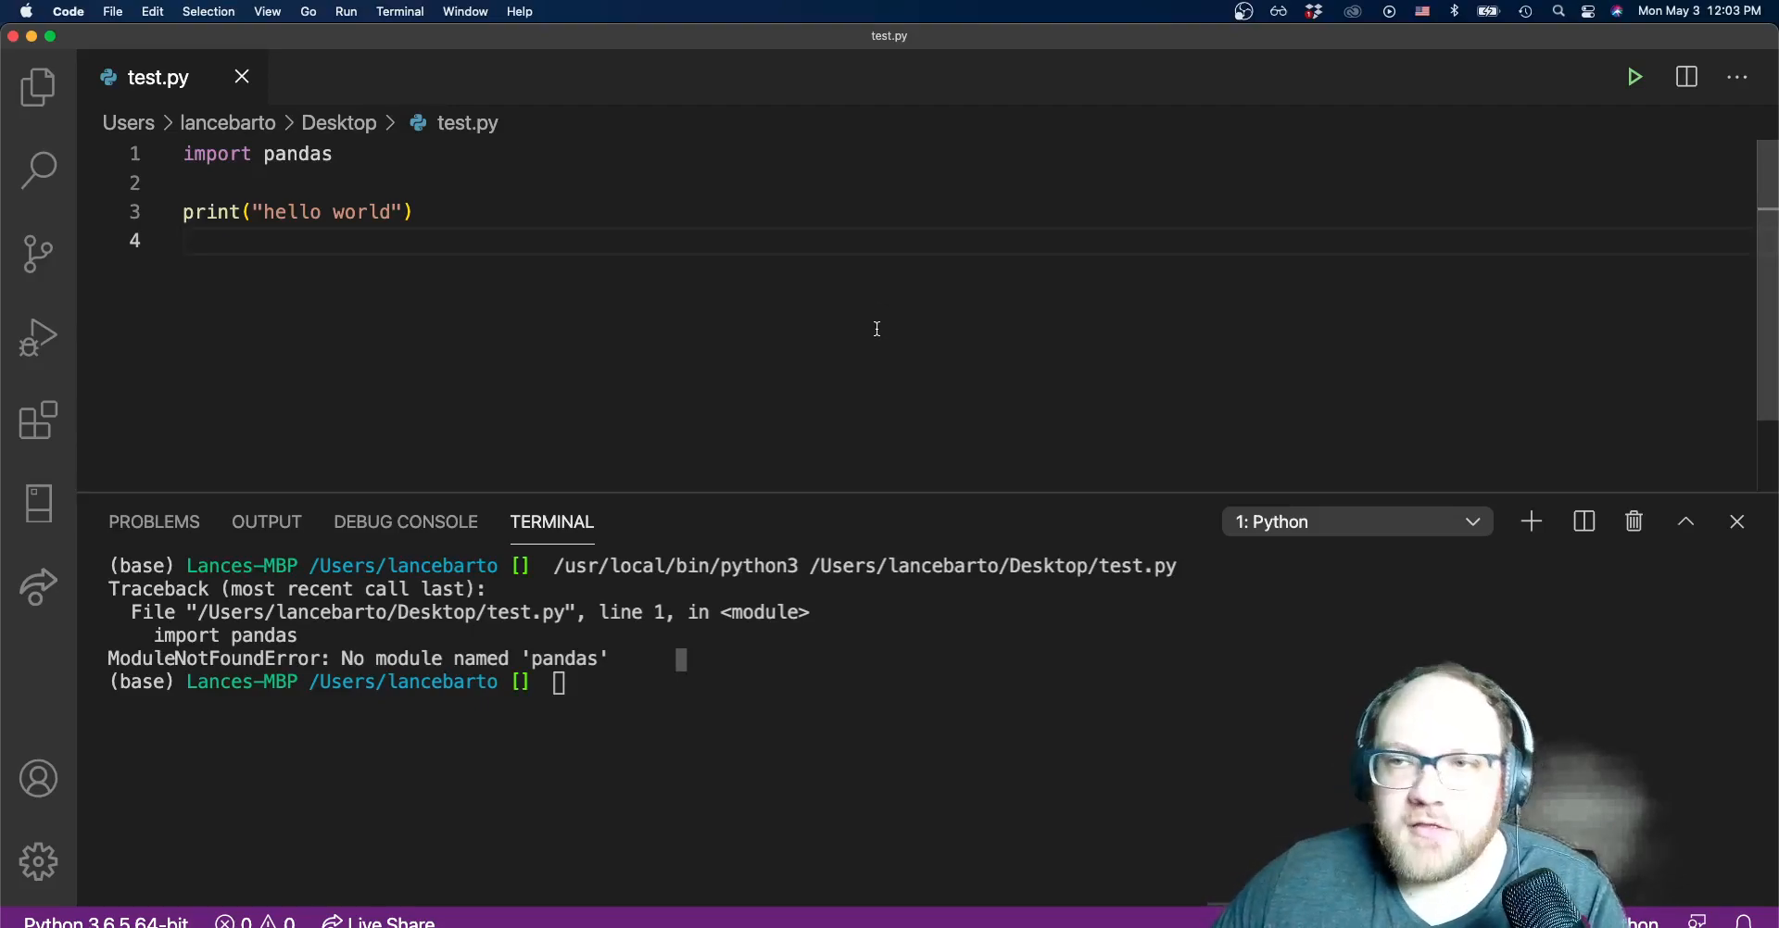
pyautogui.click(112, 11)
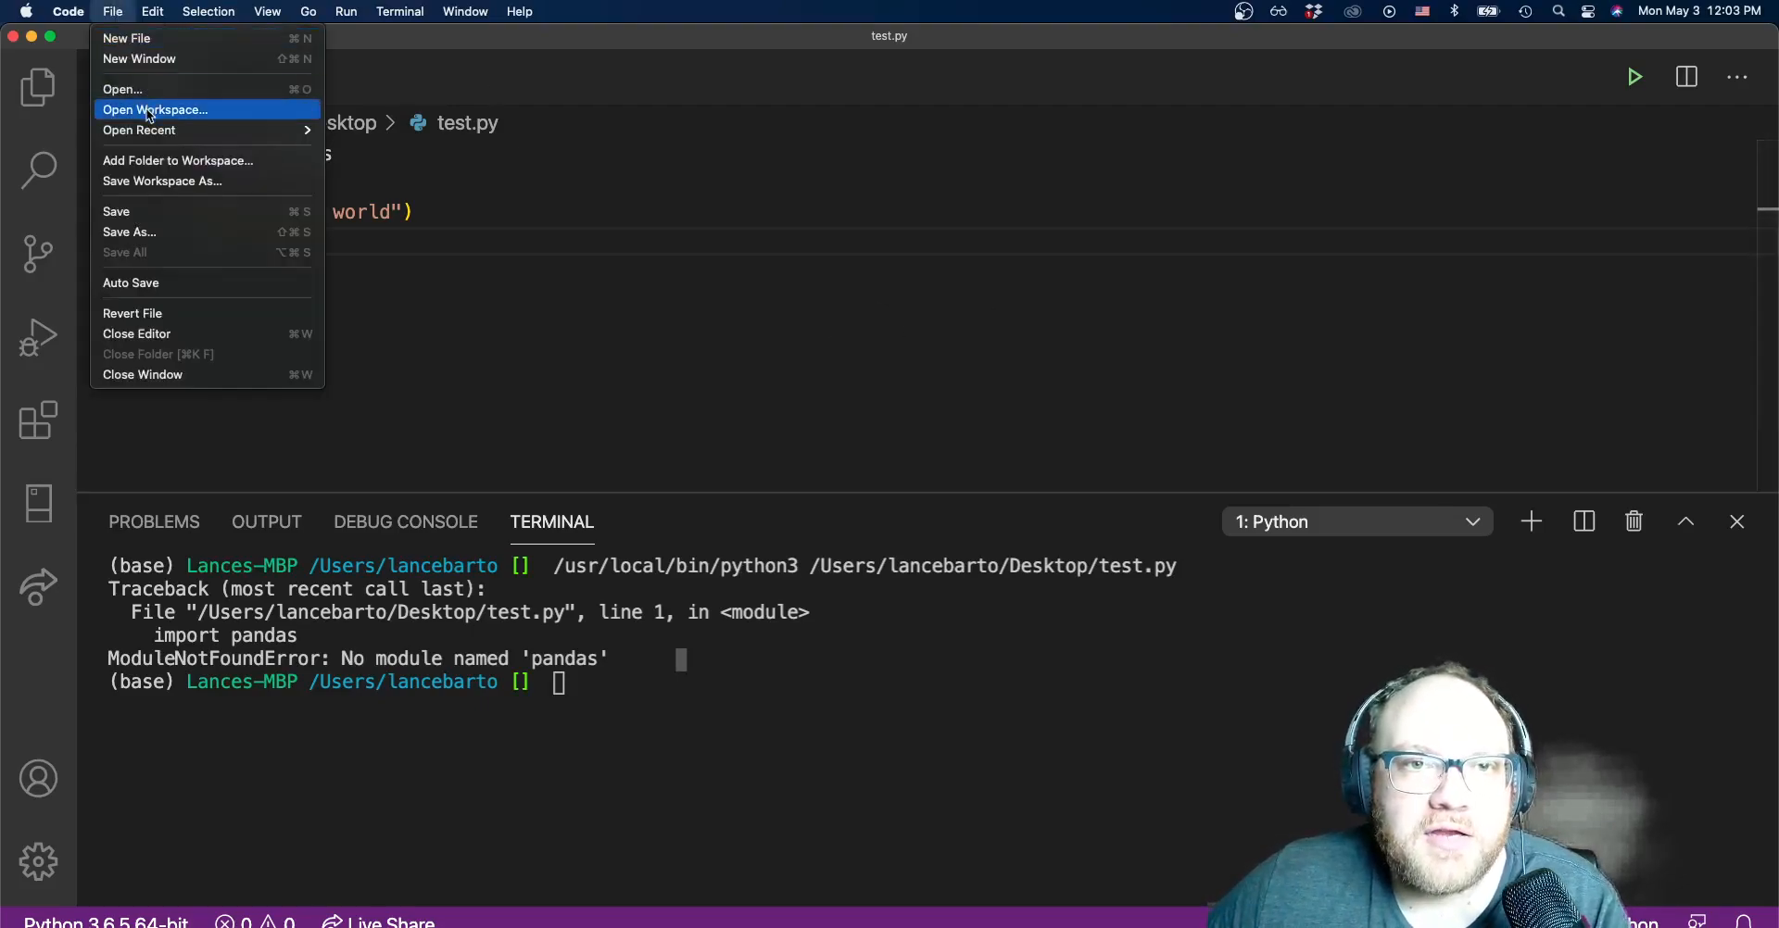
# Recheck the Python 'envinro' settings, close Settings, and bring up the Command Palette.
pyautogui.click(67, 12)
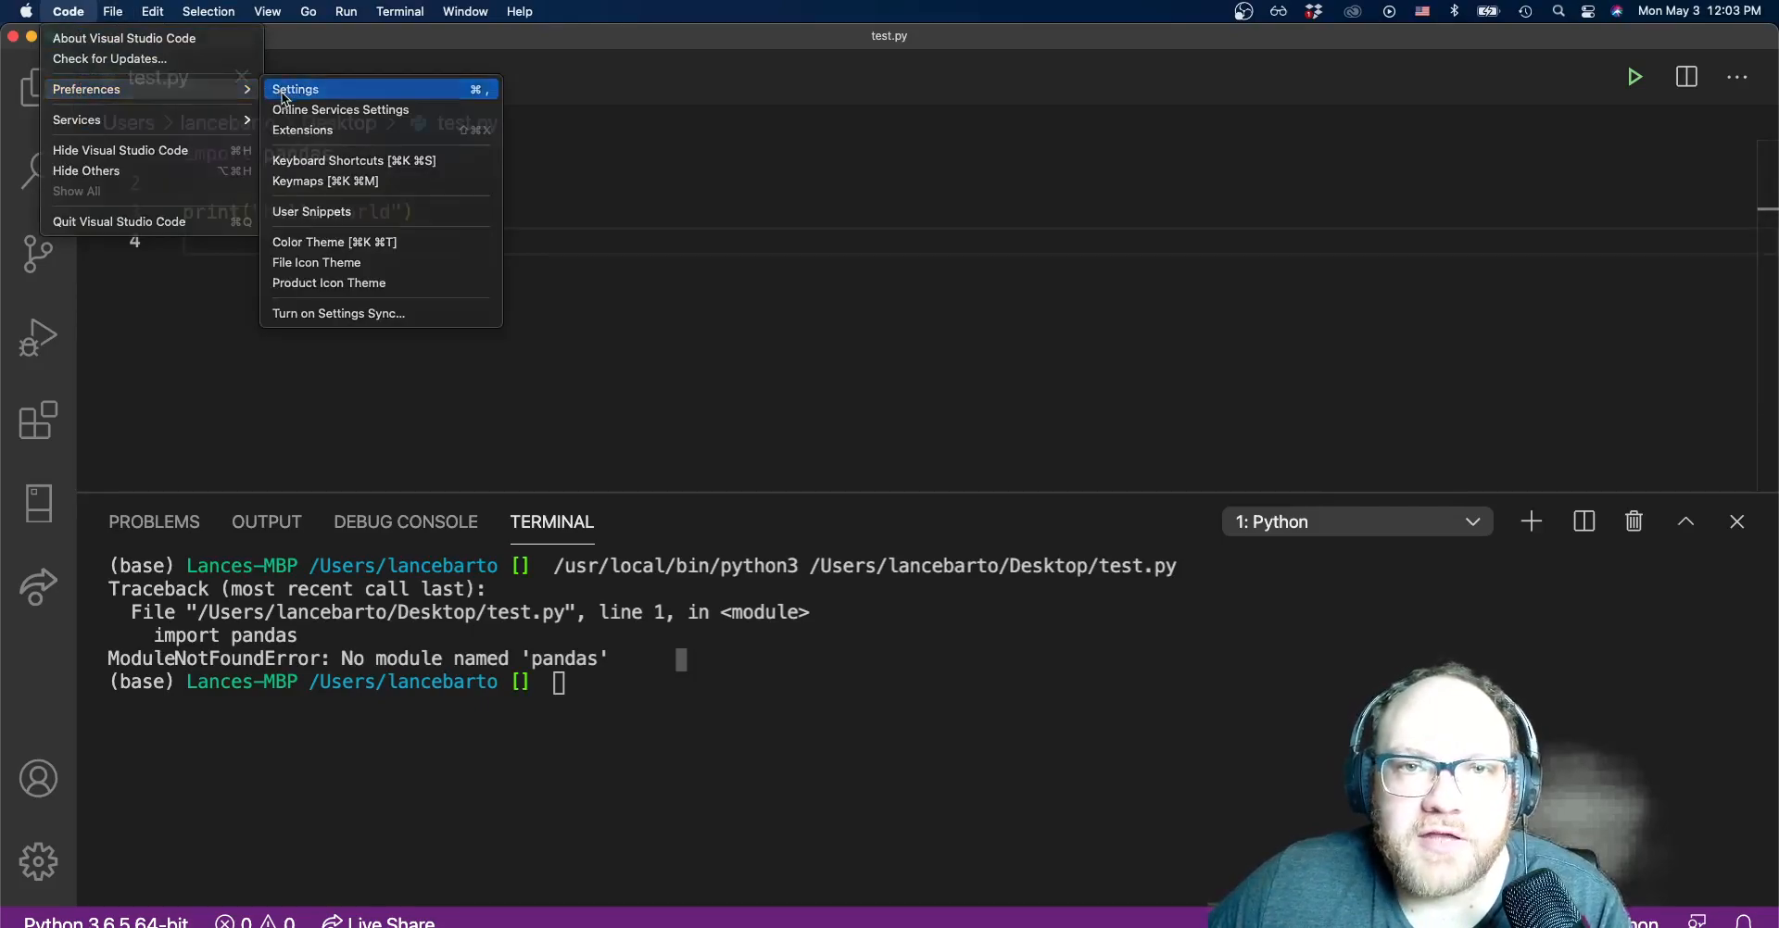
pyautogui.click(297, 89)
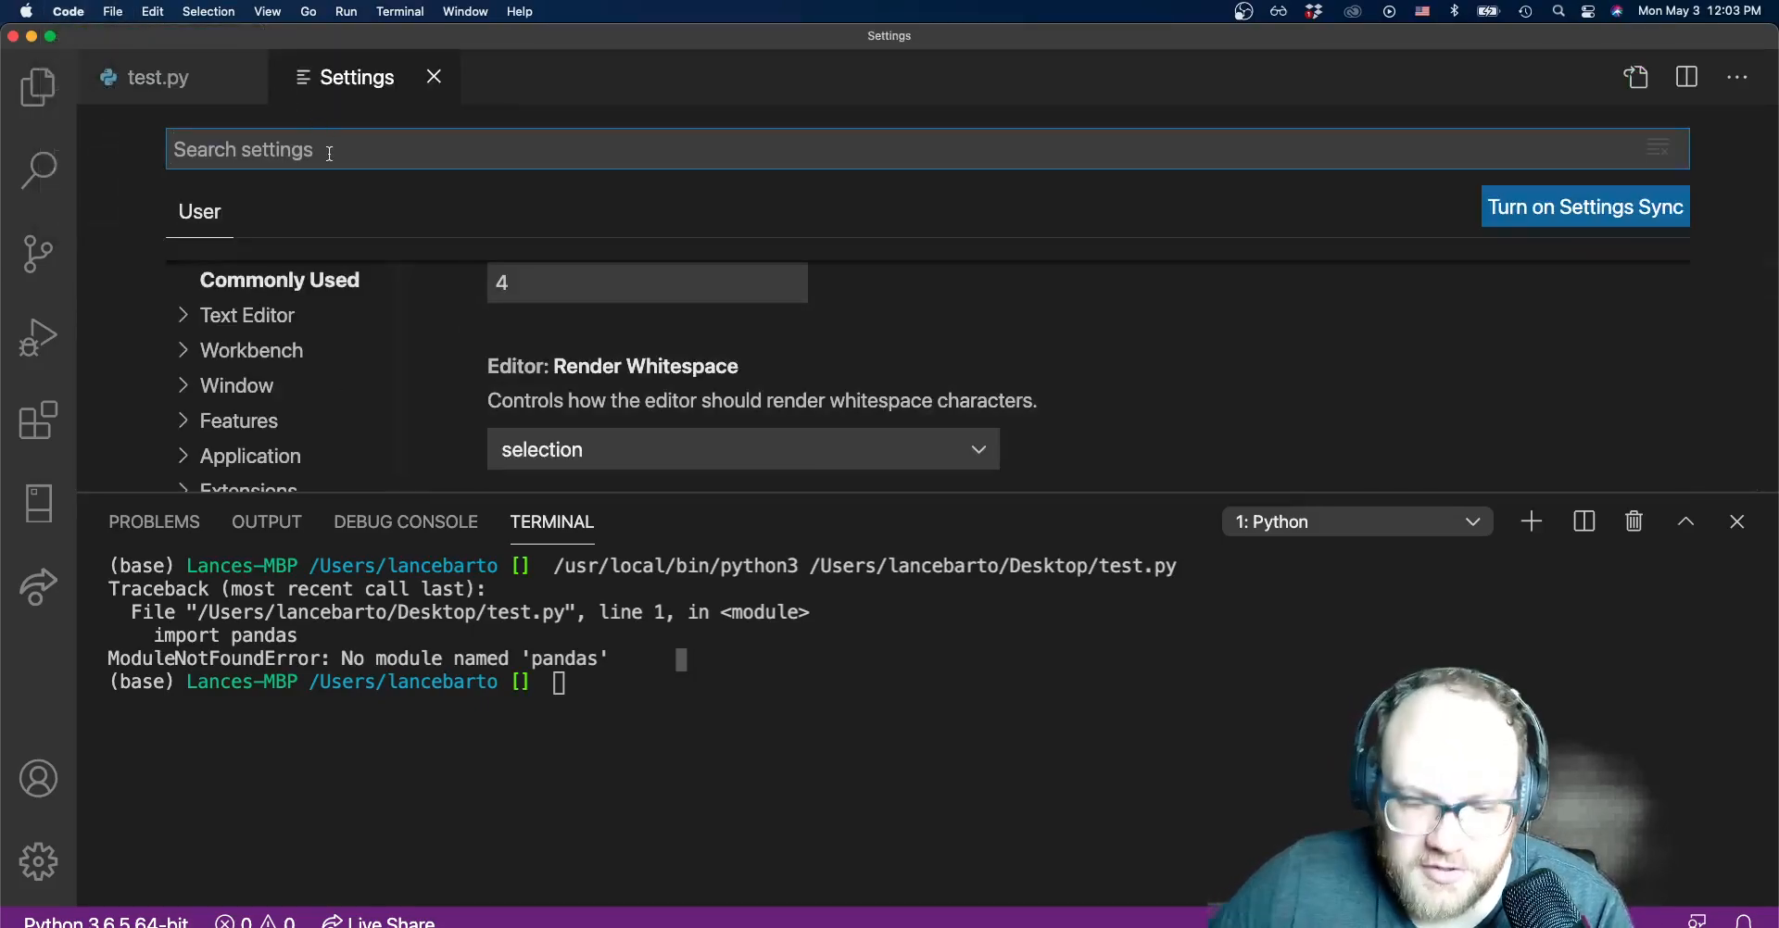
pyautogui.write('envinro')
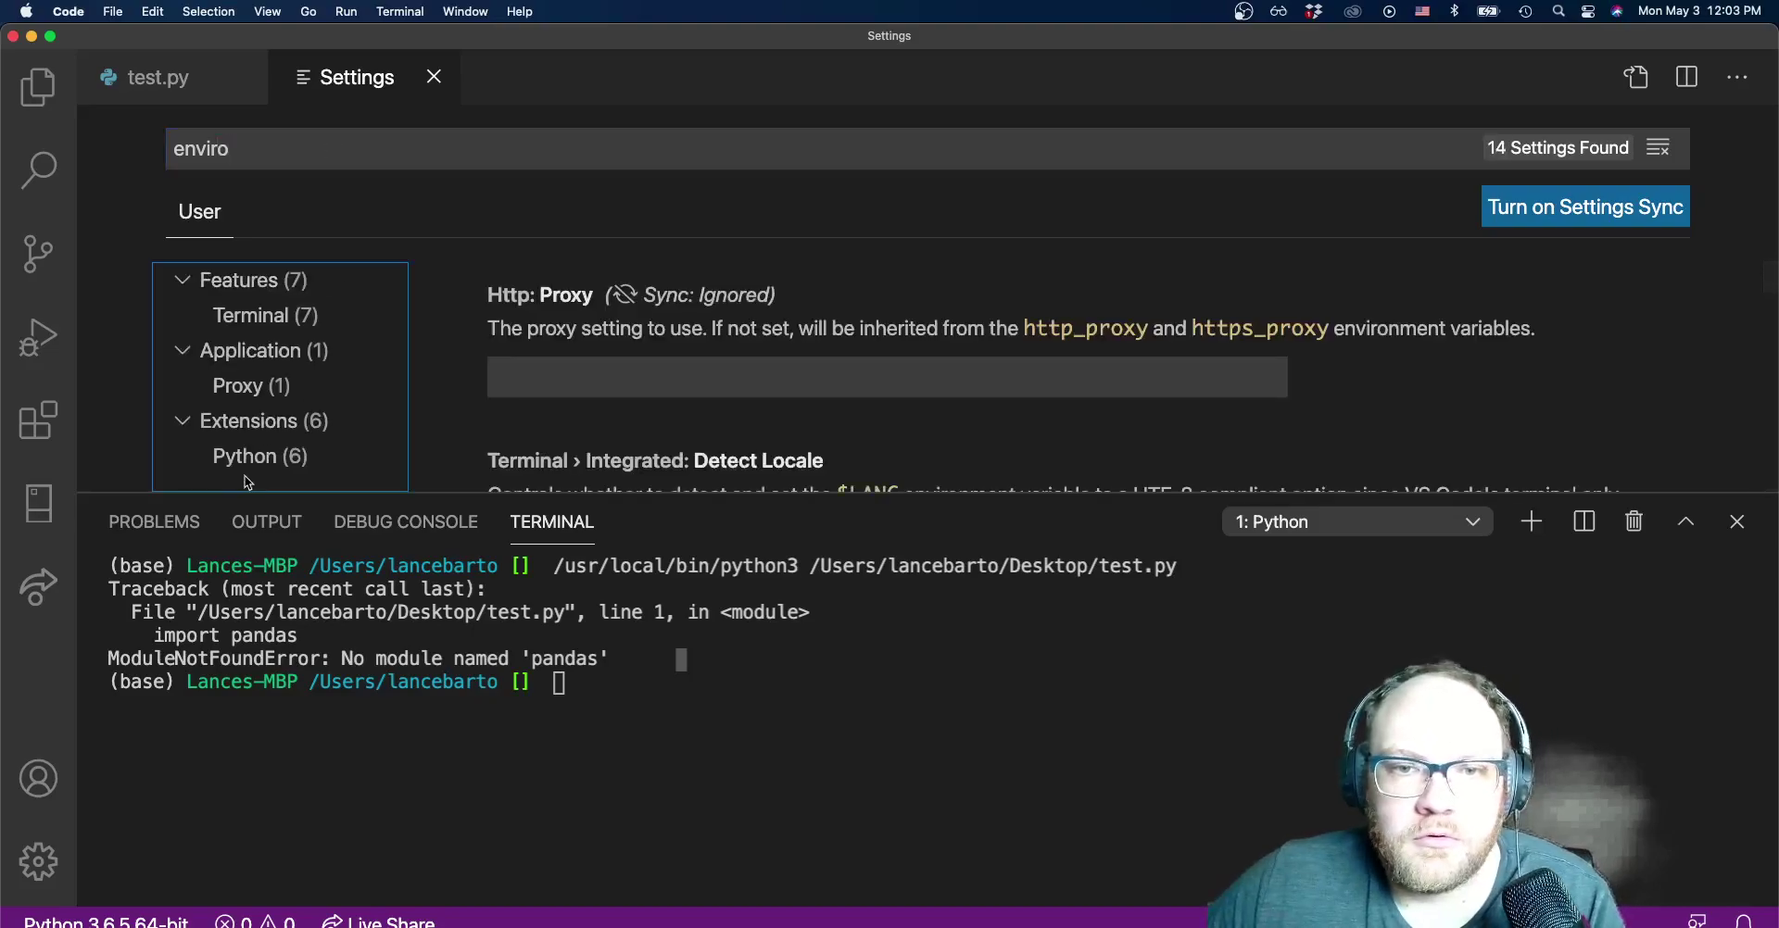
pyautogui.click(259, 456)
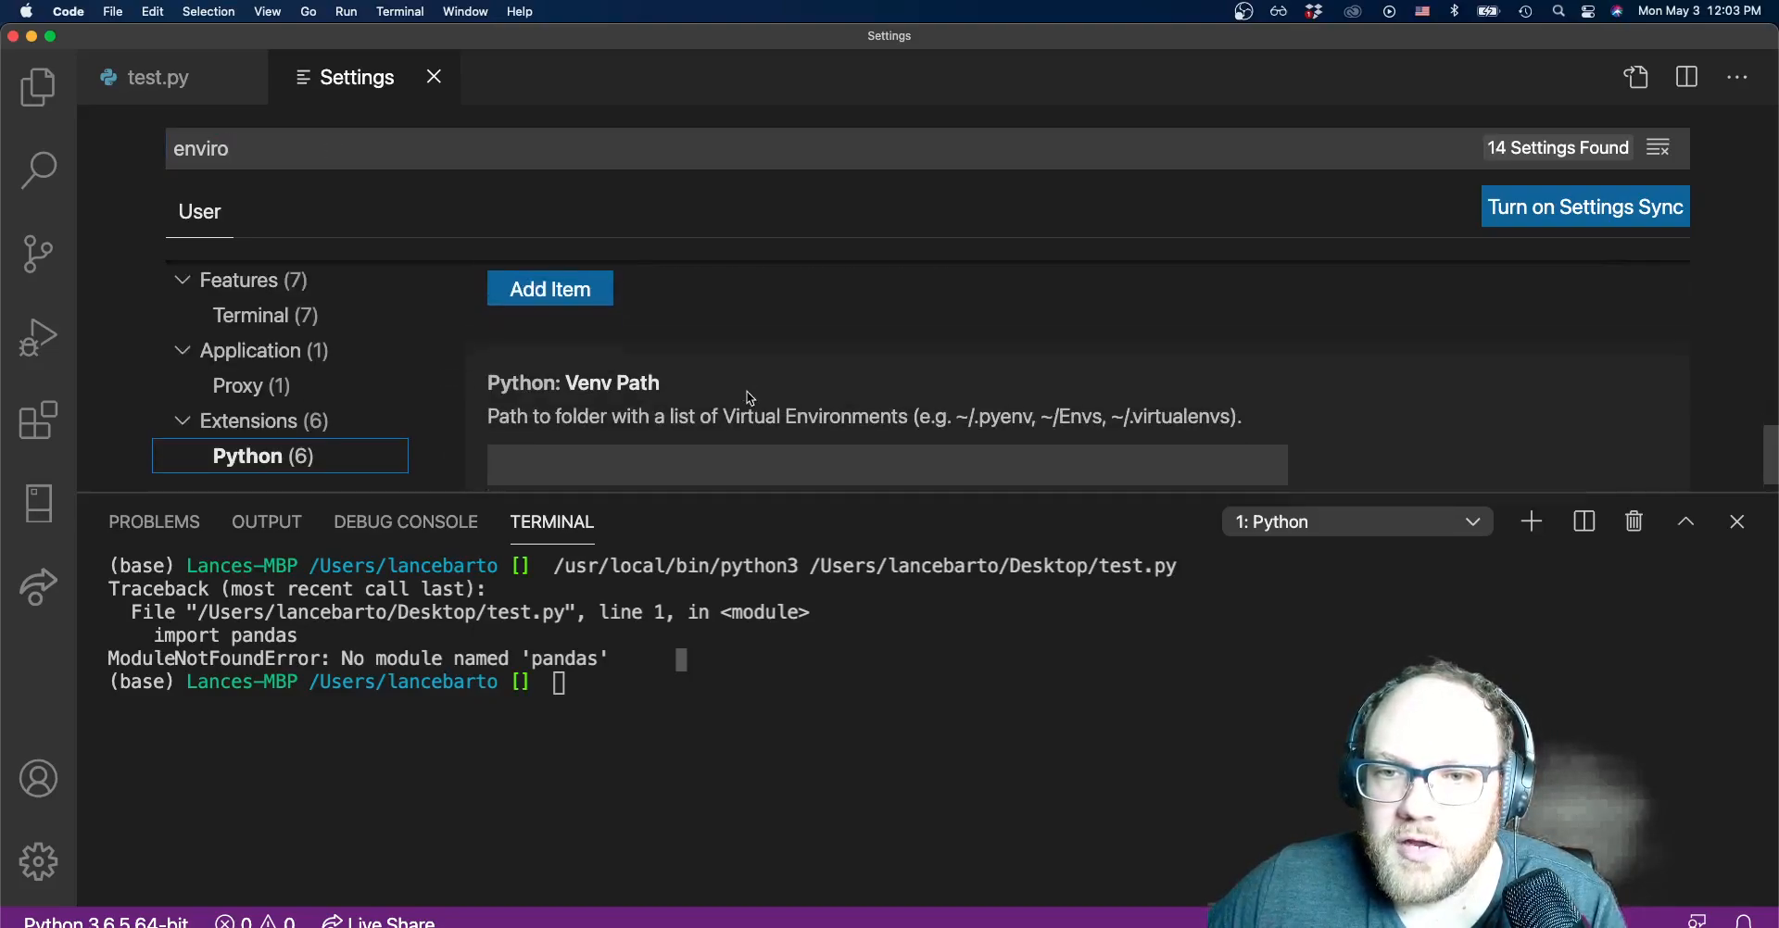
pyautogui.scroll(-3)
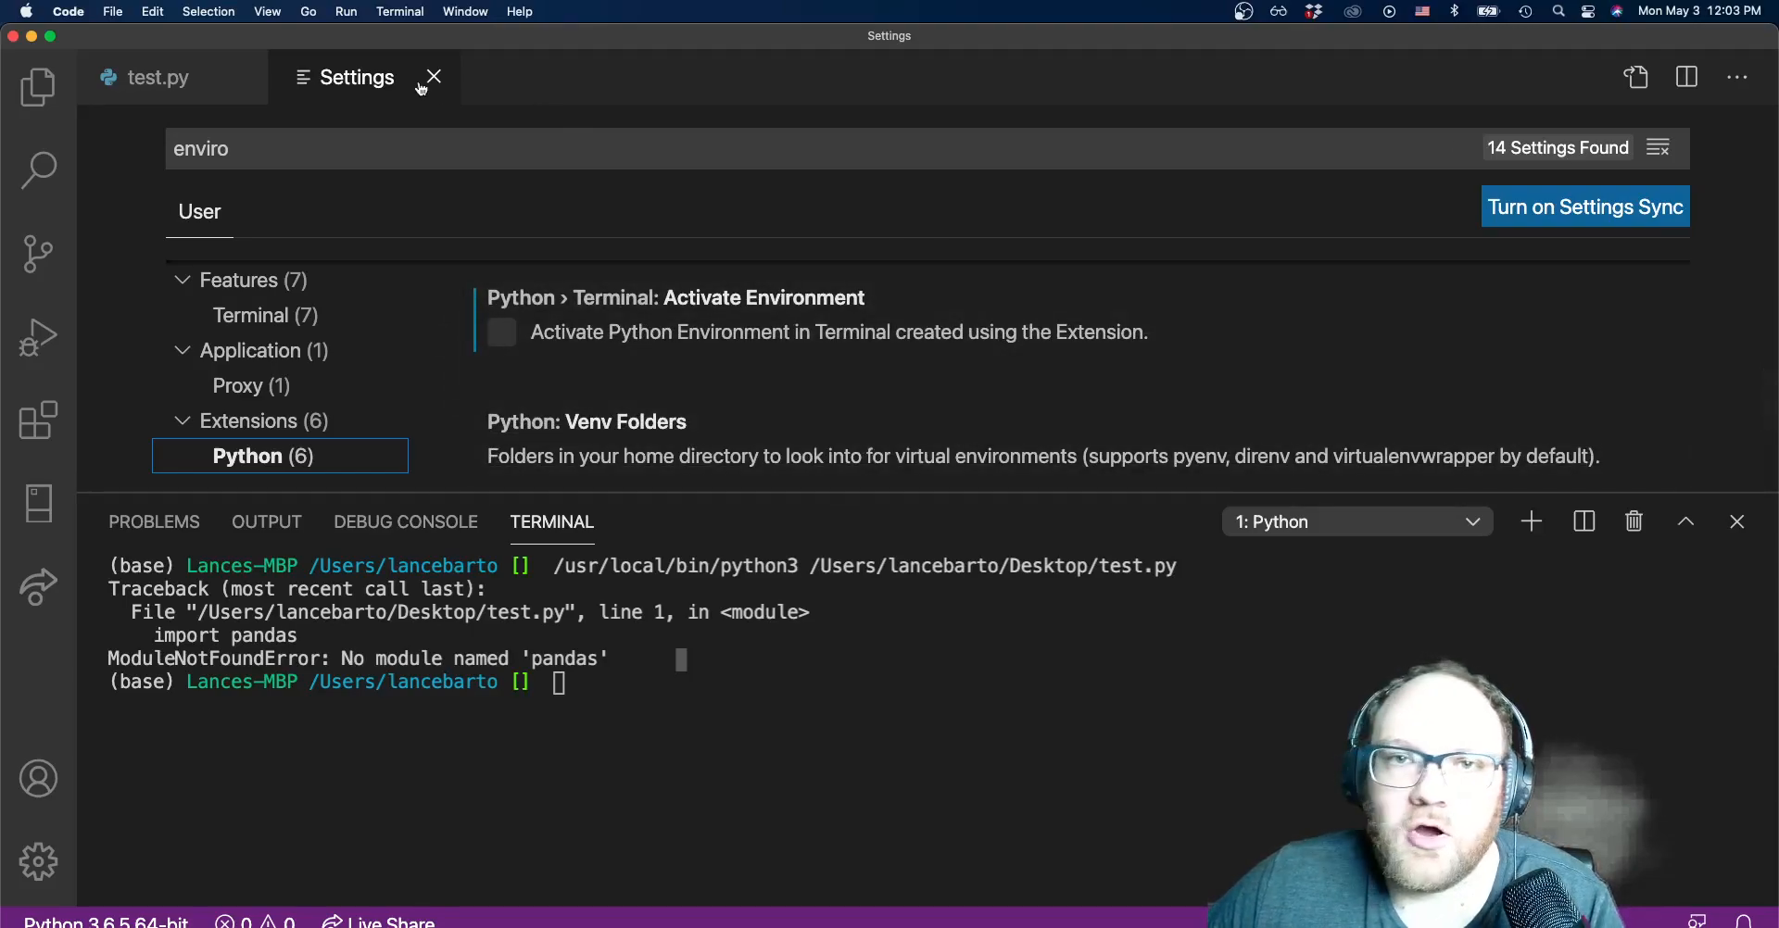
pyautogui.click(433, 77)
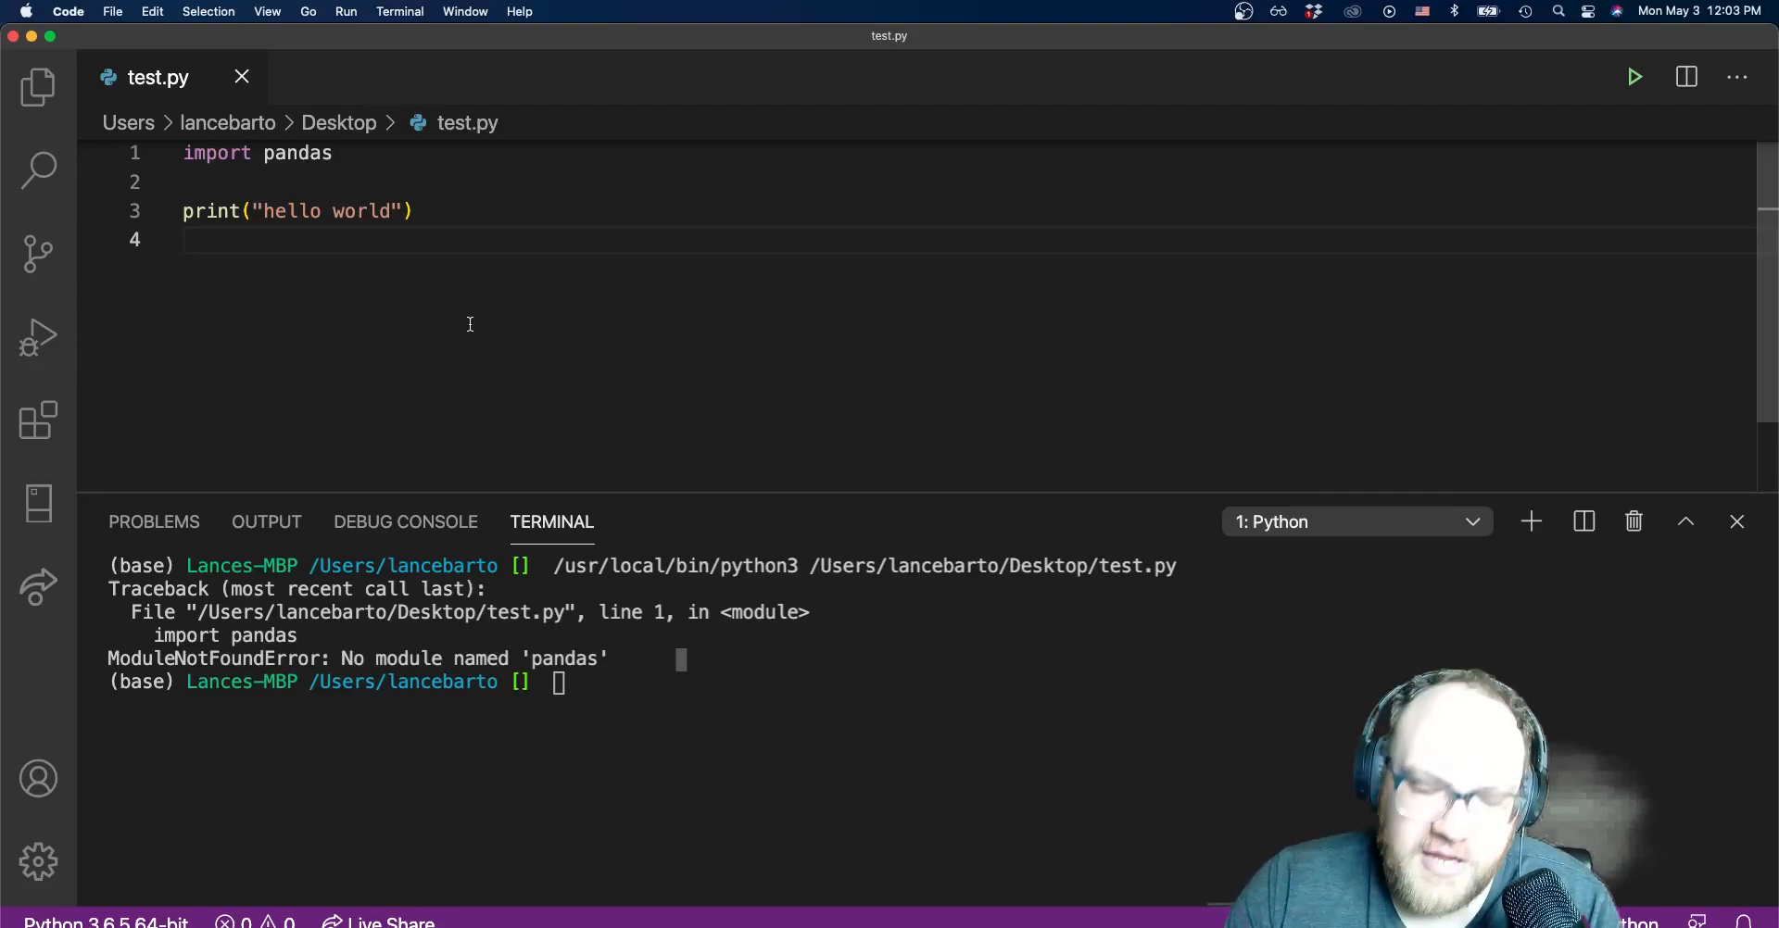
pyautogui.press('Cmd+Shift+P')
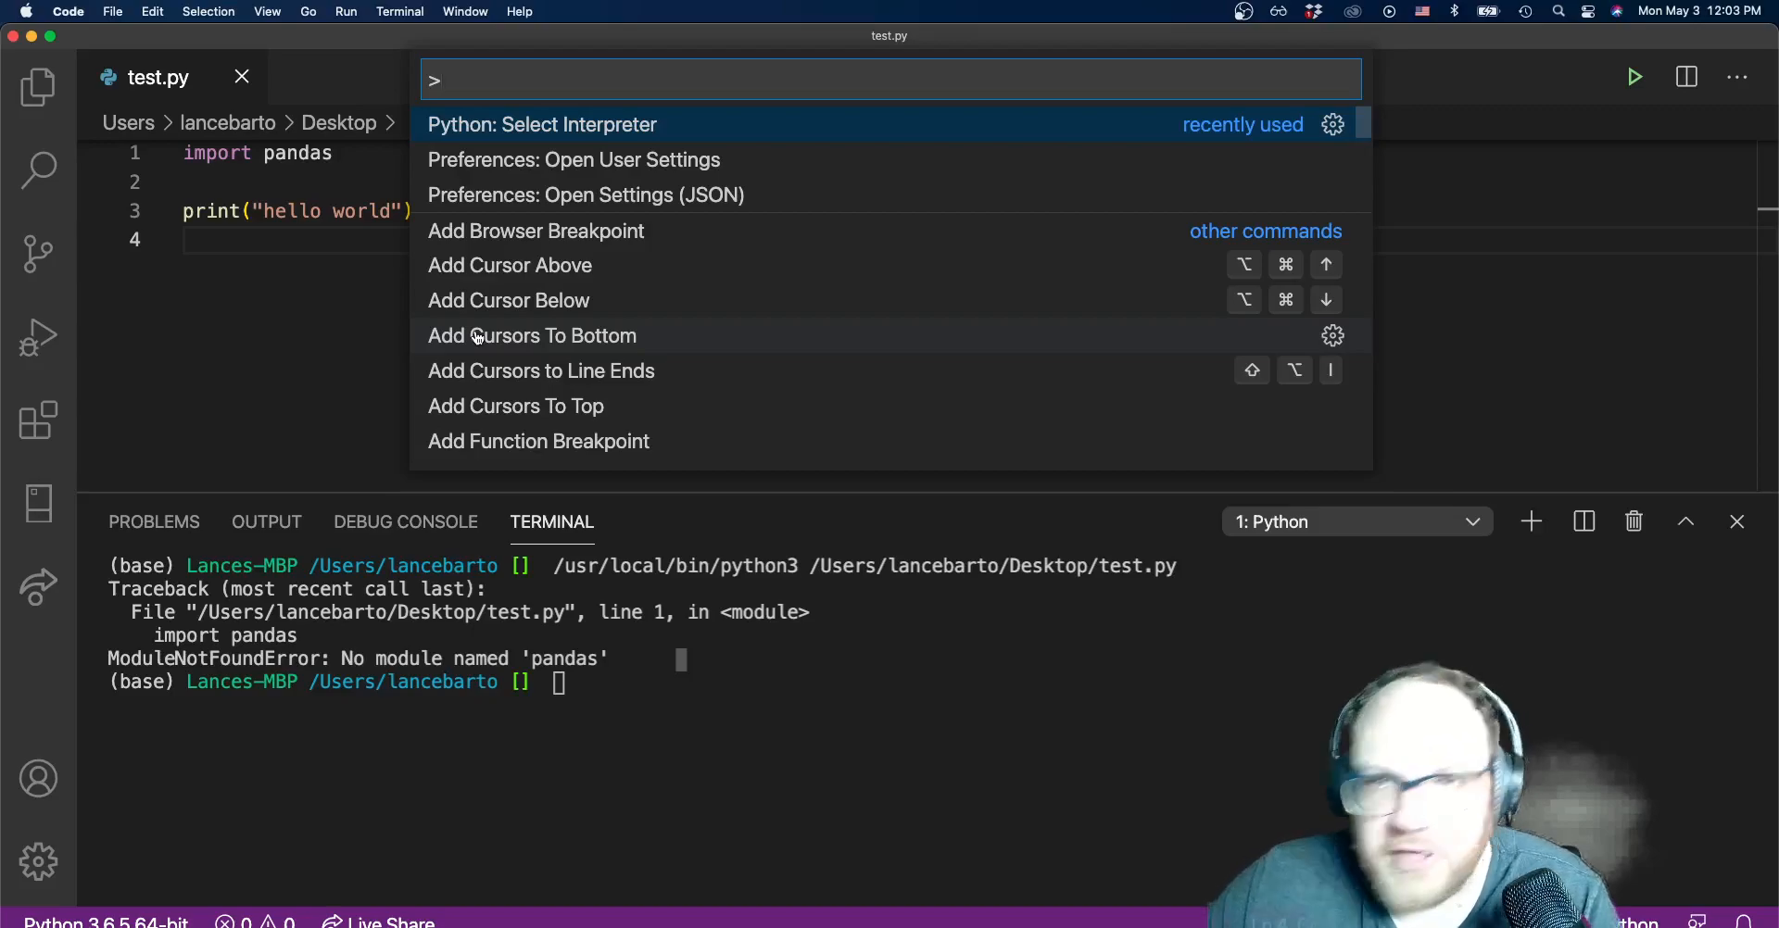
pyautogui.moveTo(473, 315)
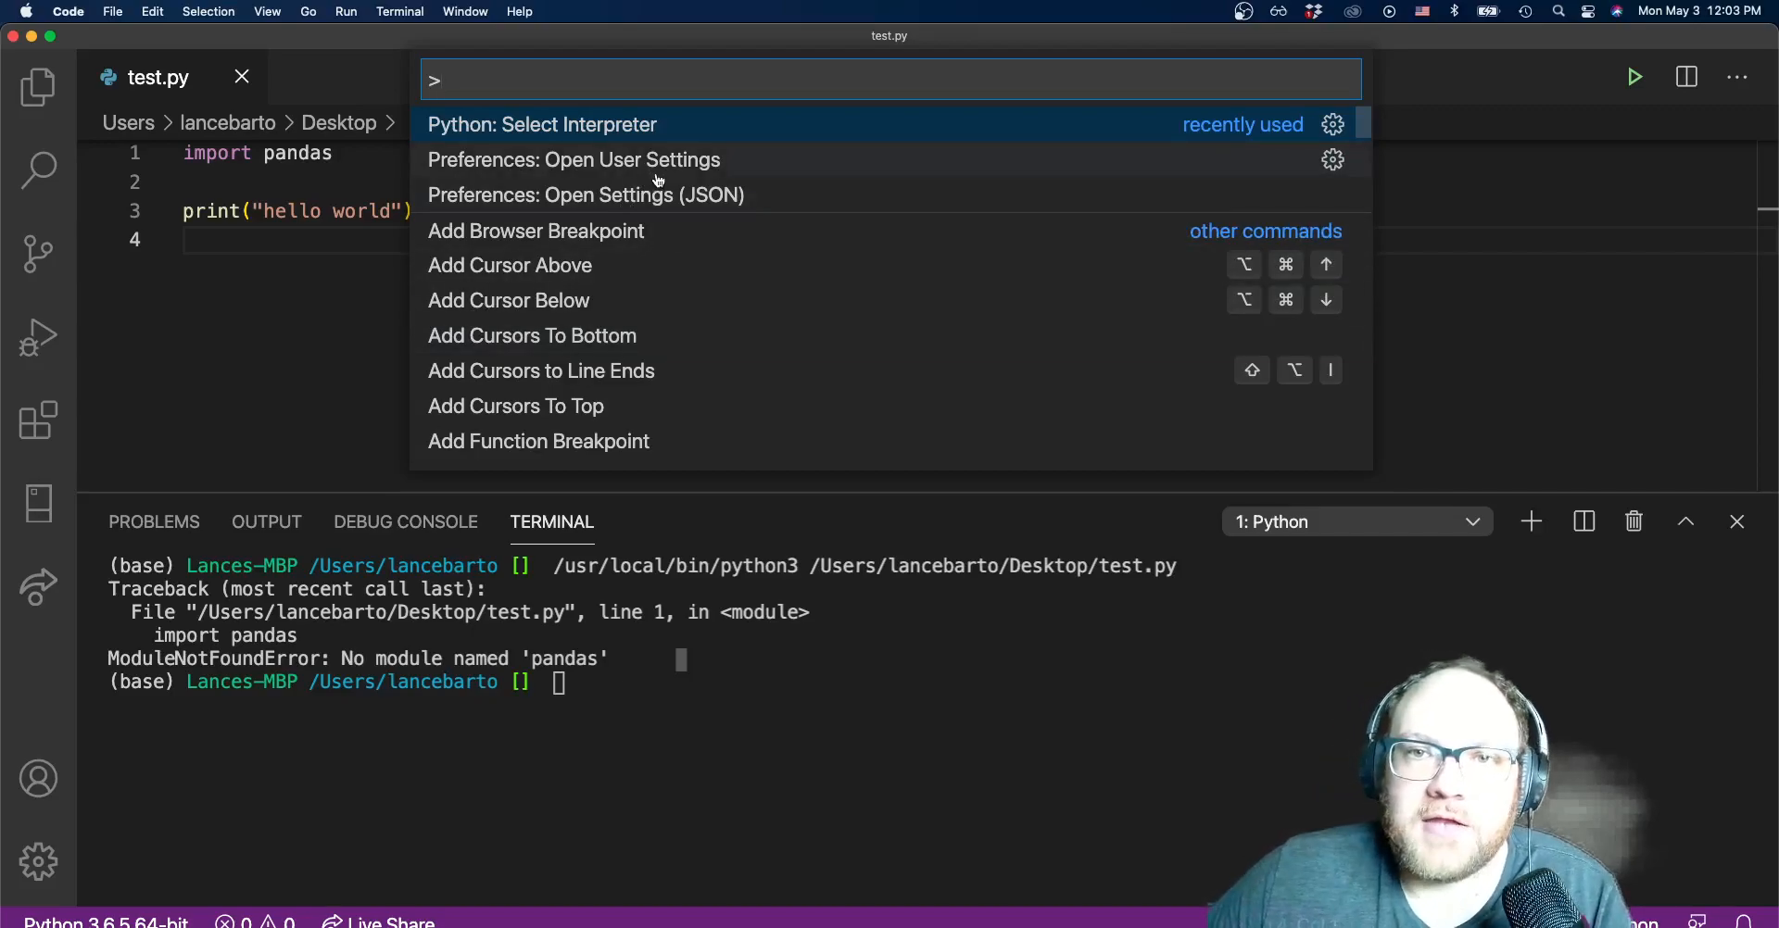
# Run 'Python: Select Interpreter' from the Command Palette to list available interpreters.
pyautogui.write('python')
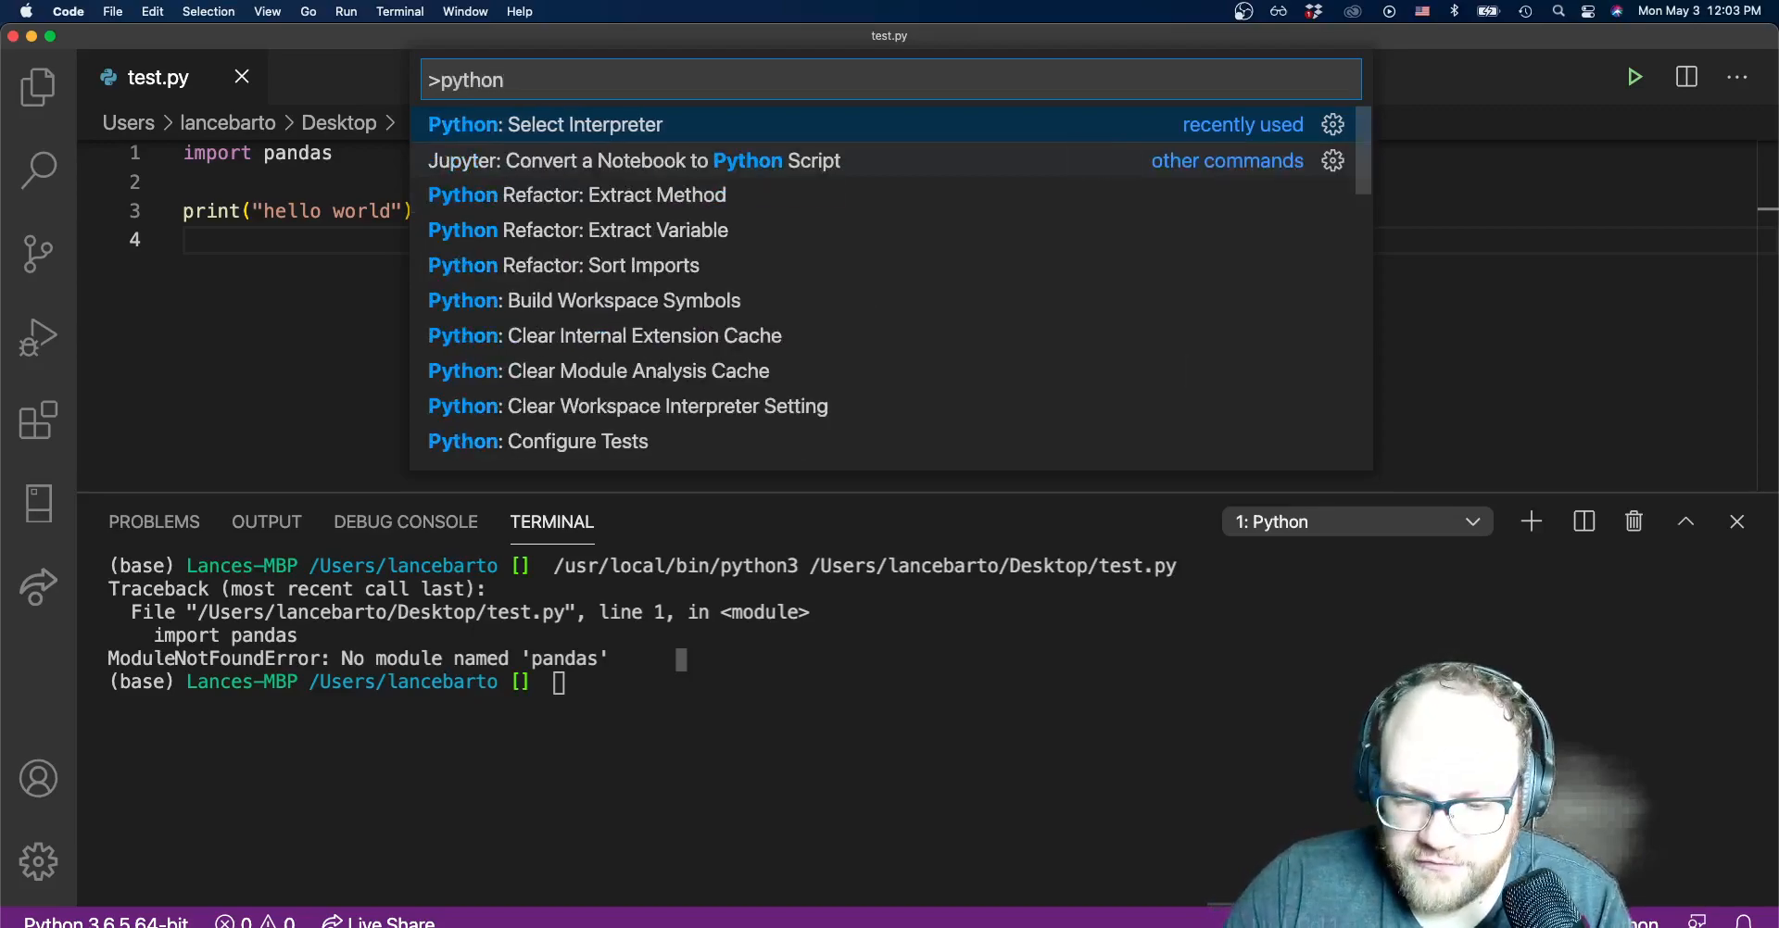
pyautogui.write(': selec')
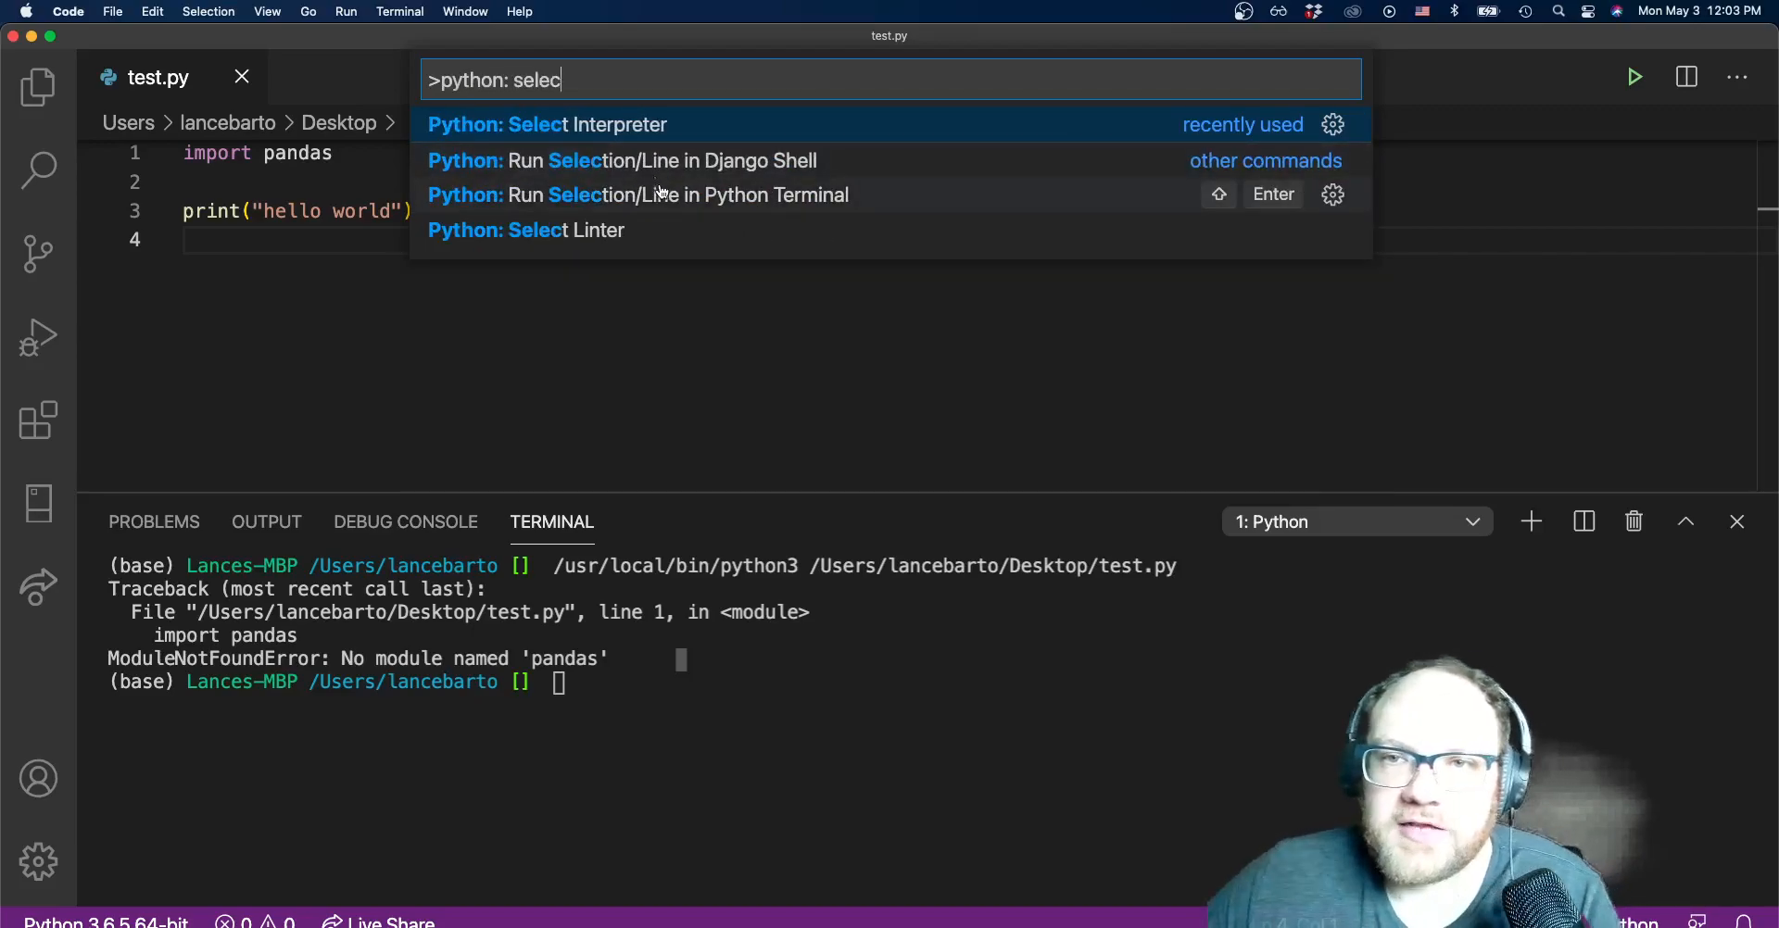
pyautogui.click(546, 125)
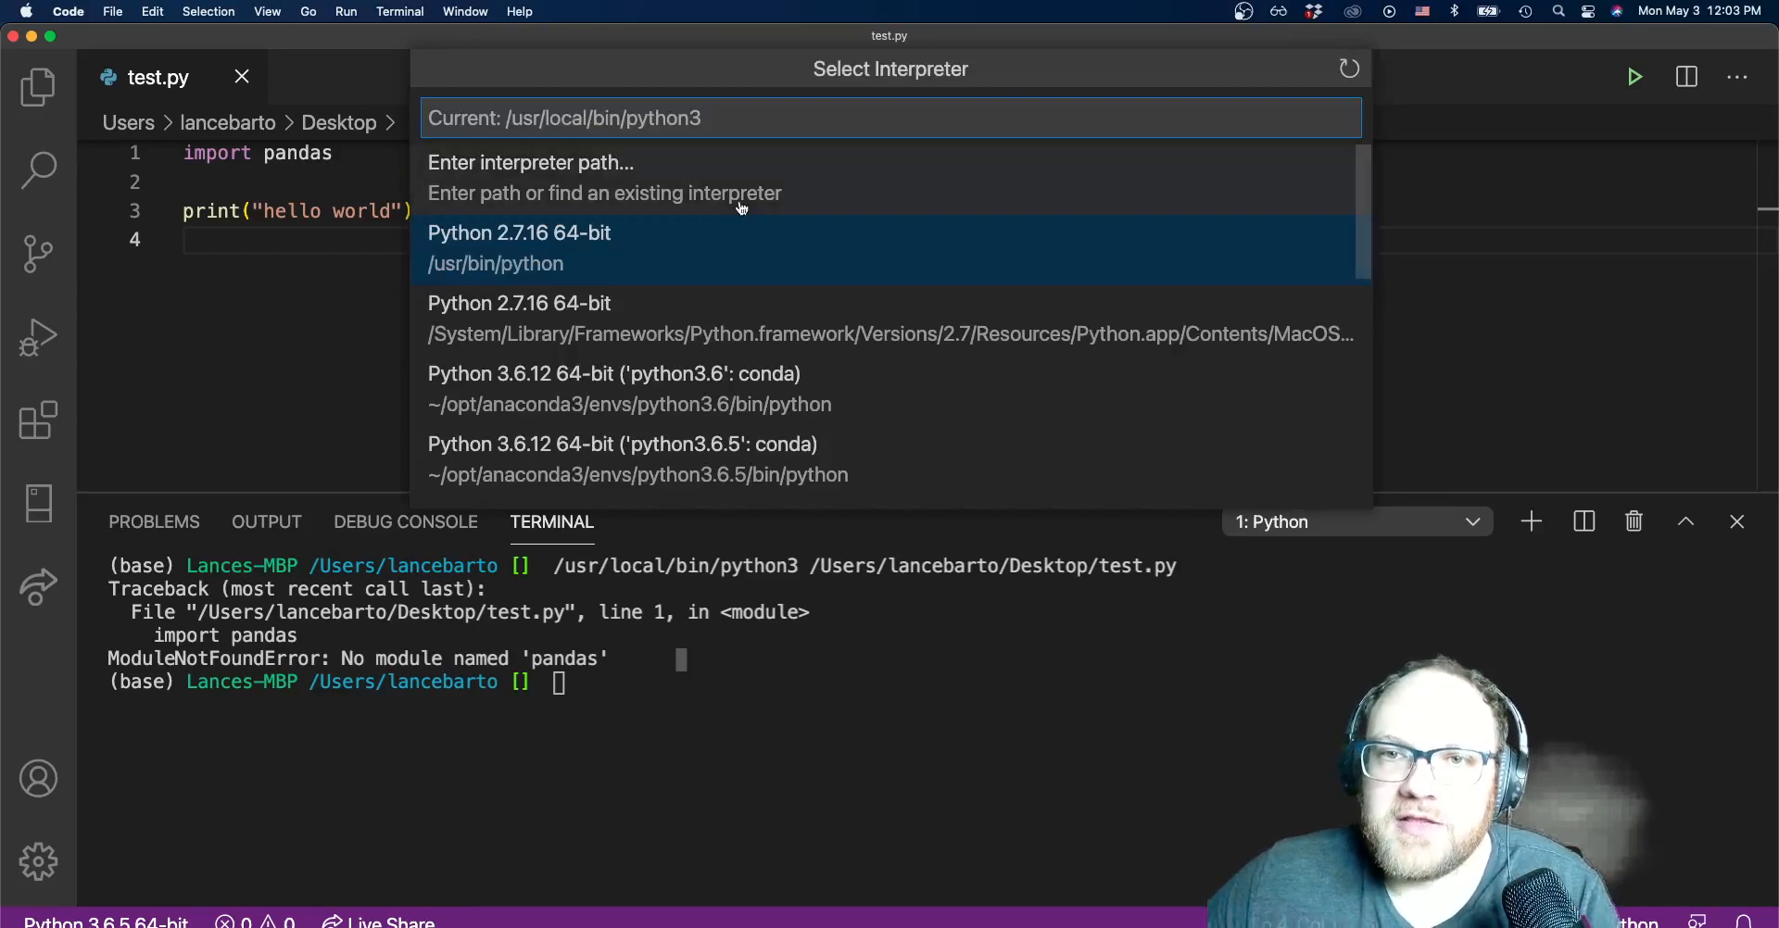
pyautogui.moveTo(747, 198)
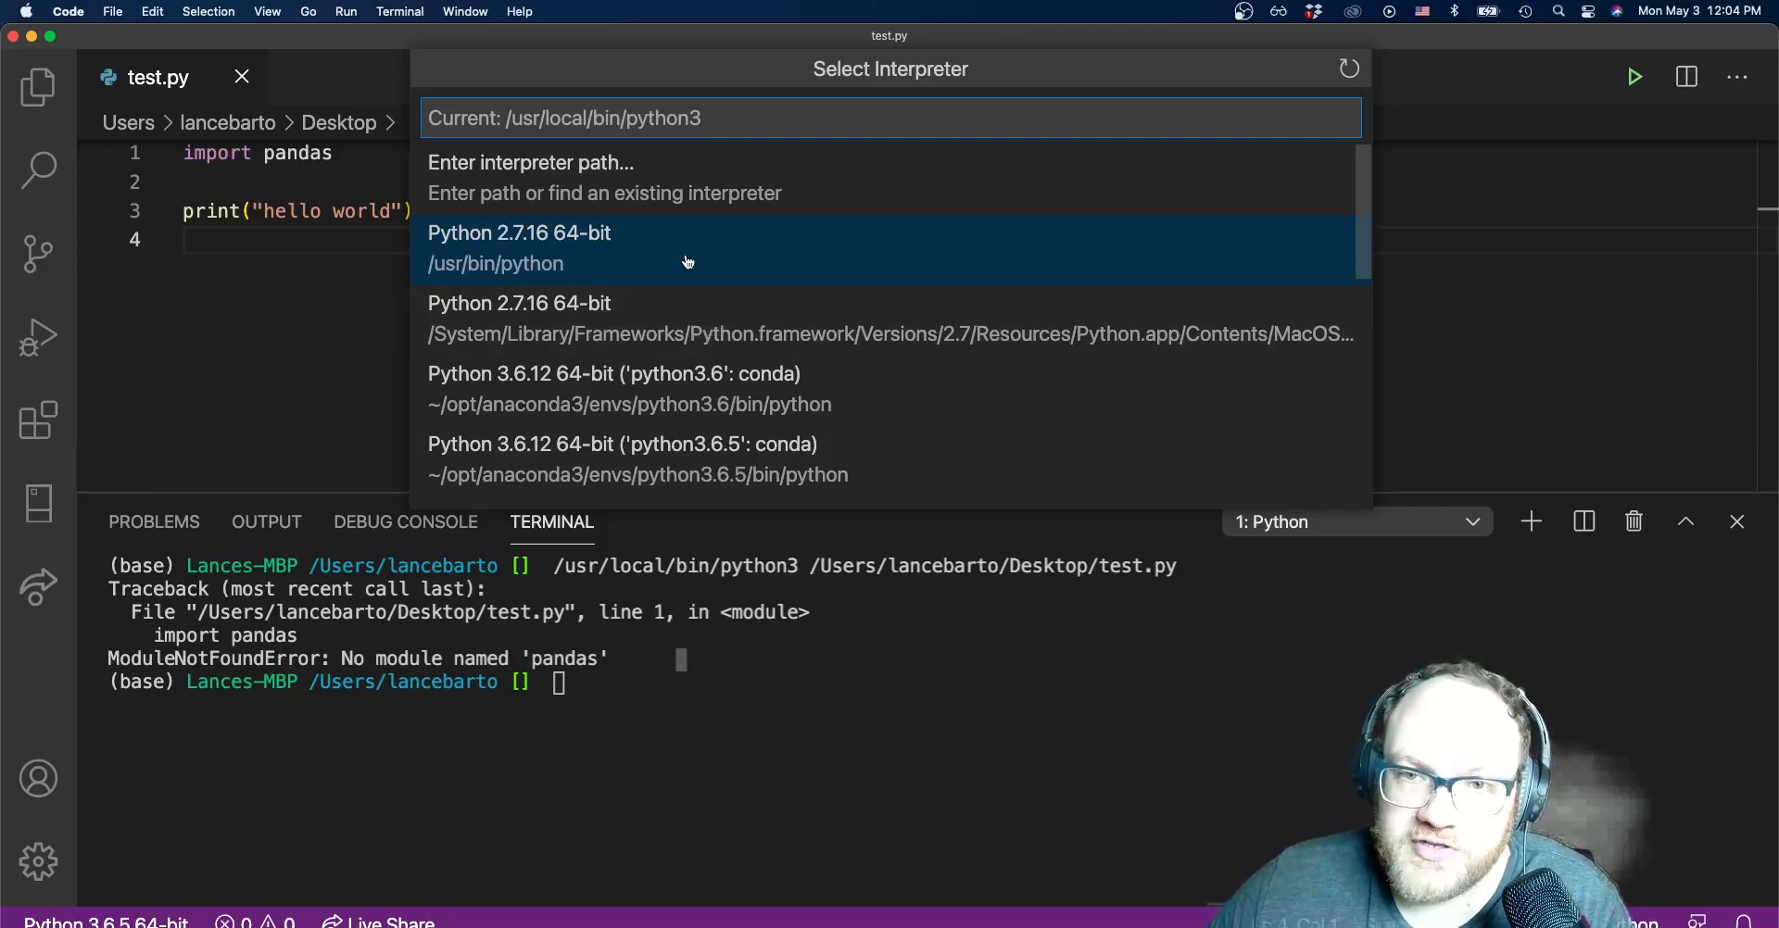
pyautogui.moveTo(598, 252)
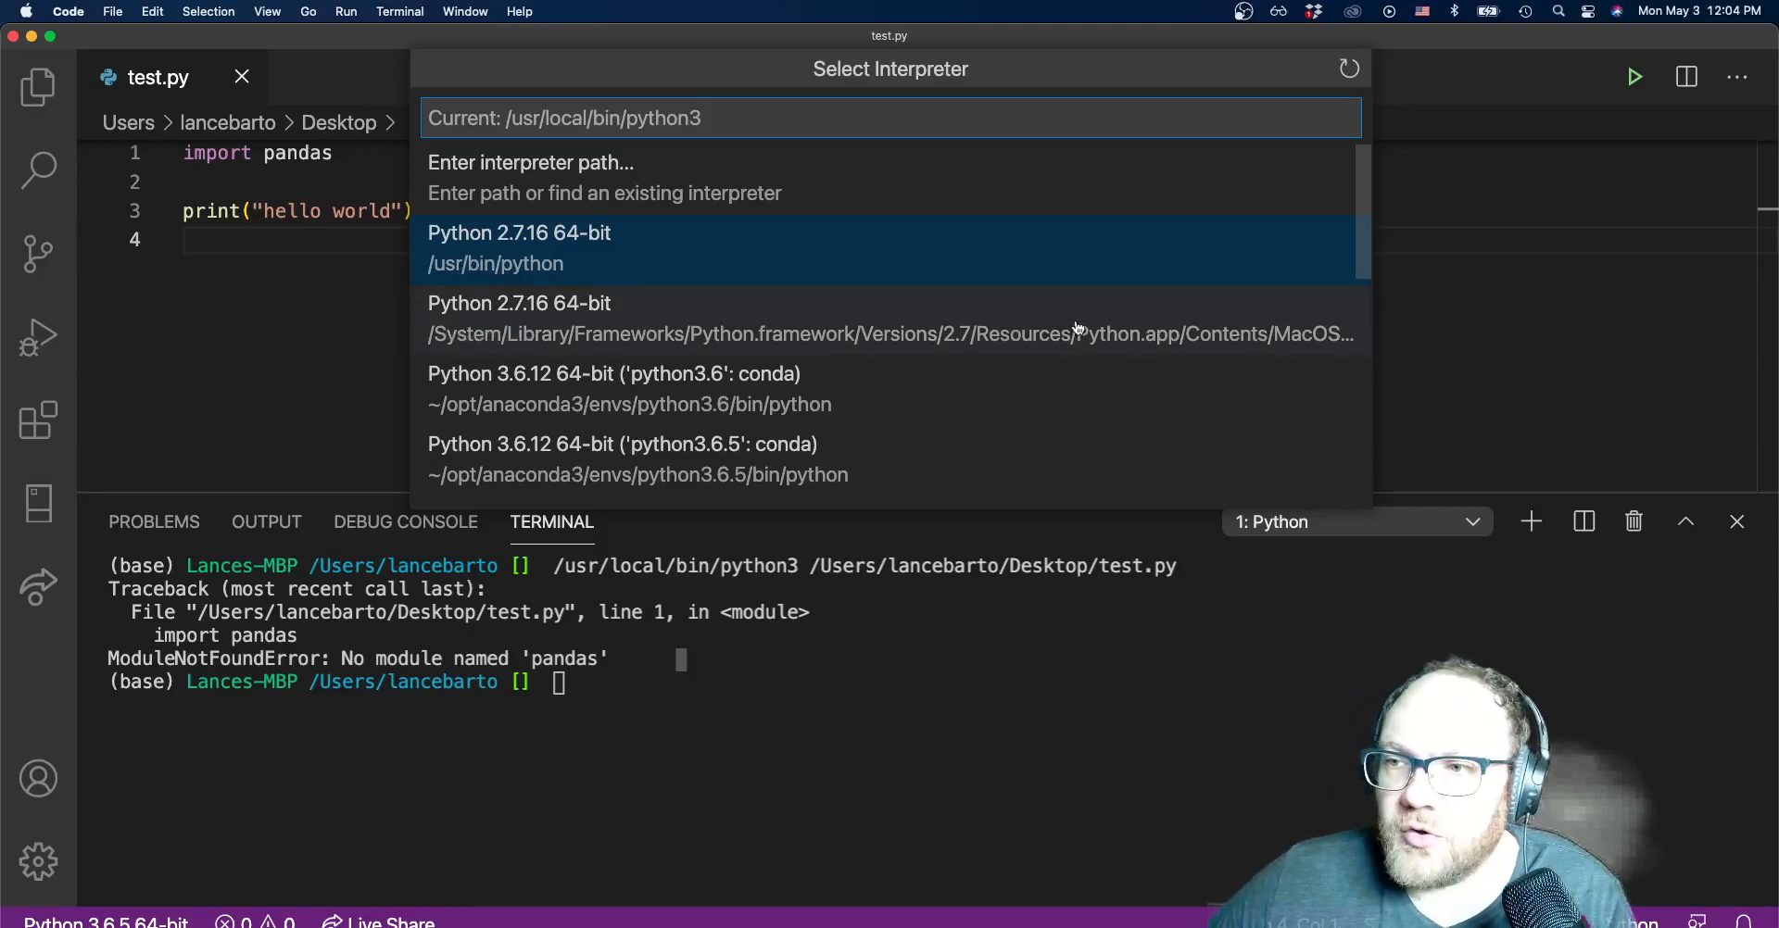
pyautogui.moveTo(1321, 329)
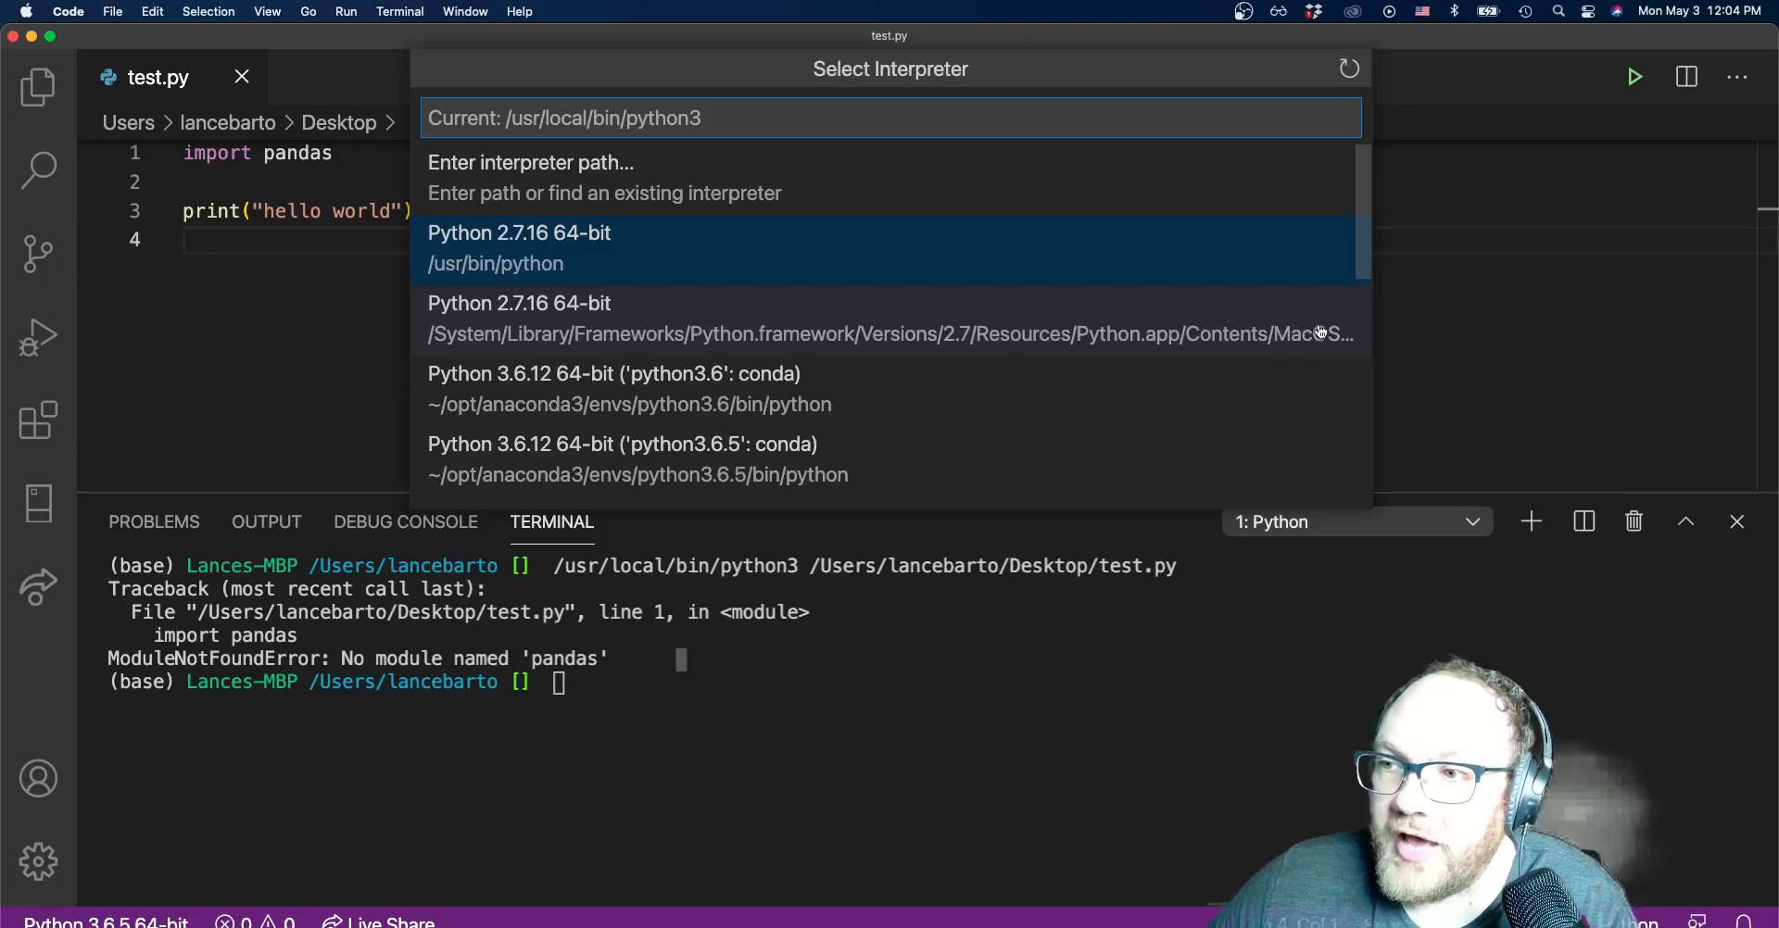
pyautogui.moveTo(1297, 327)
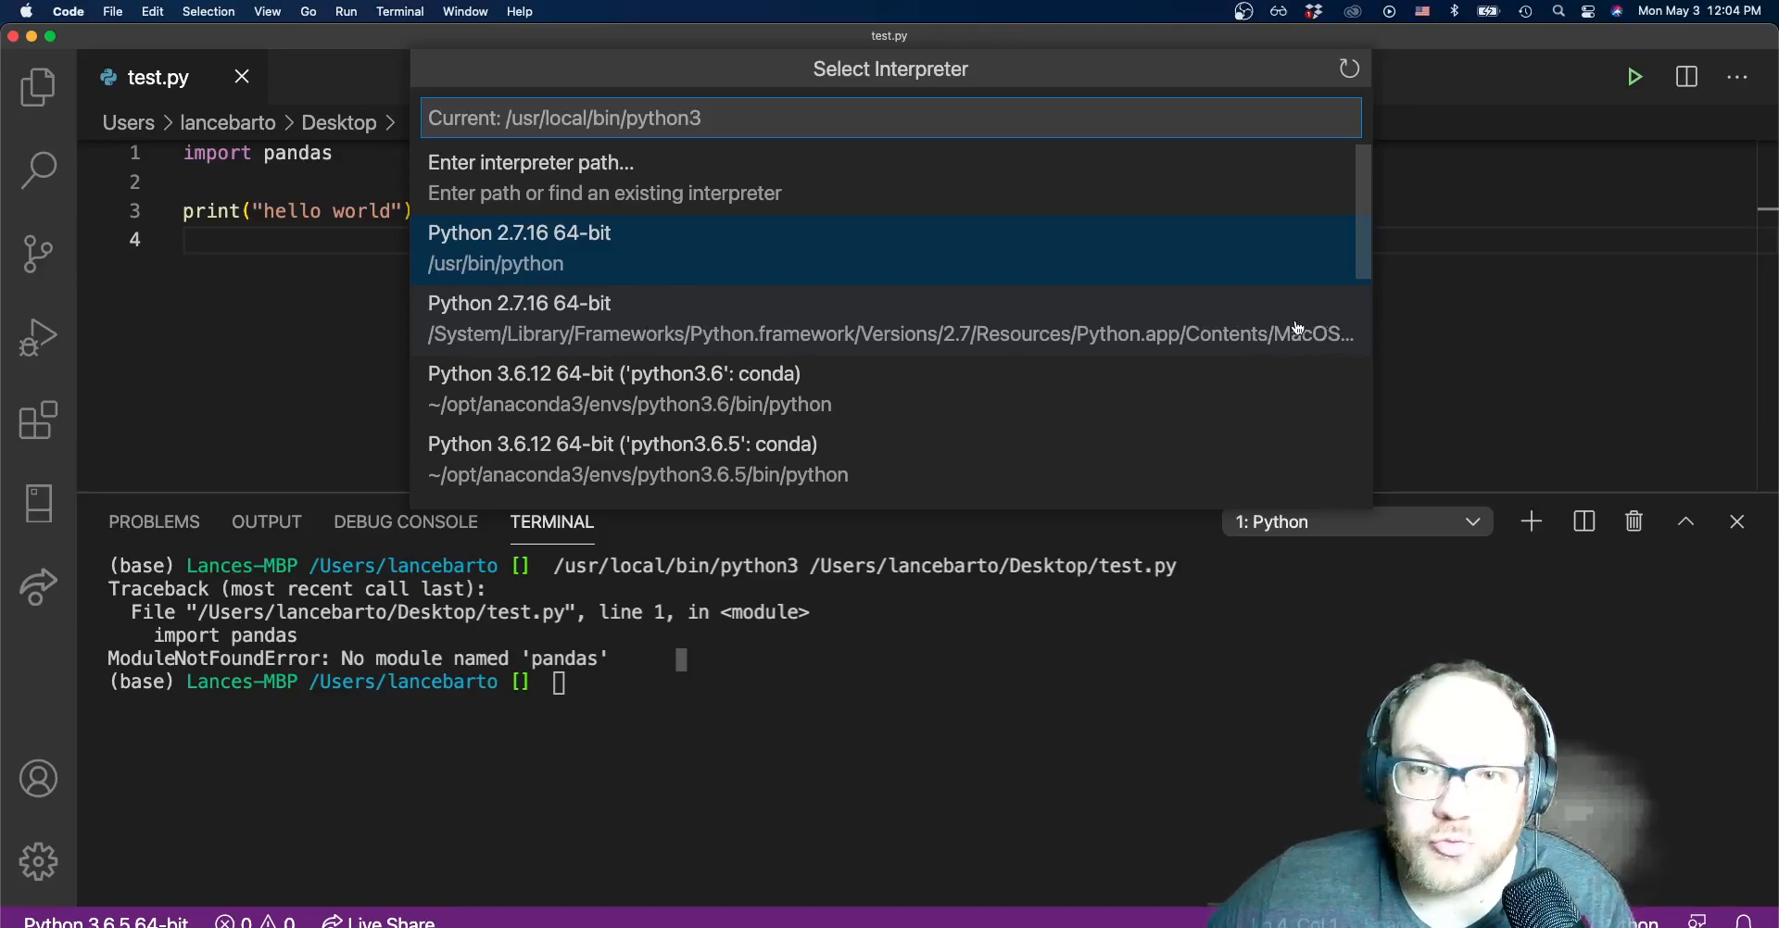
pyautogui.scroll(-3)
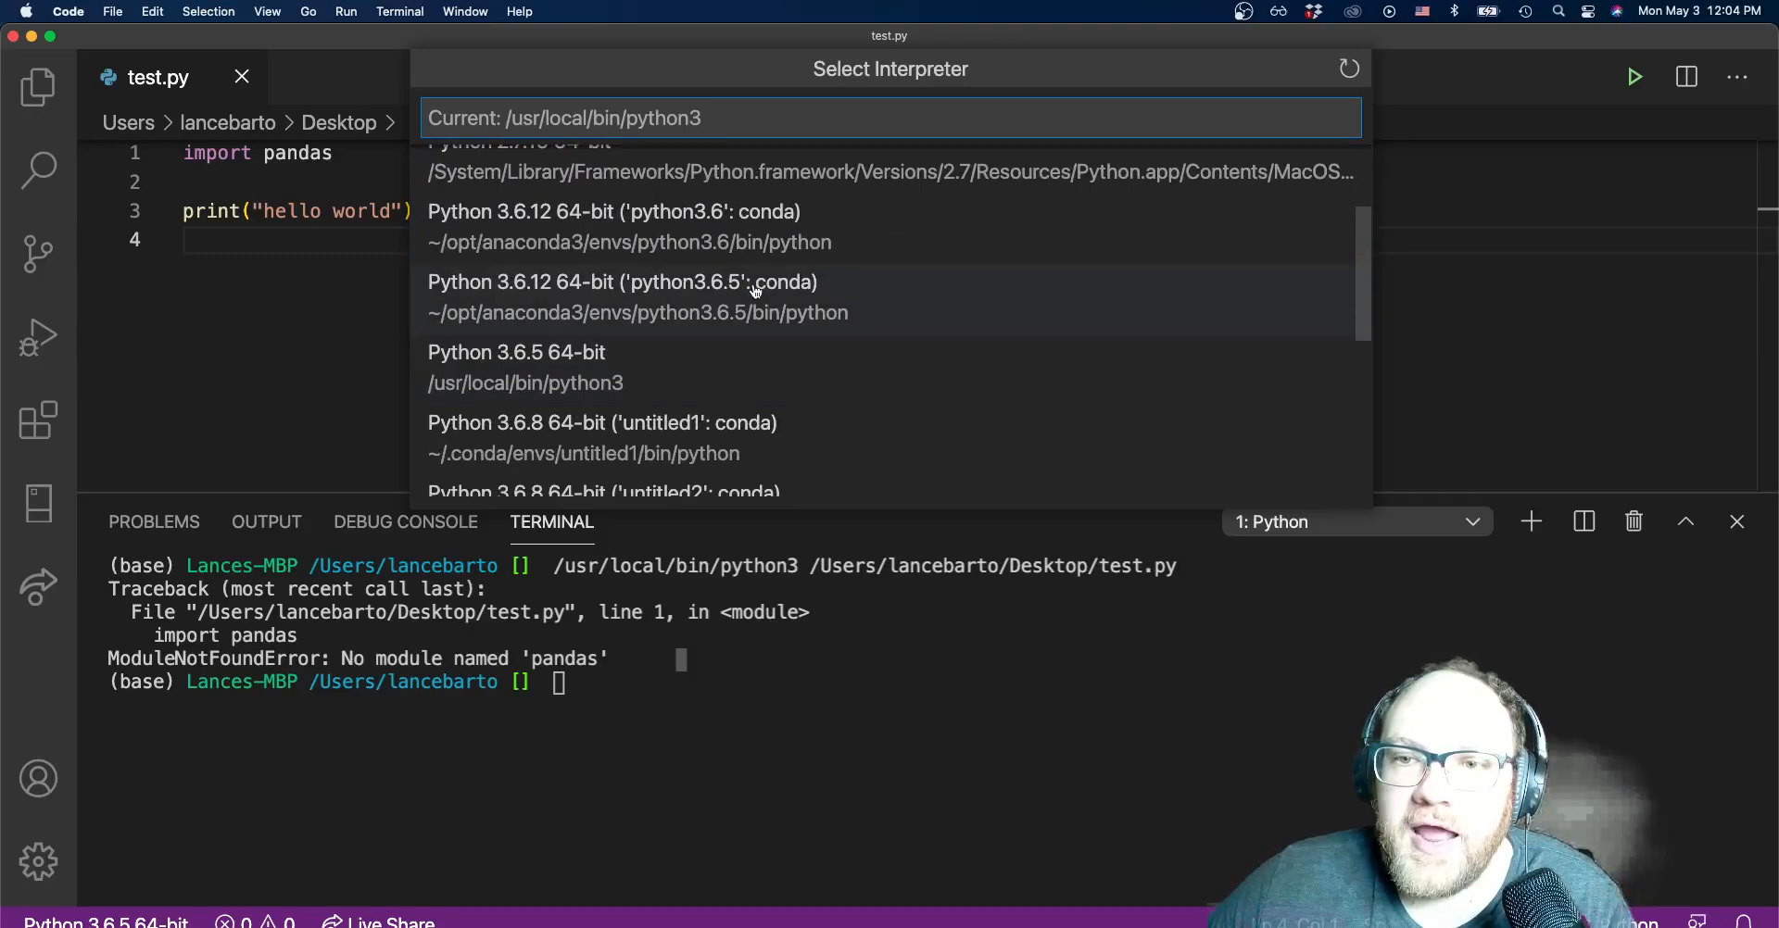
pyautogui.moveTo(749, 220)
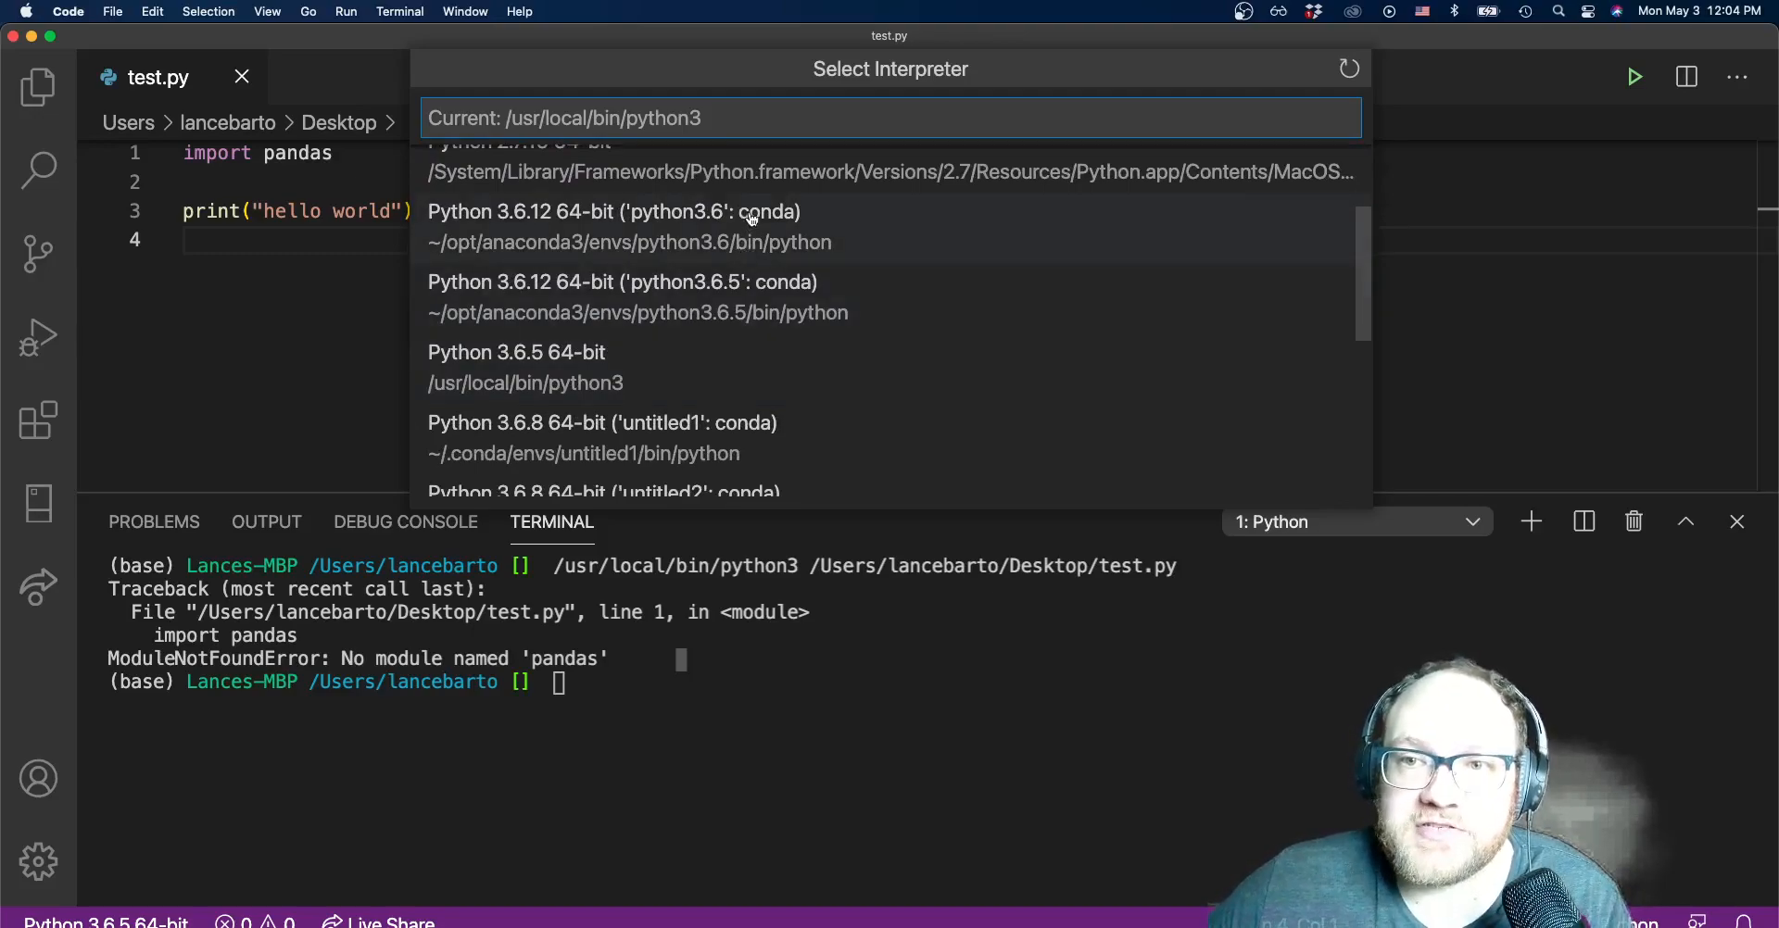
pyautogui.moveTo(769, 286)
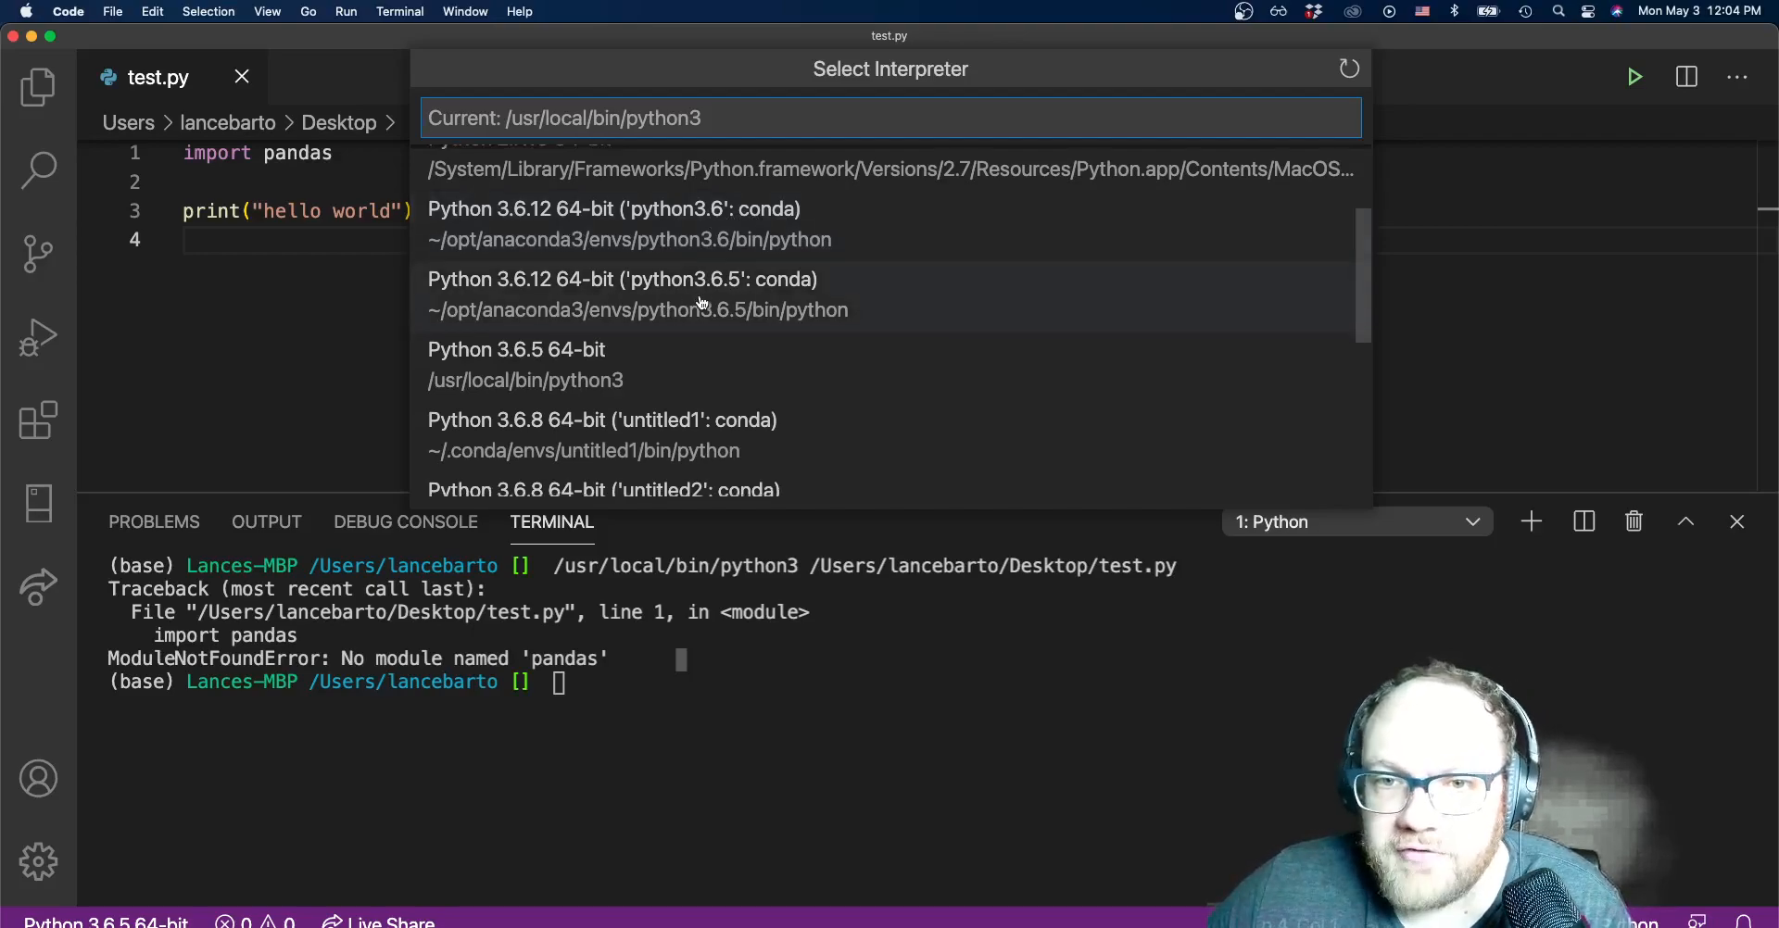
pyautogui.scroll(-3)
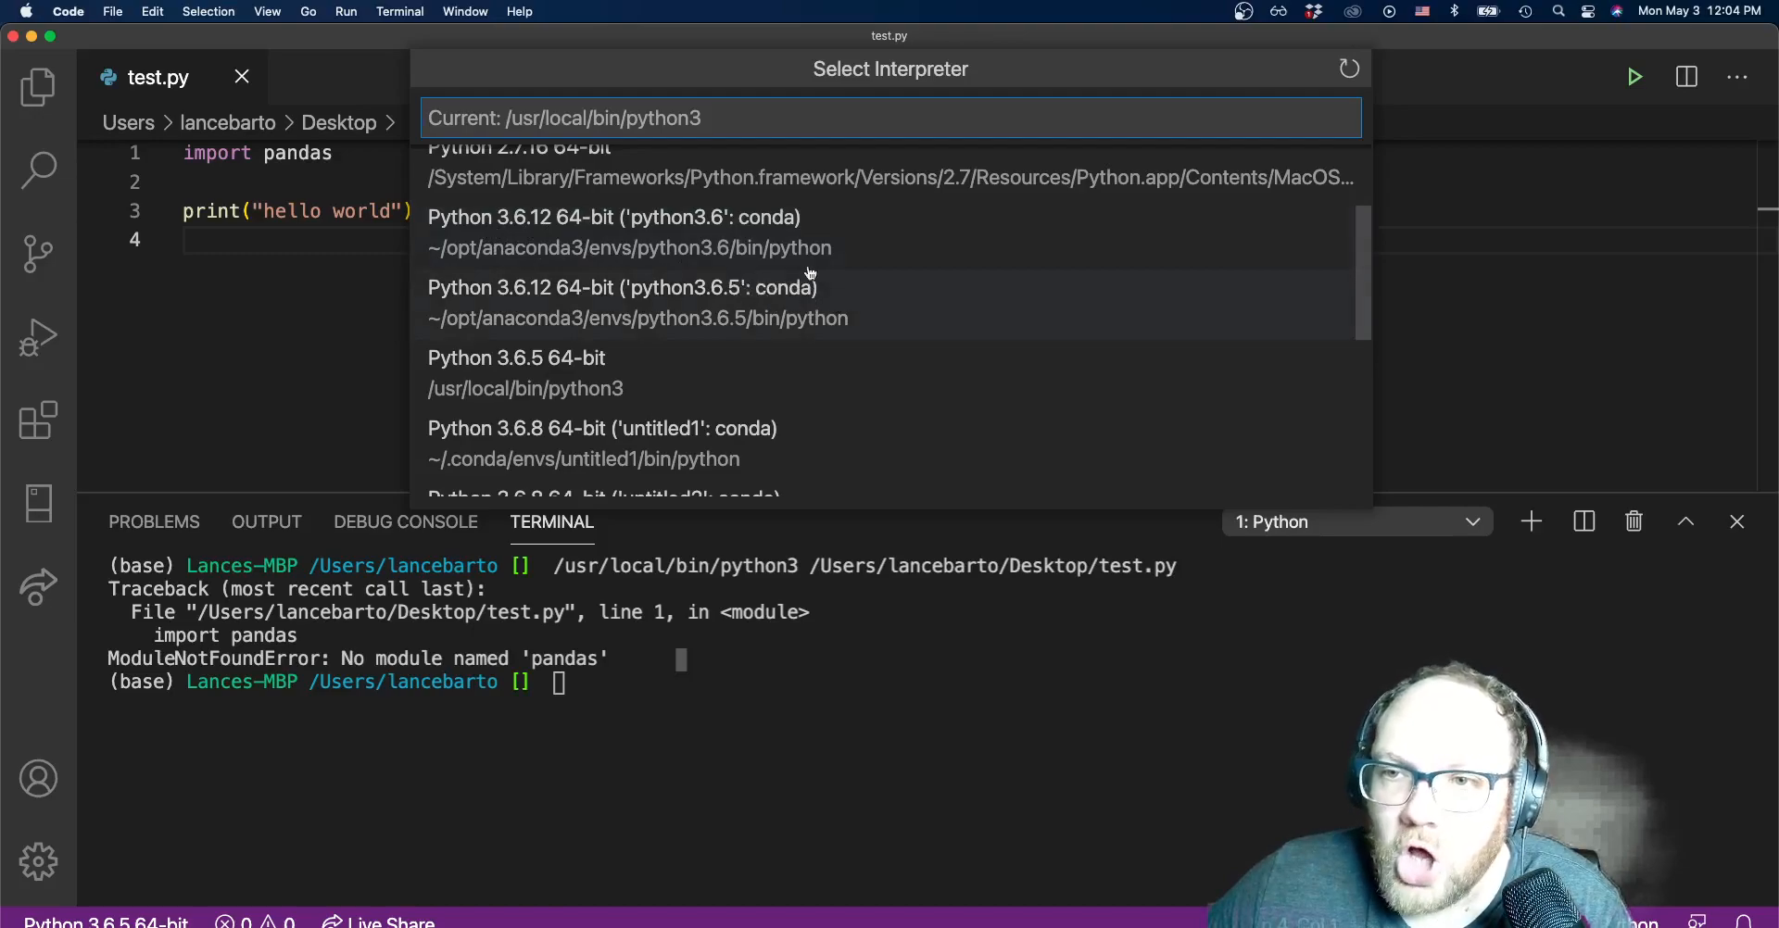
pyautogui.moveTo(737, 206)
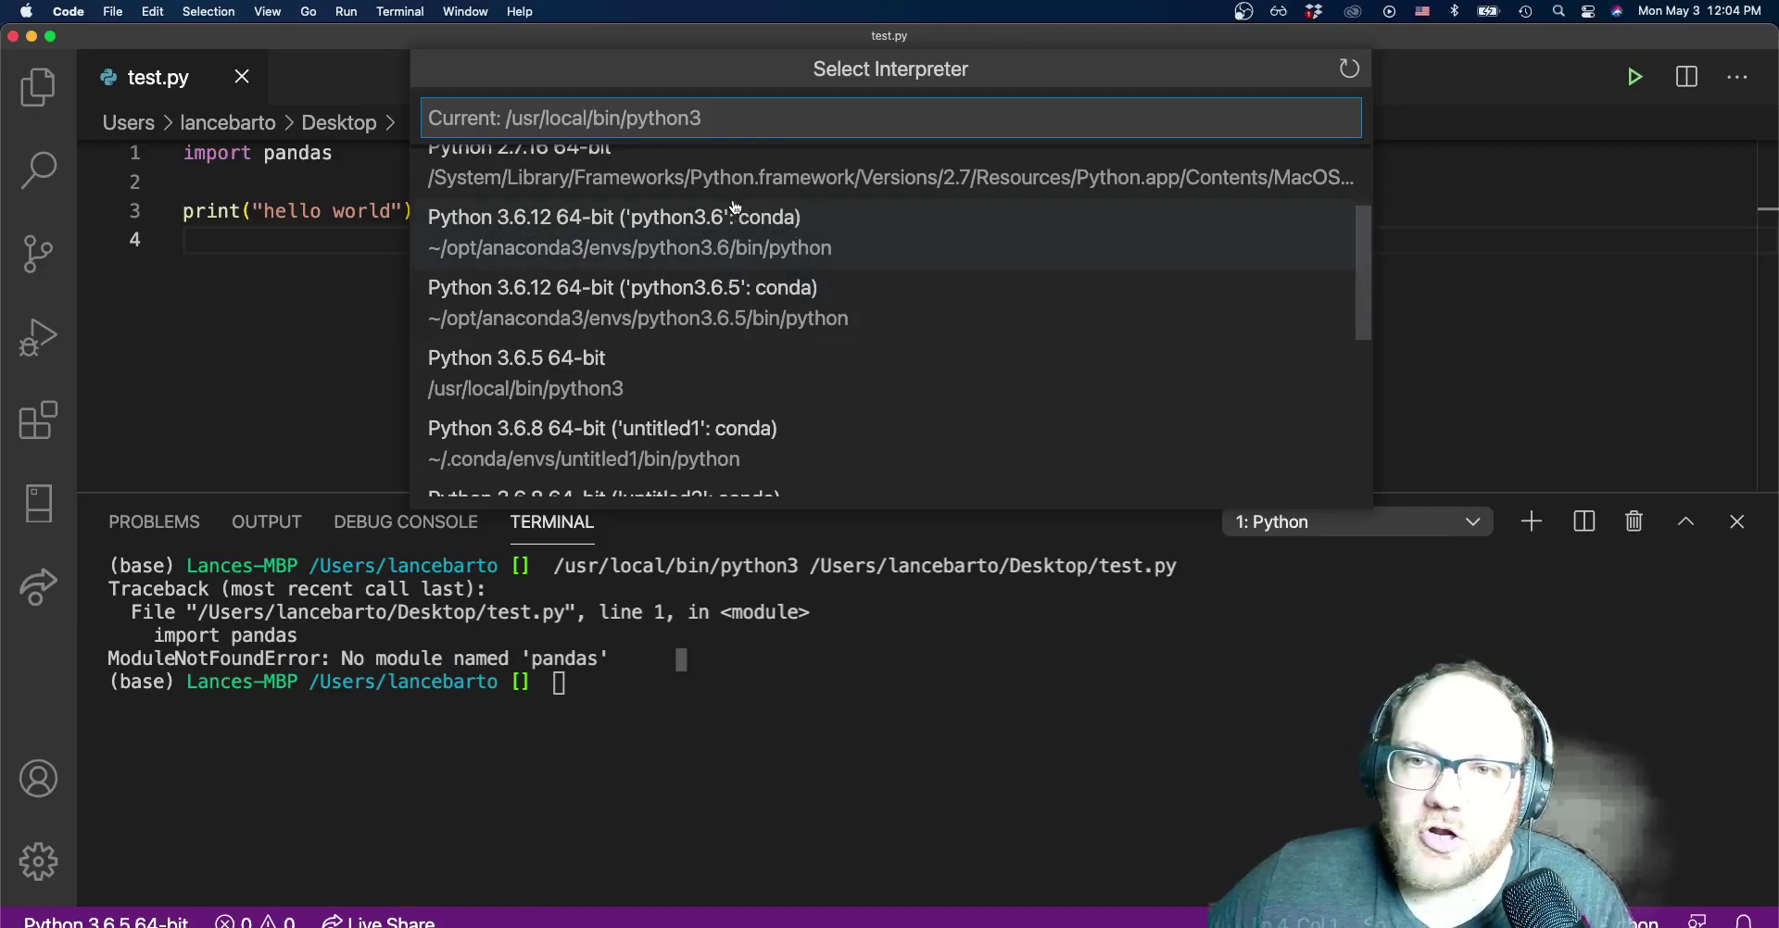
pyautogui.scroll(-3)
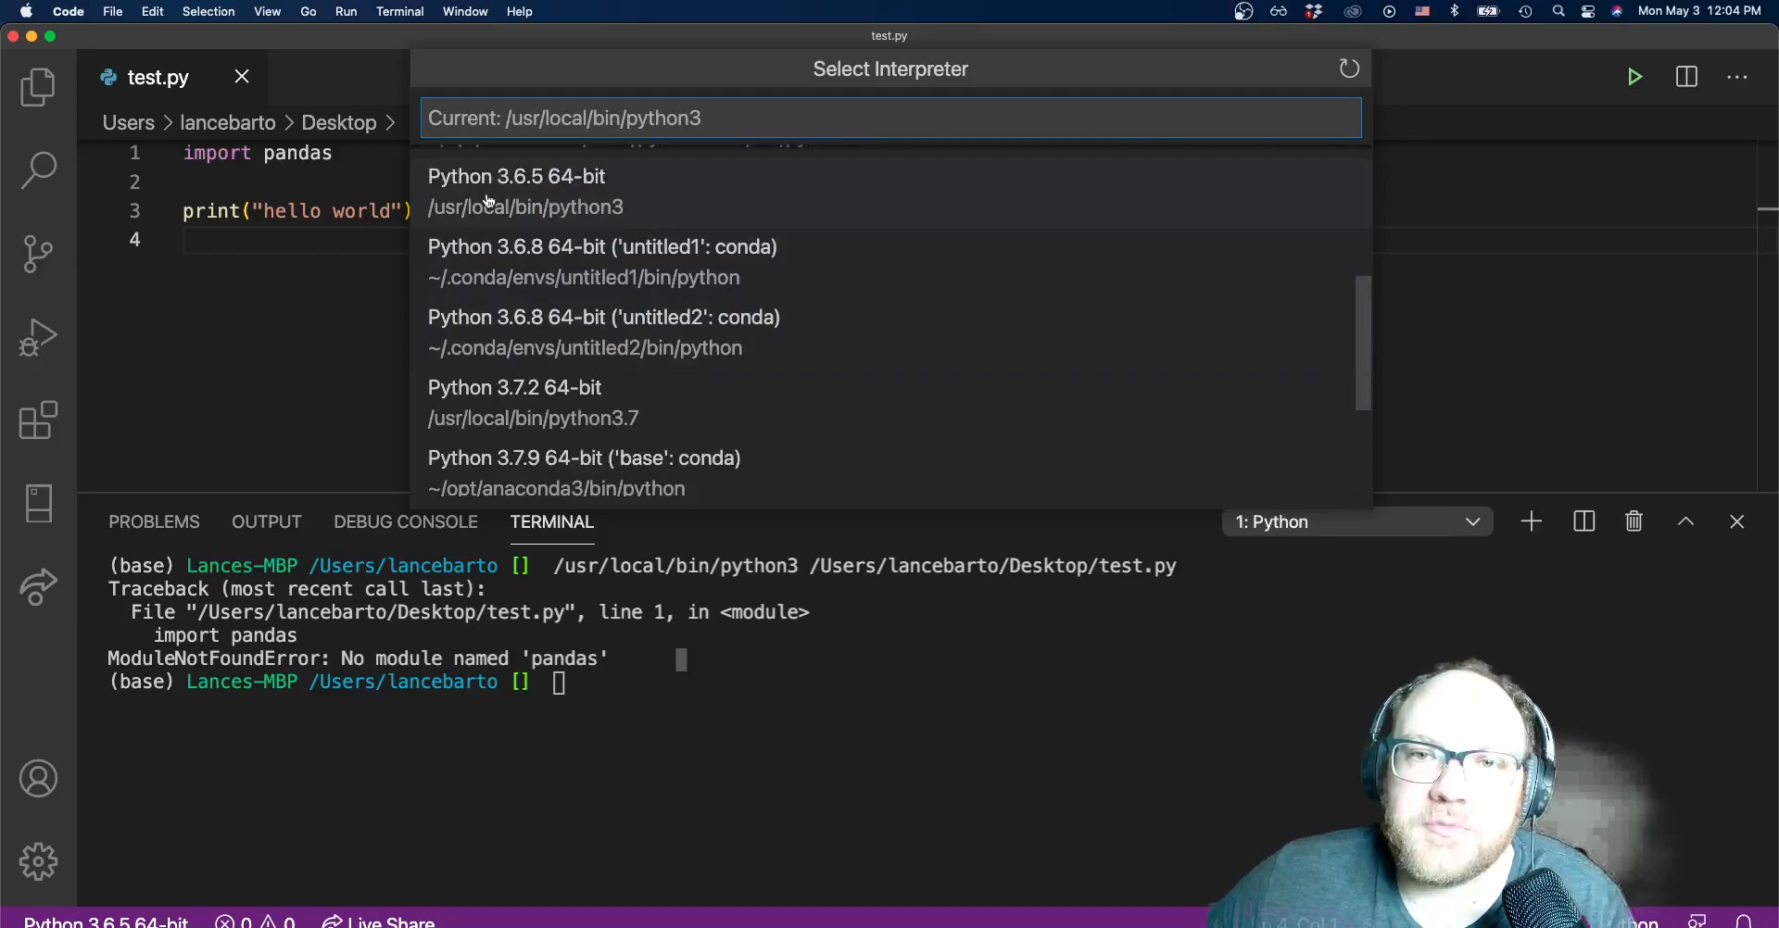
pyautogui.moveTo(569, 183)
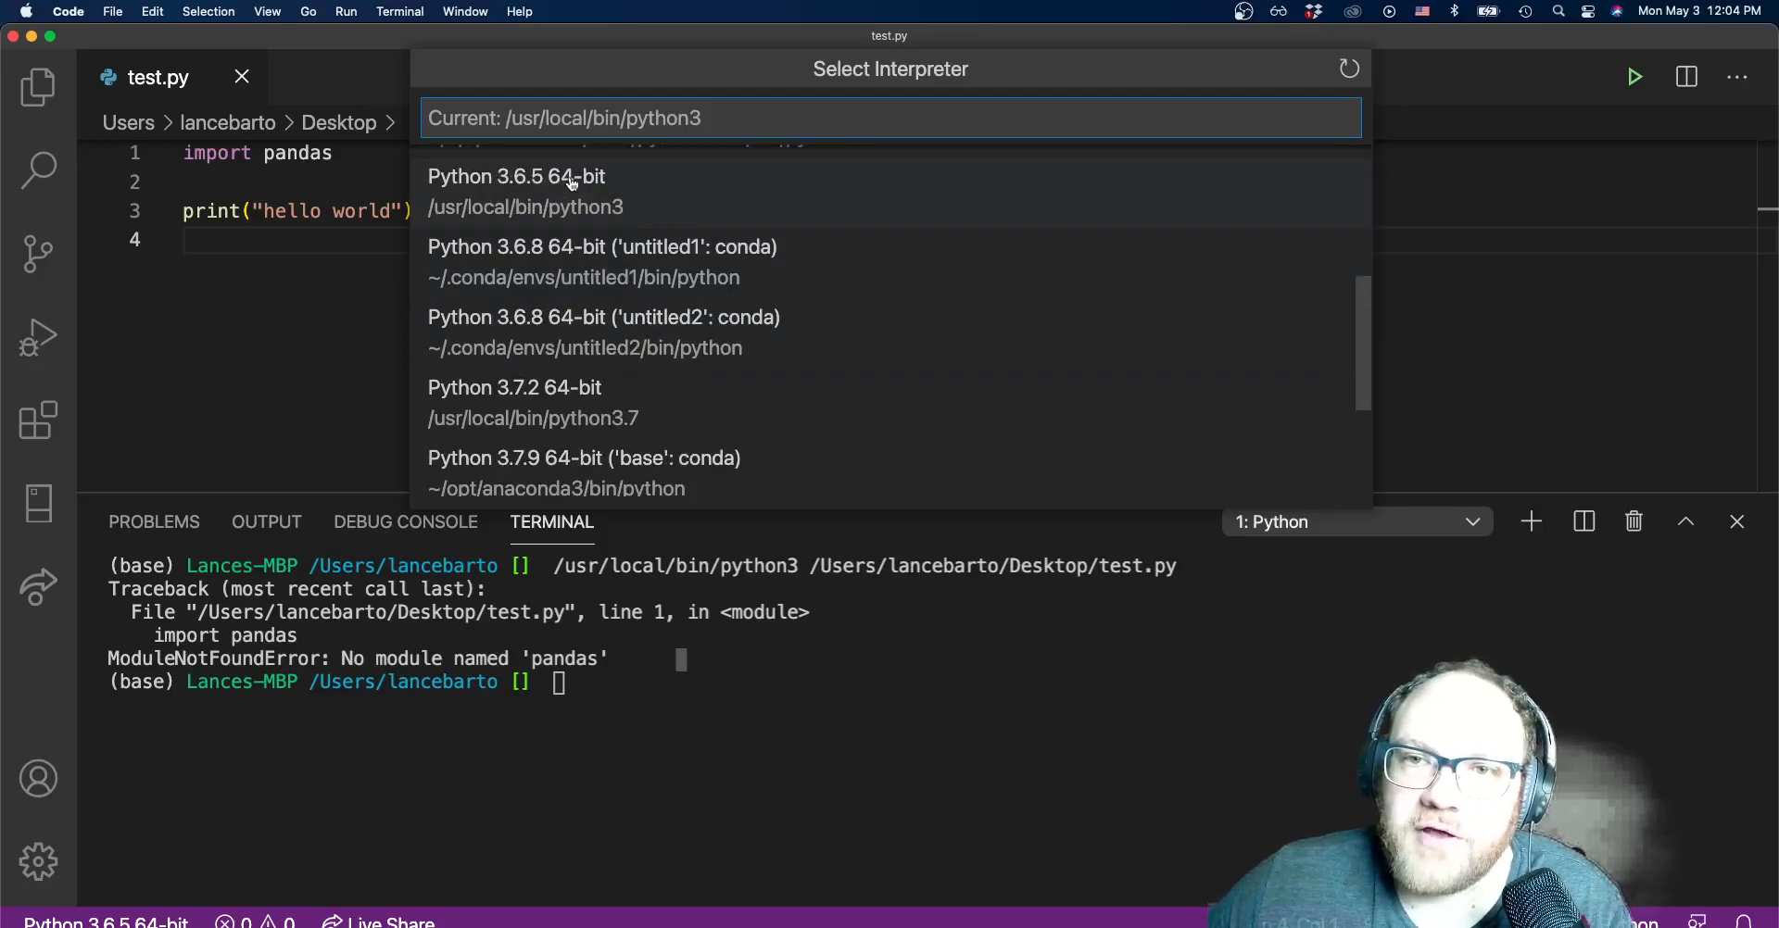
pyautogui.moveTo(487, 215)
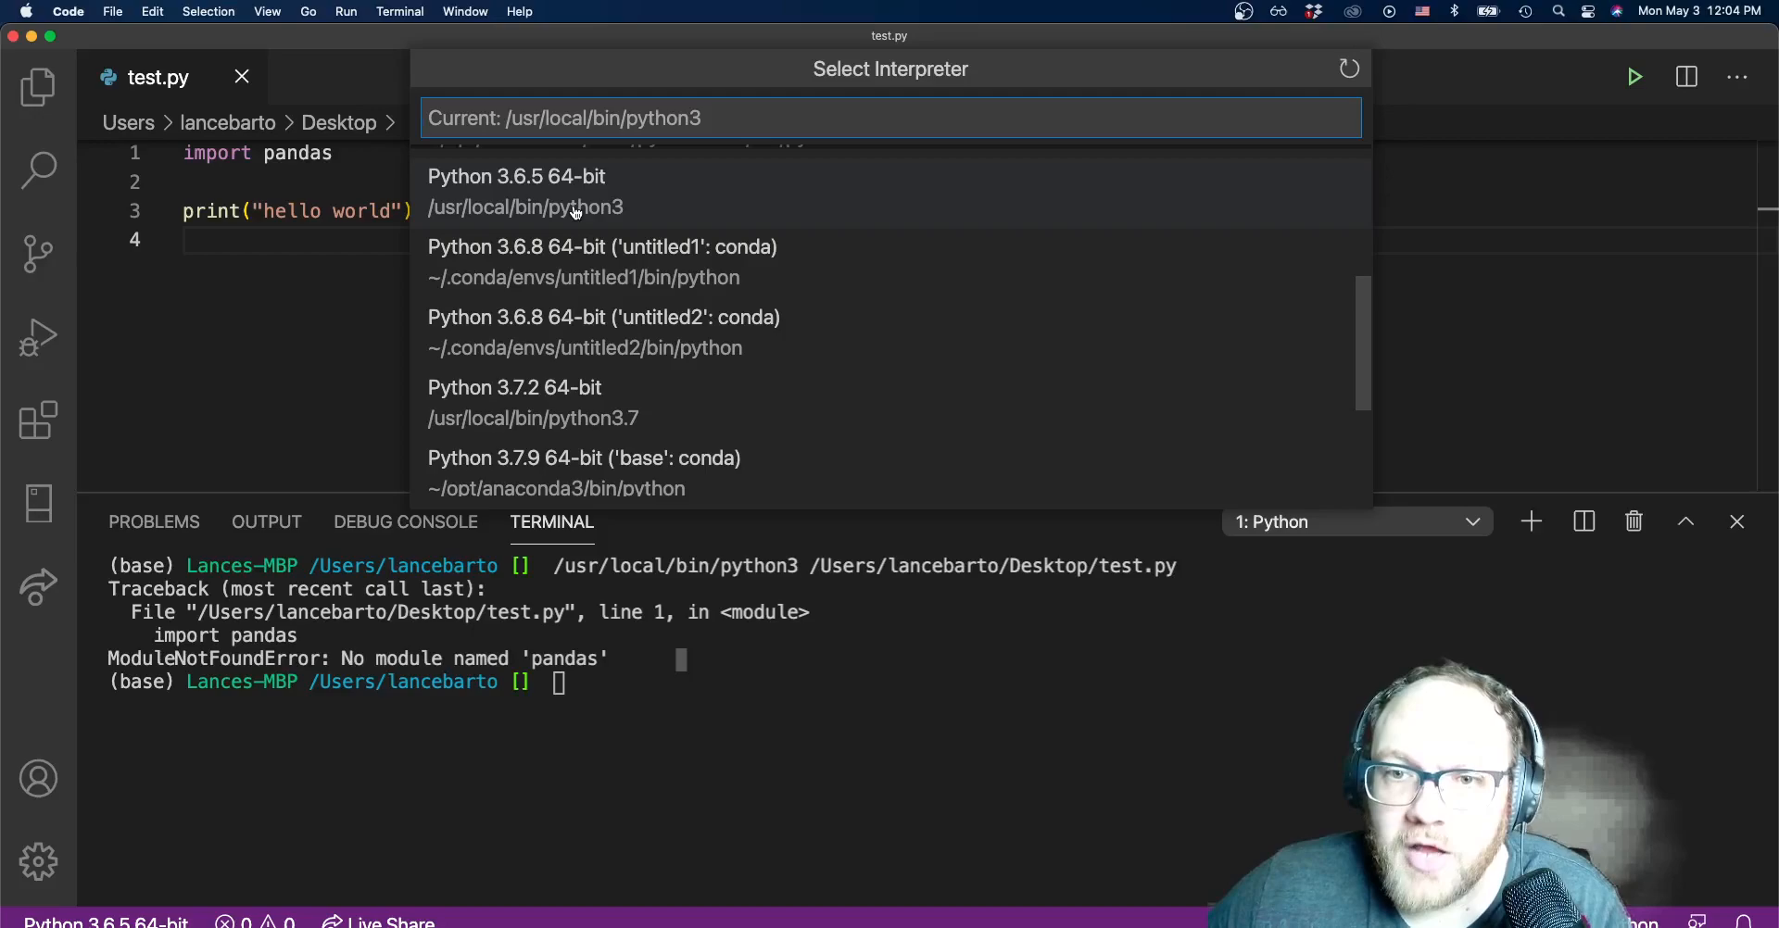
pyautogui.moveTo(591, 206)
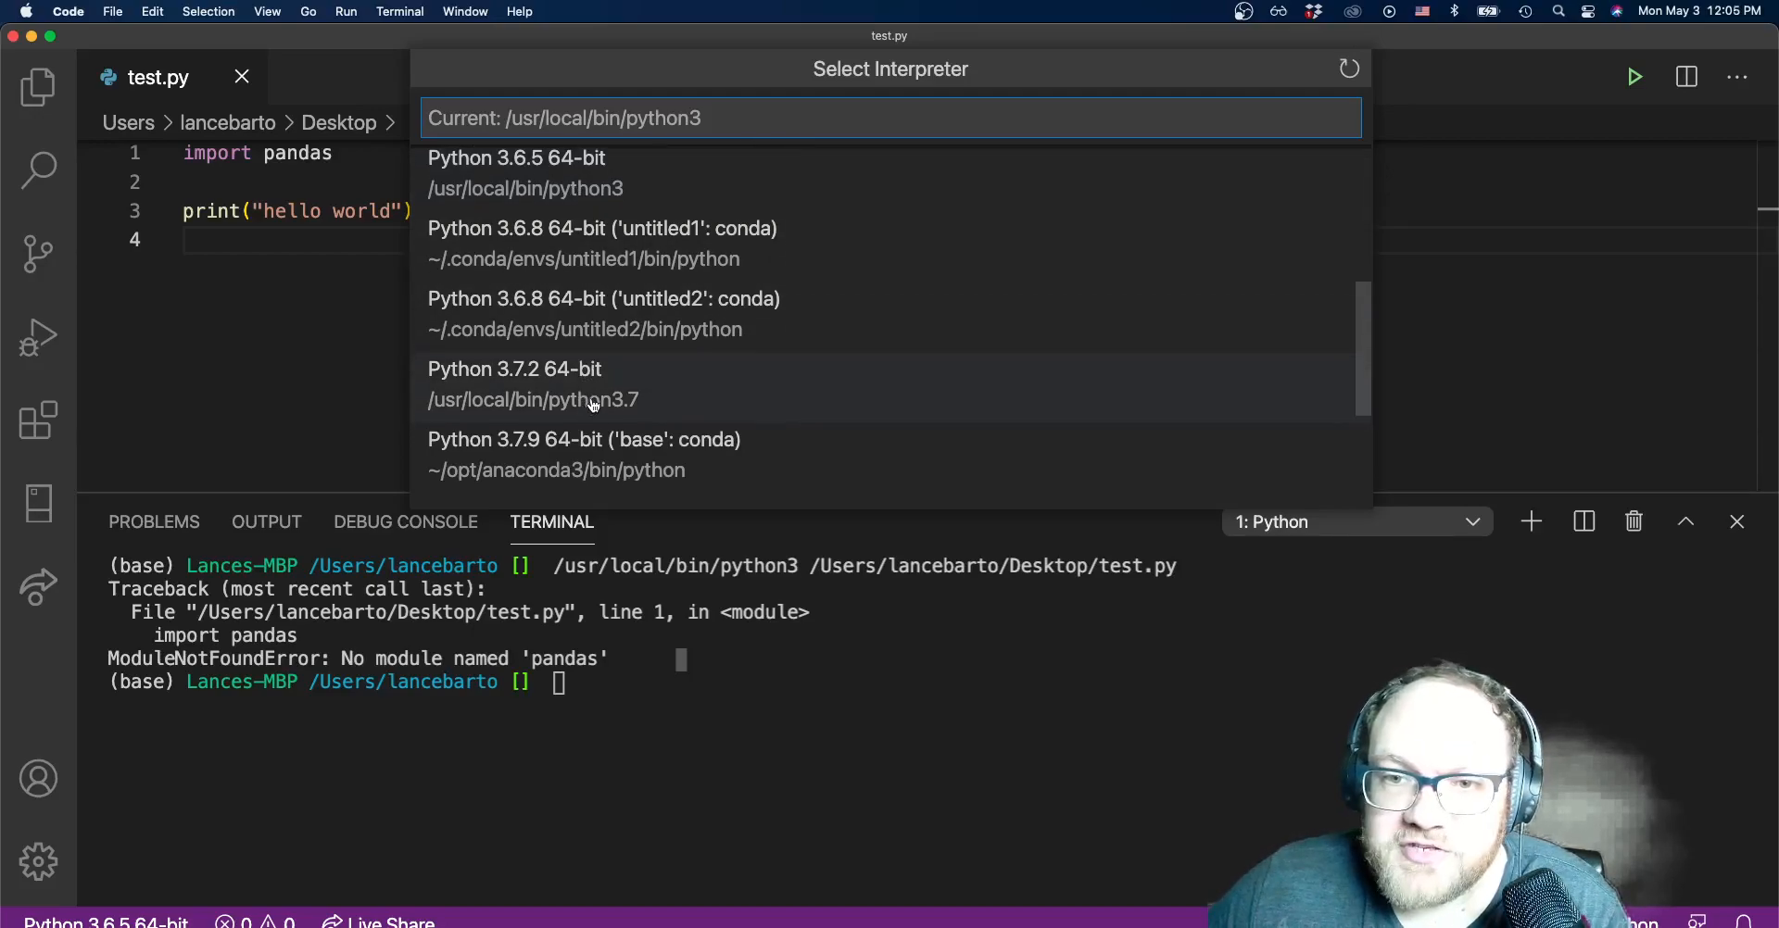
pyautogui.scroll(-3)
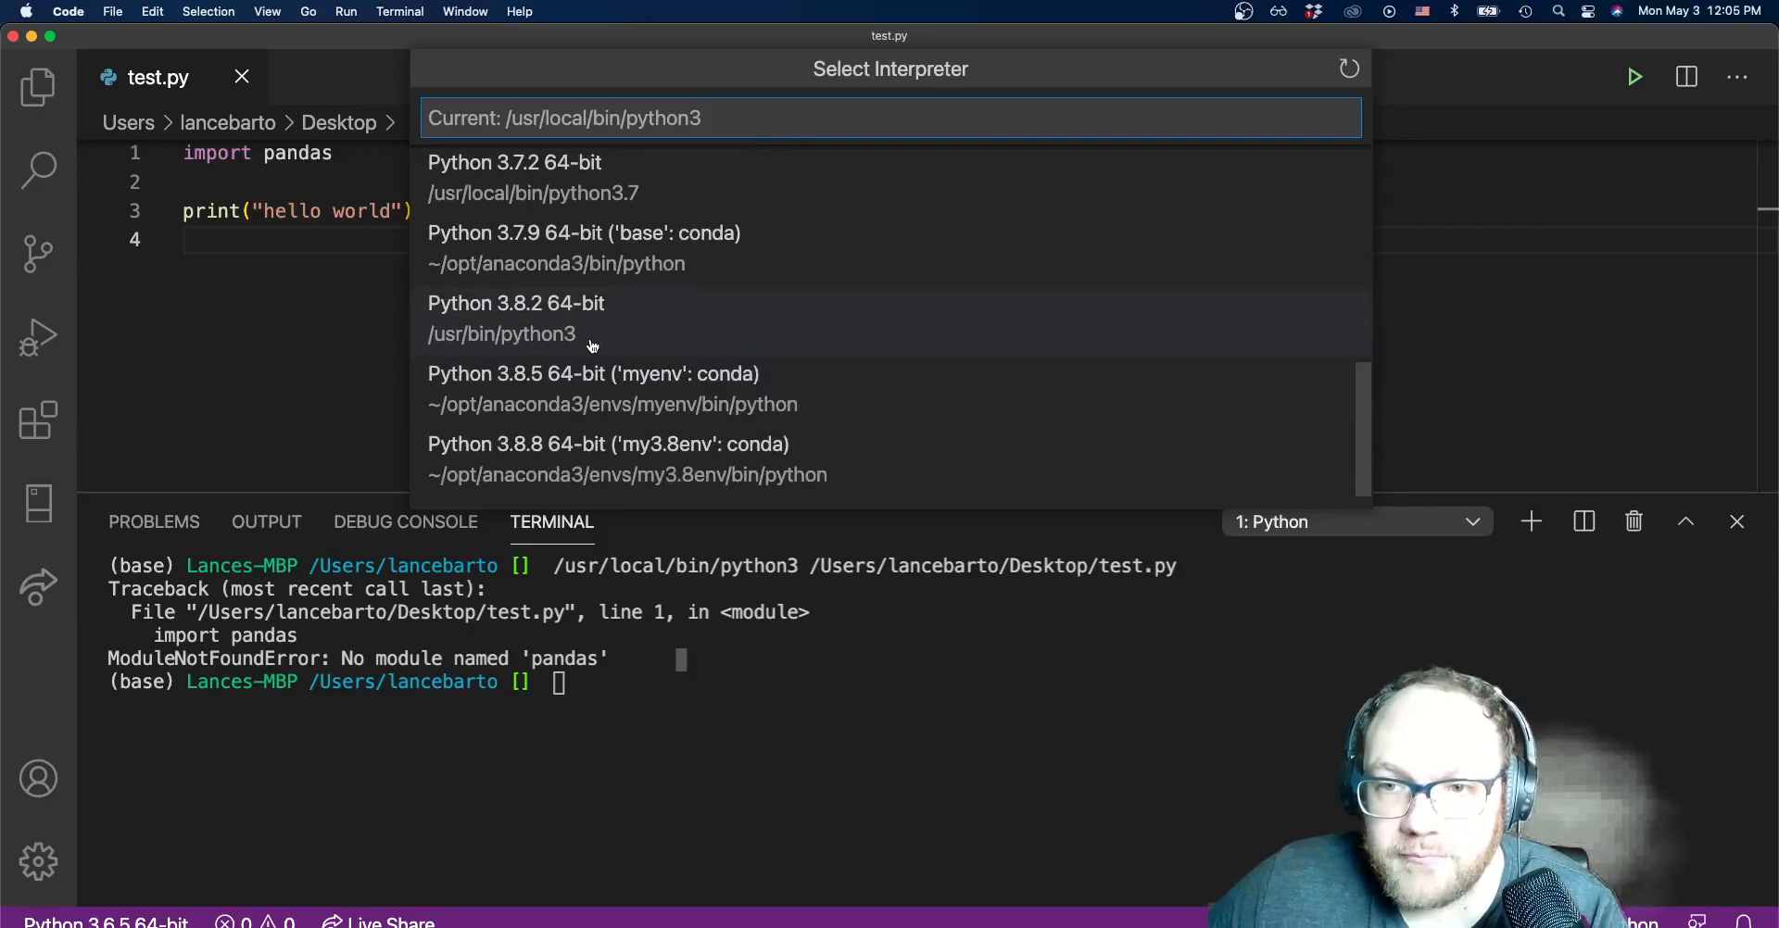
pyautogui.moveTo(607, 389)
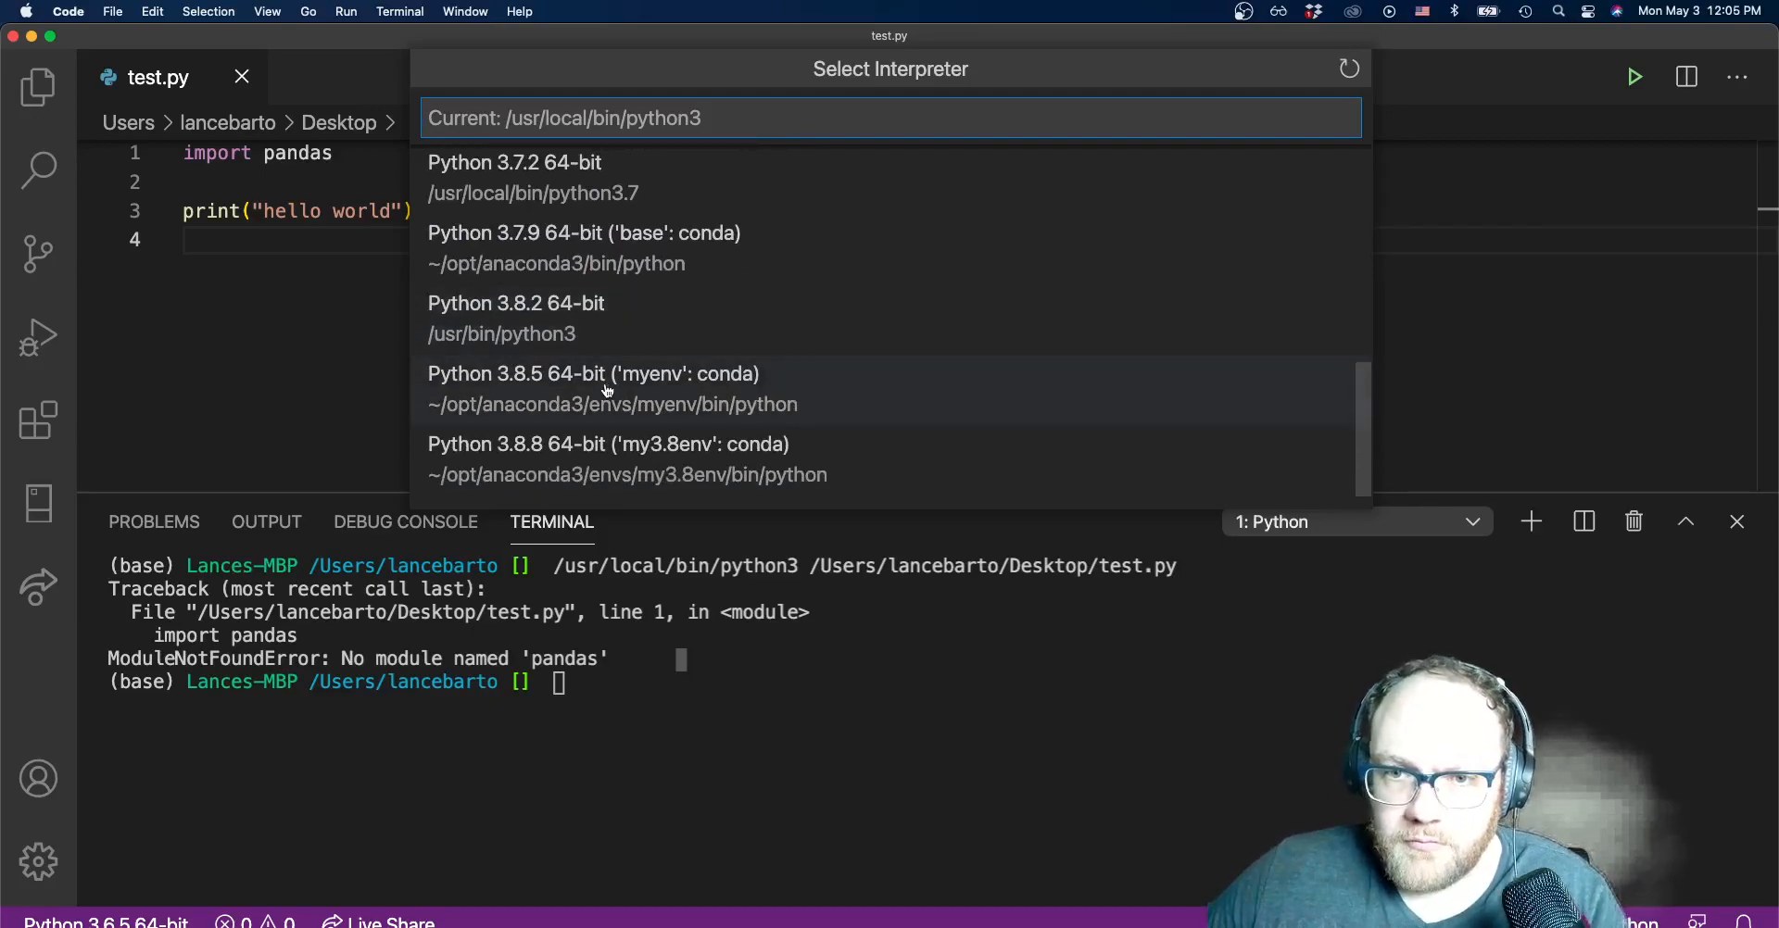
pyautogui.moveTo(745, 462)
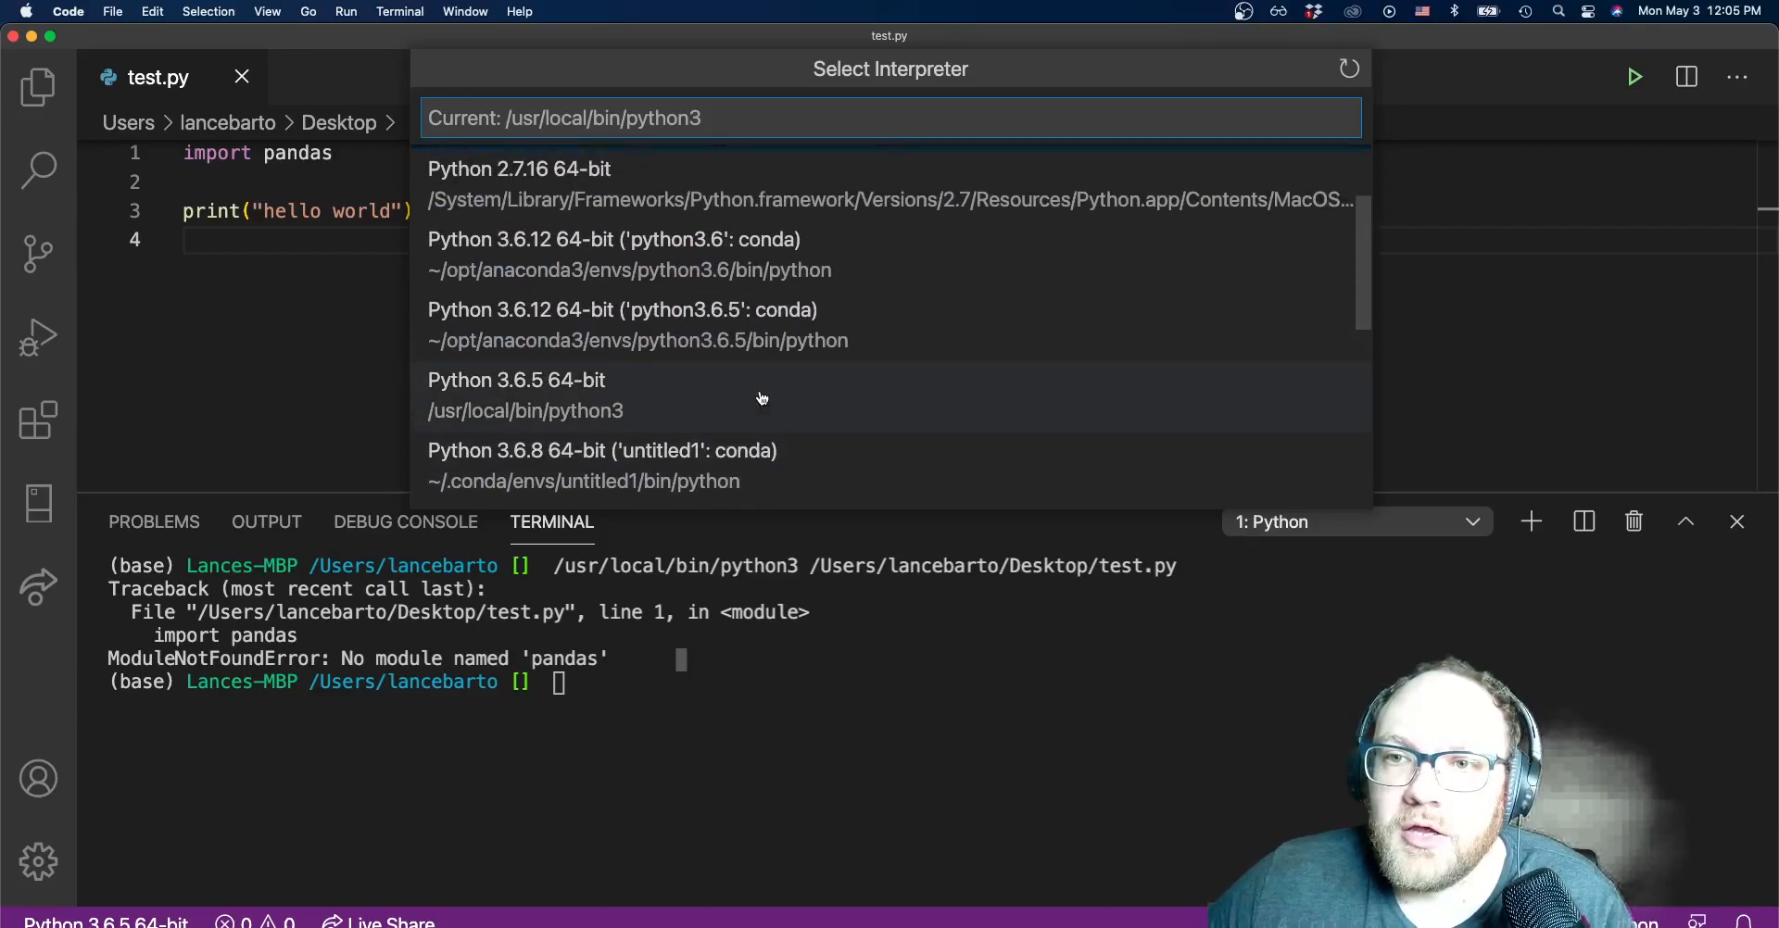
pyautogui.scroll(-3)
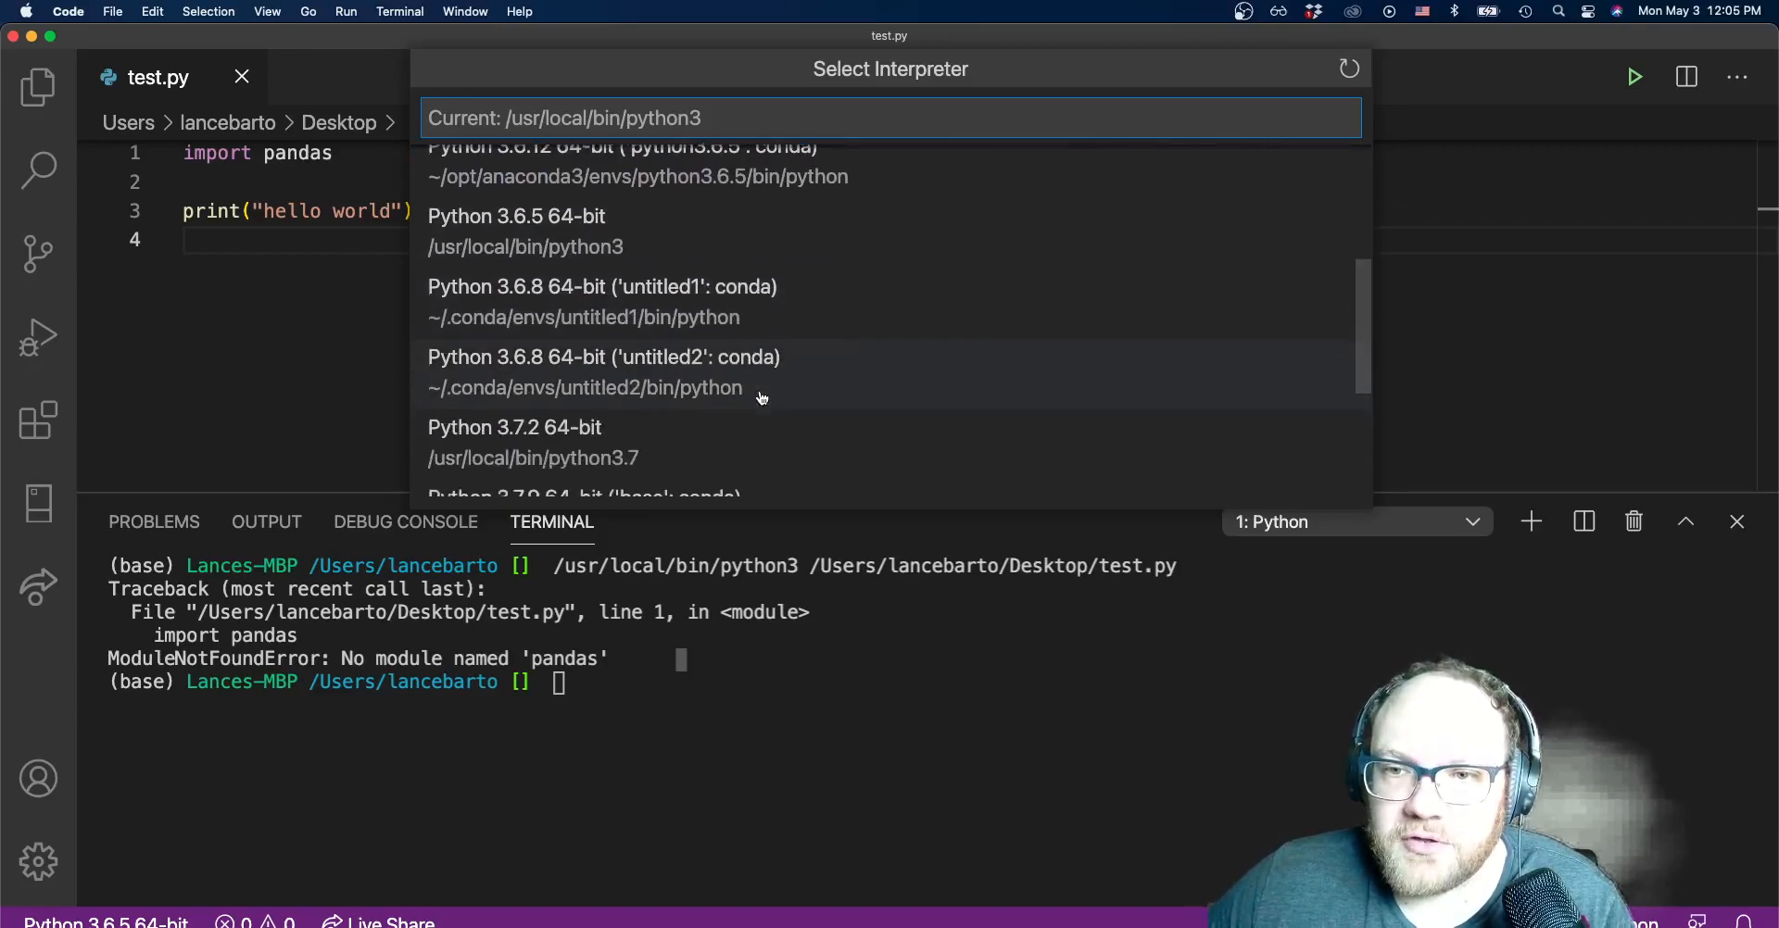
pyautogui.scroll(-3)
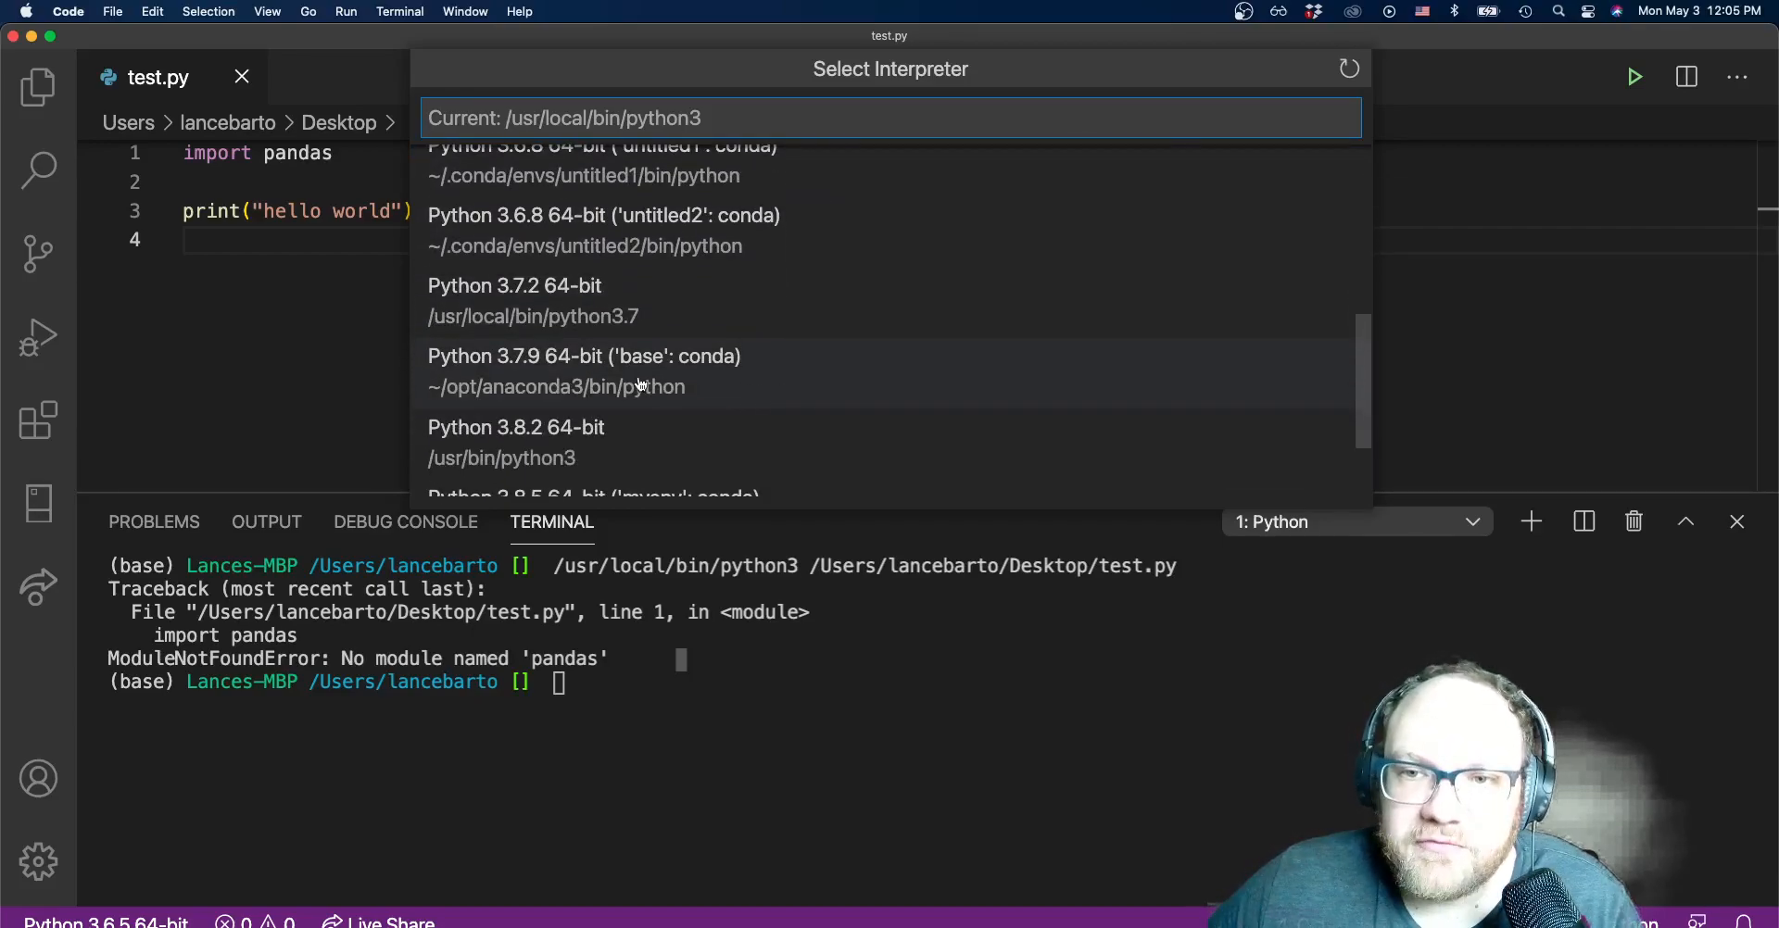
pyautogui.moveTo(720, 390)
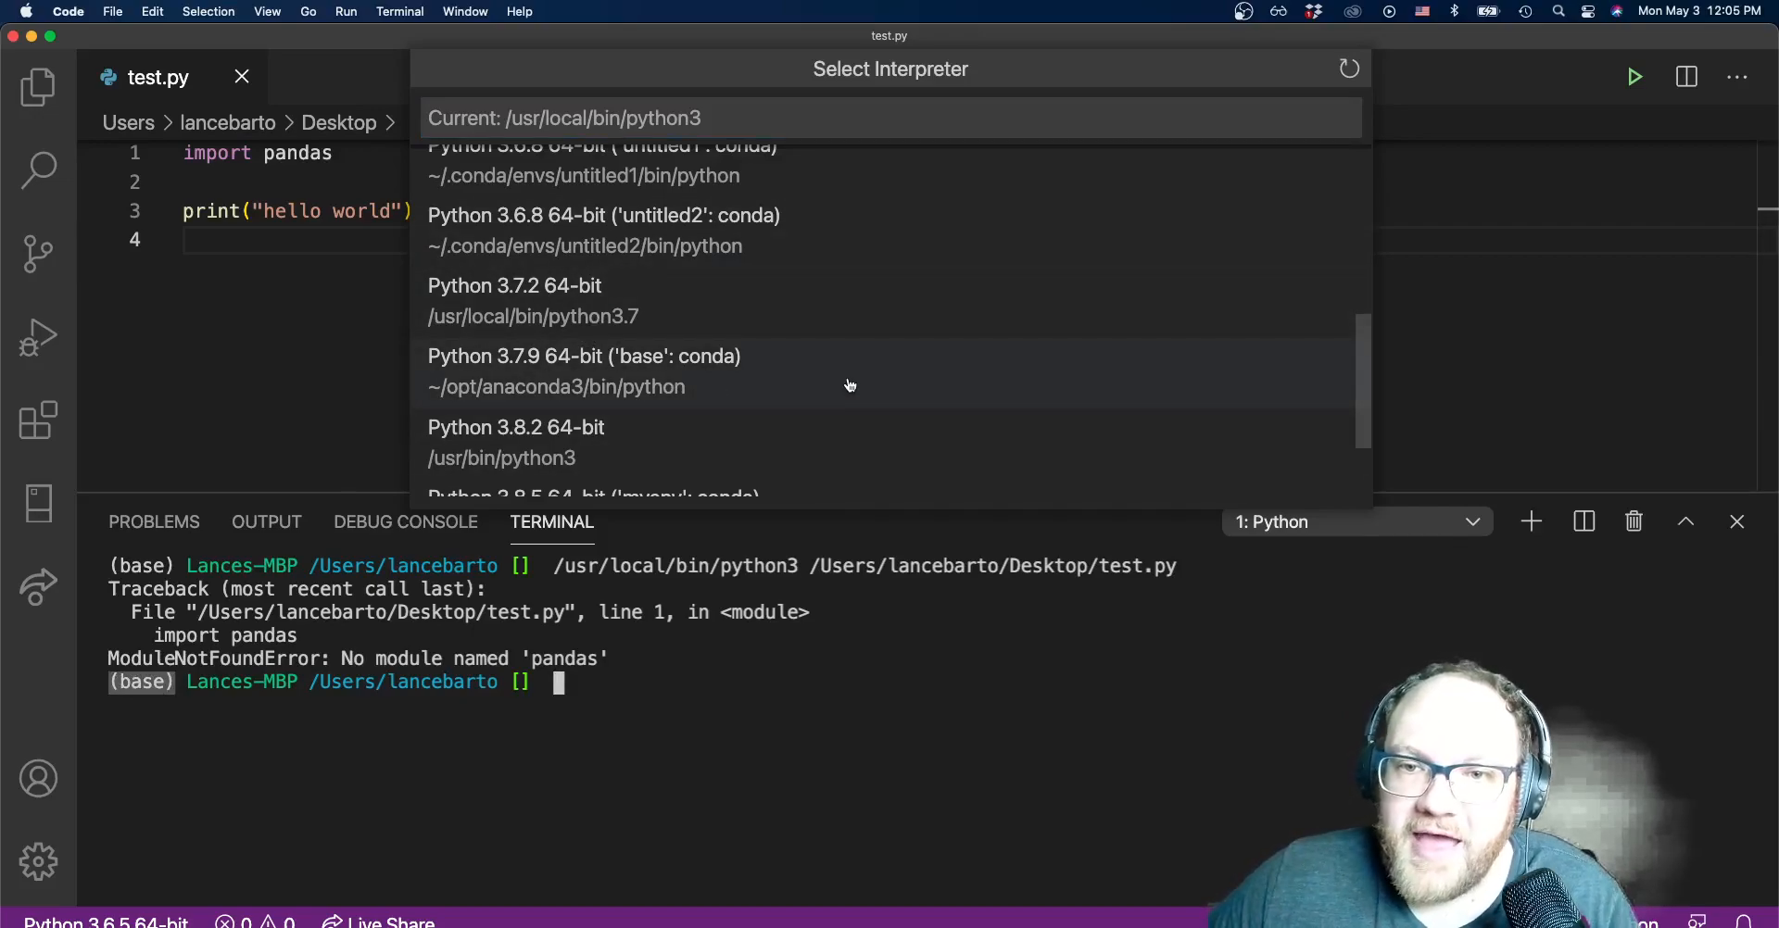
# Choose 'Python 3.7.9 64-bit (base: conda)' and reopen the interpreter picker to confirm it.
pyautogui.click(584, 370)
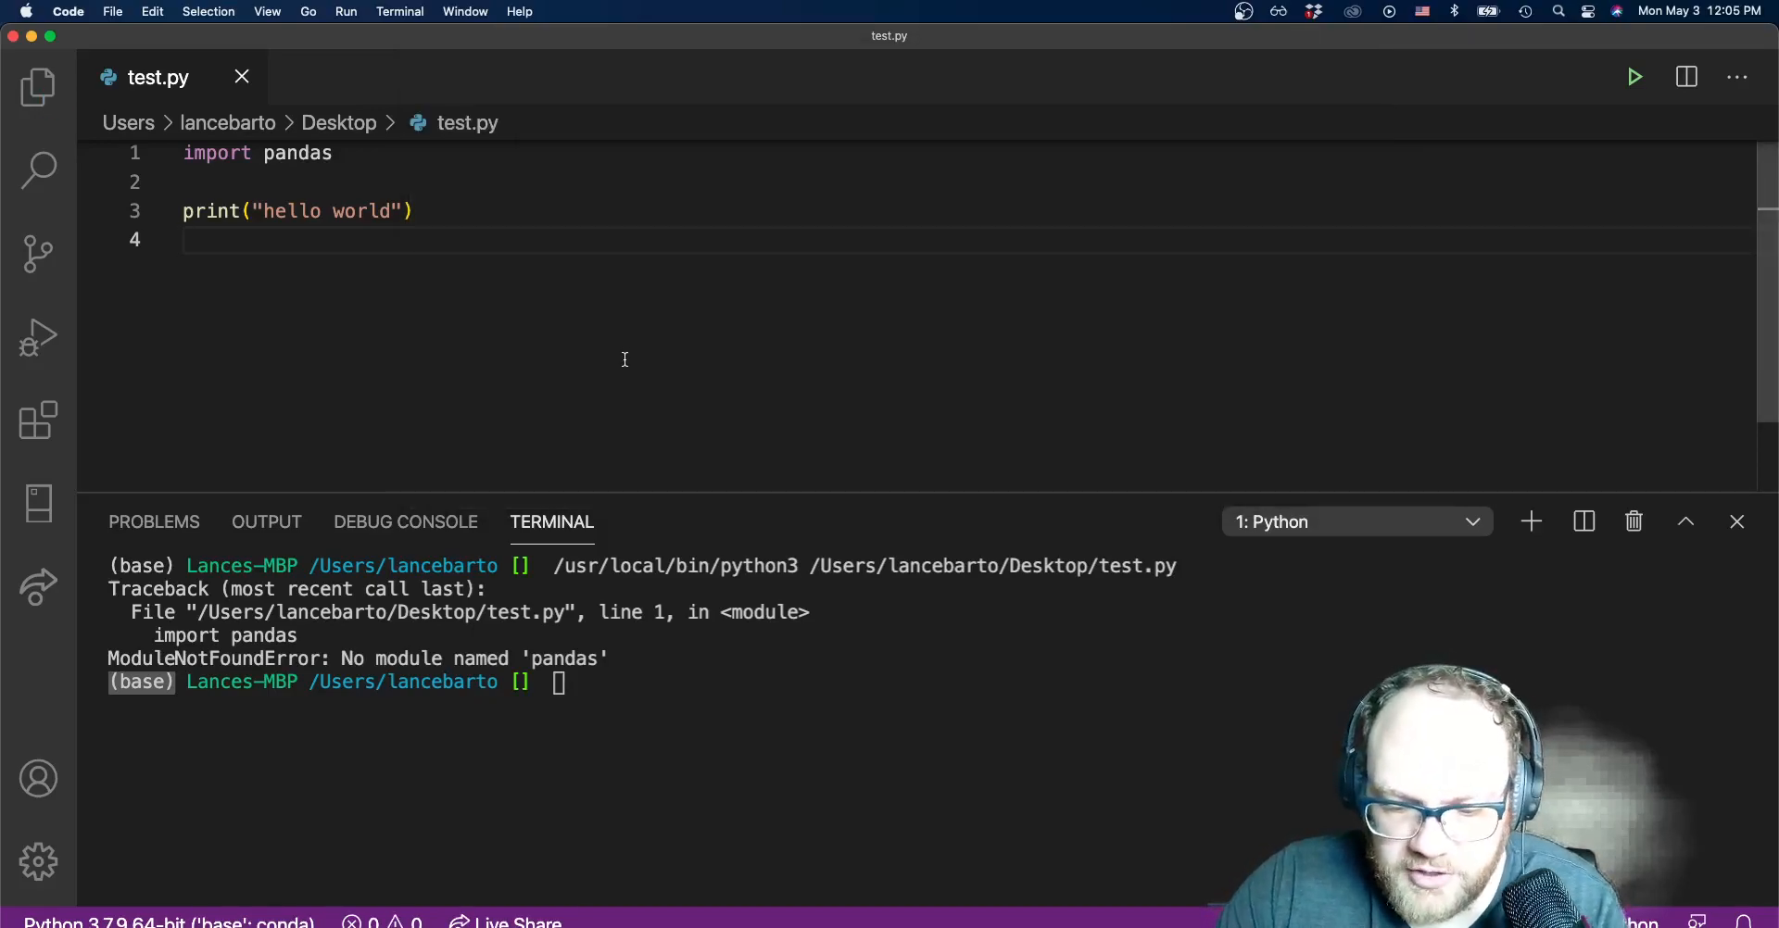
pyautogui.press('Cmd+Shift+P')
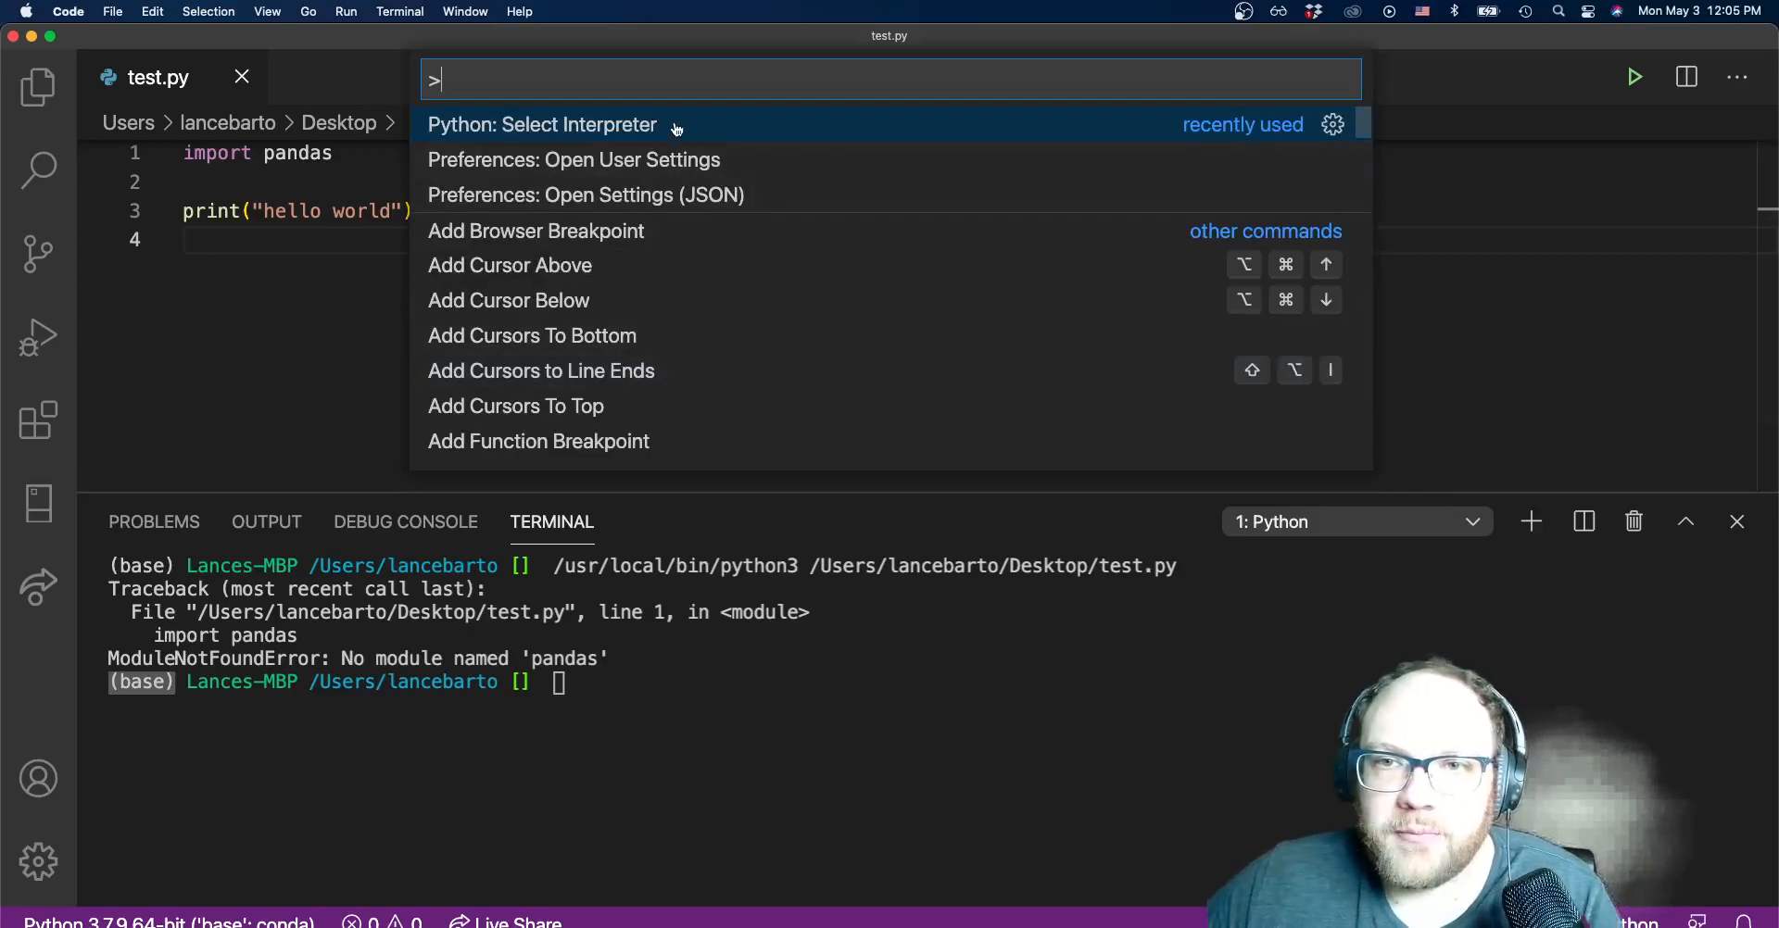
pyautogui.click(540, 125)
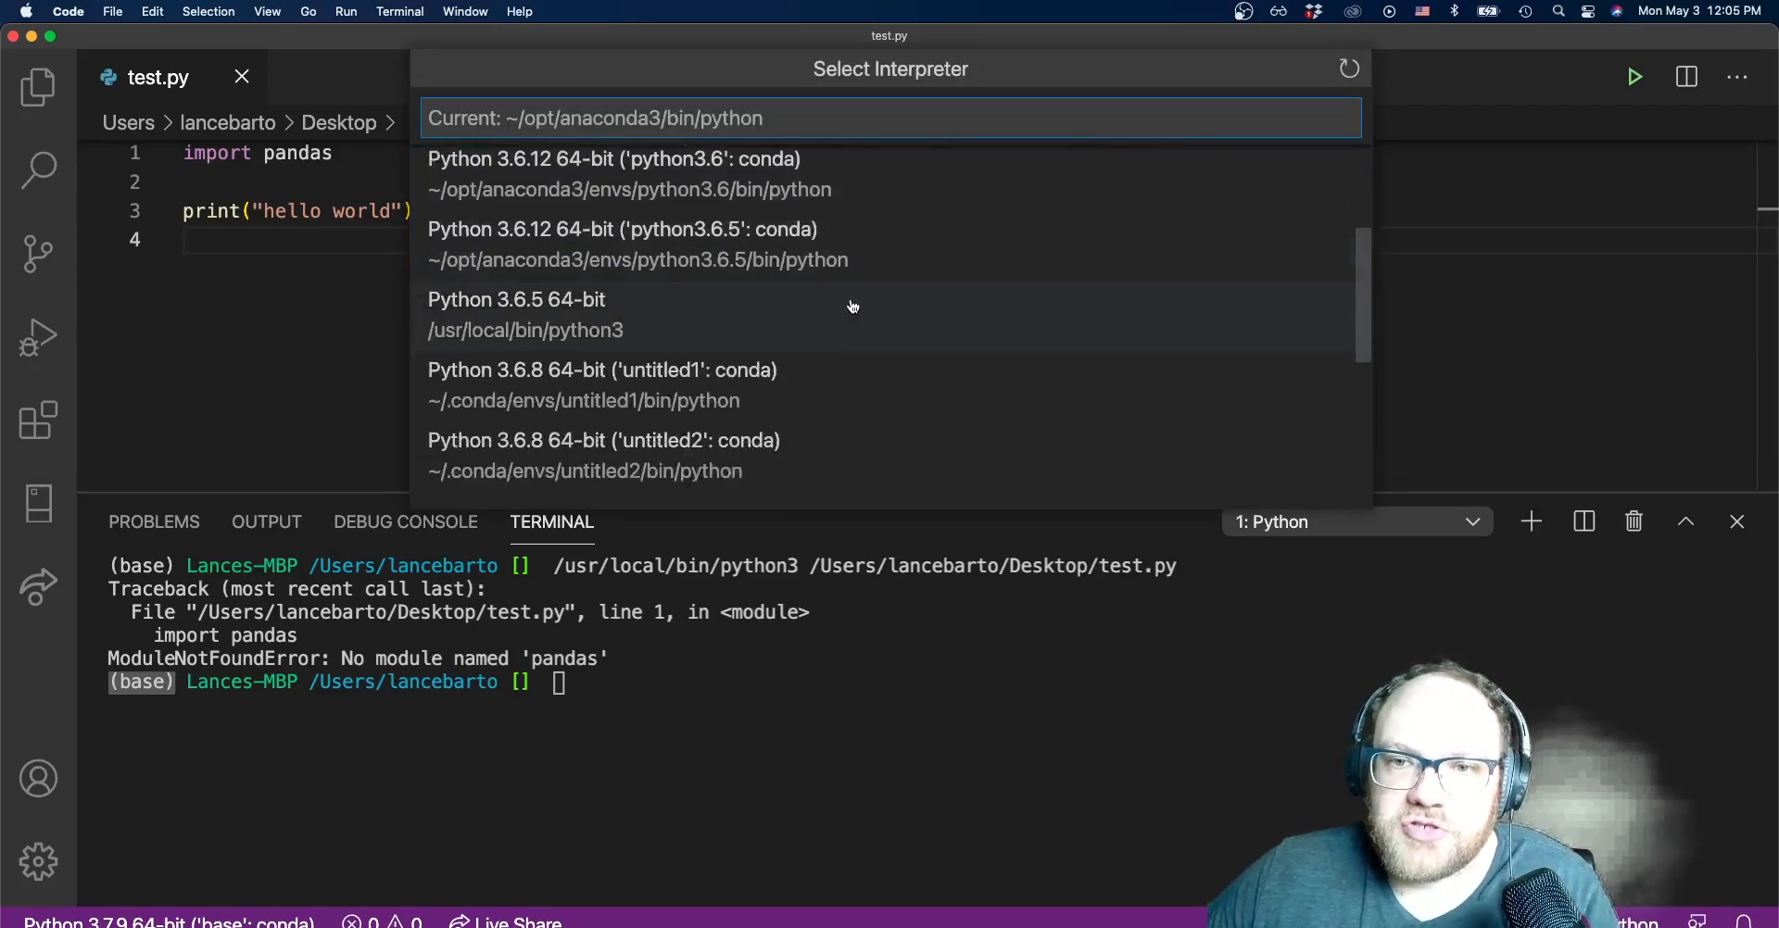
pyautogui.scroll(-3)
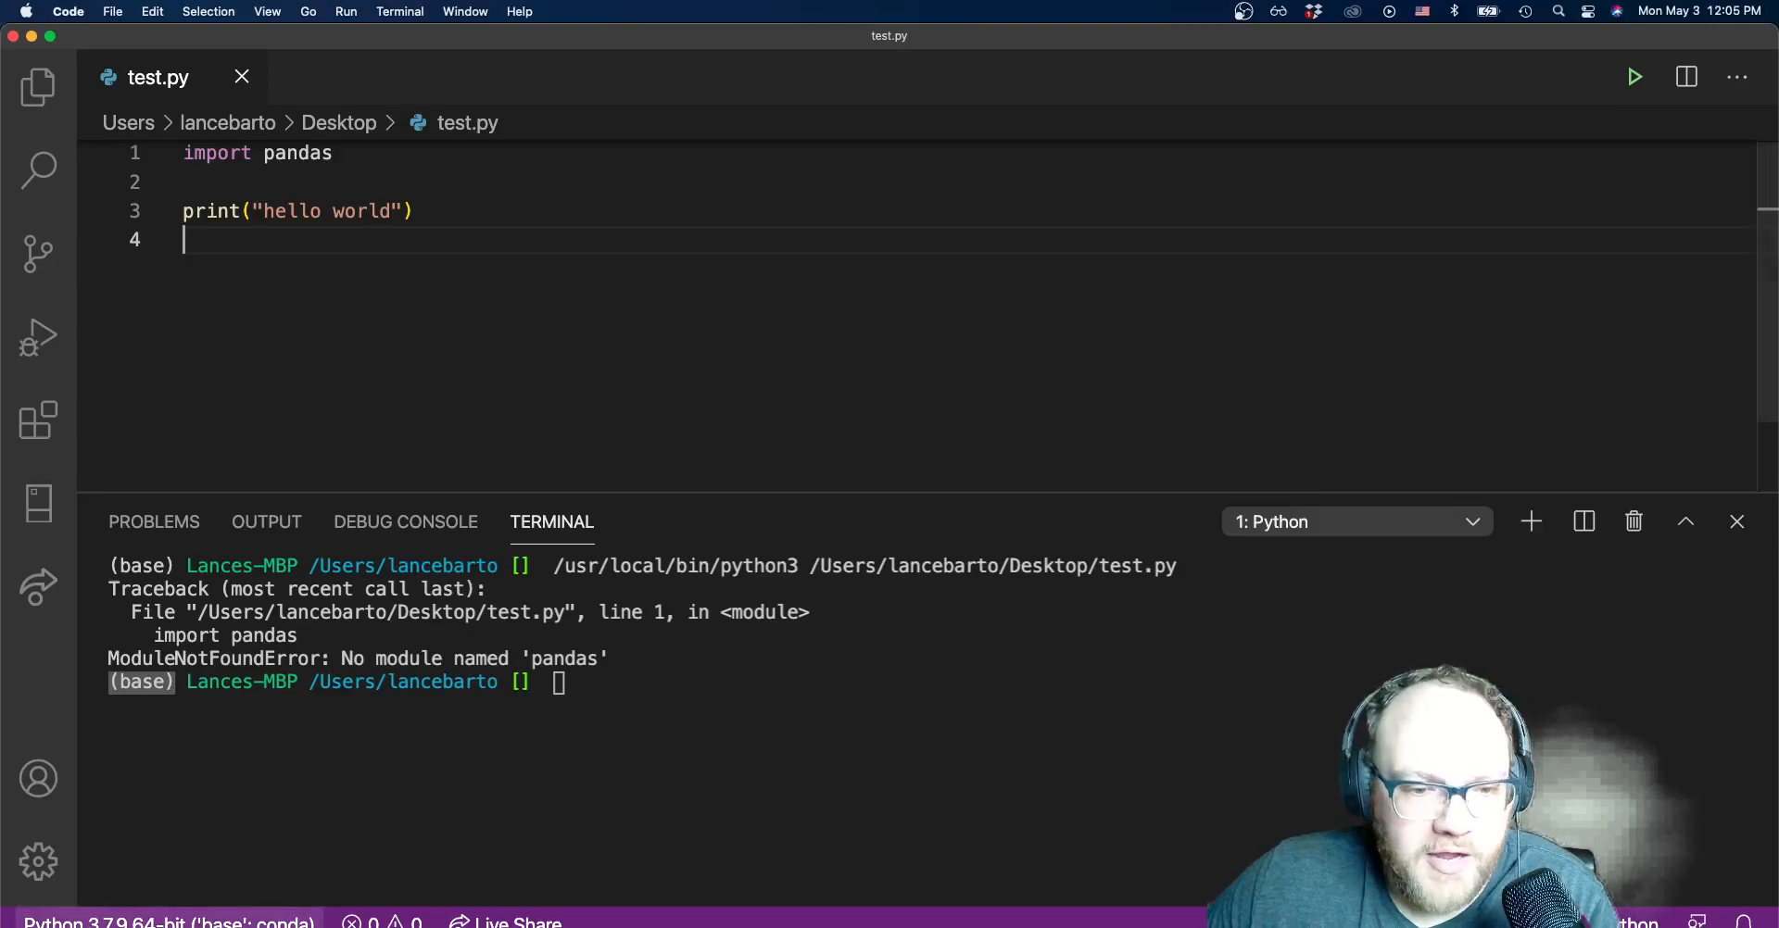
# Close the integrated terminal panel in the narrowed VS Code window.
pyautogui.click(167, 921)
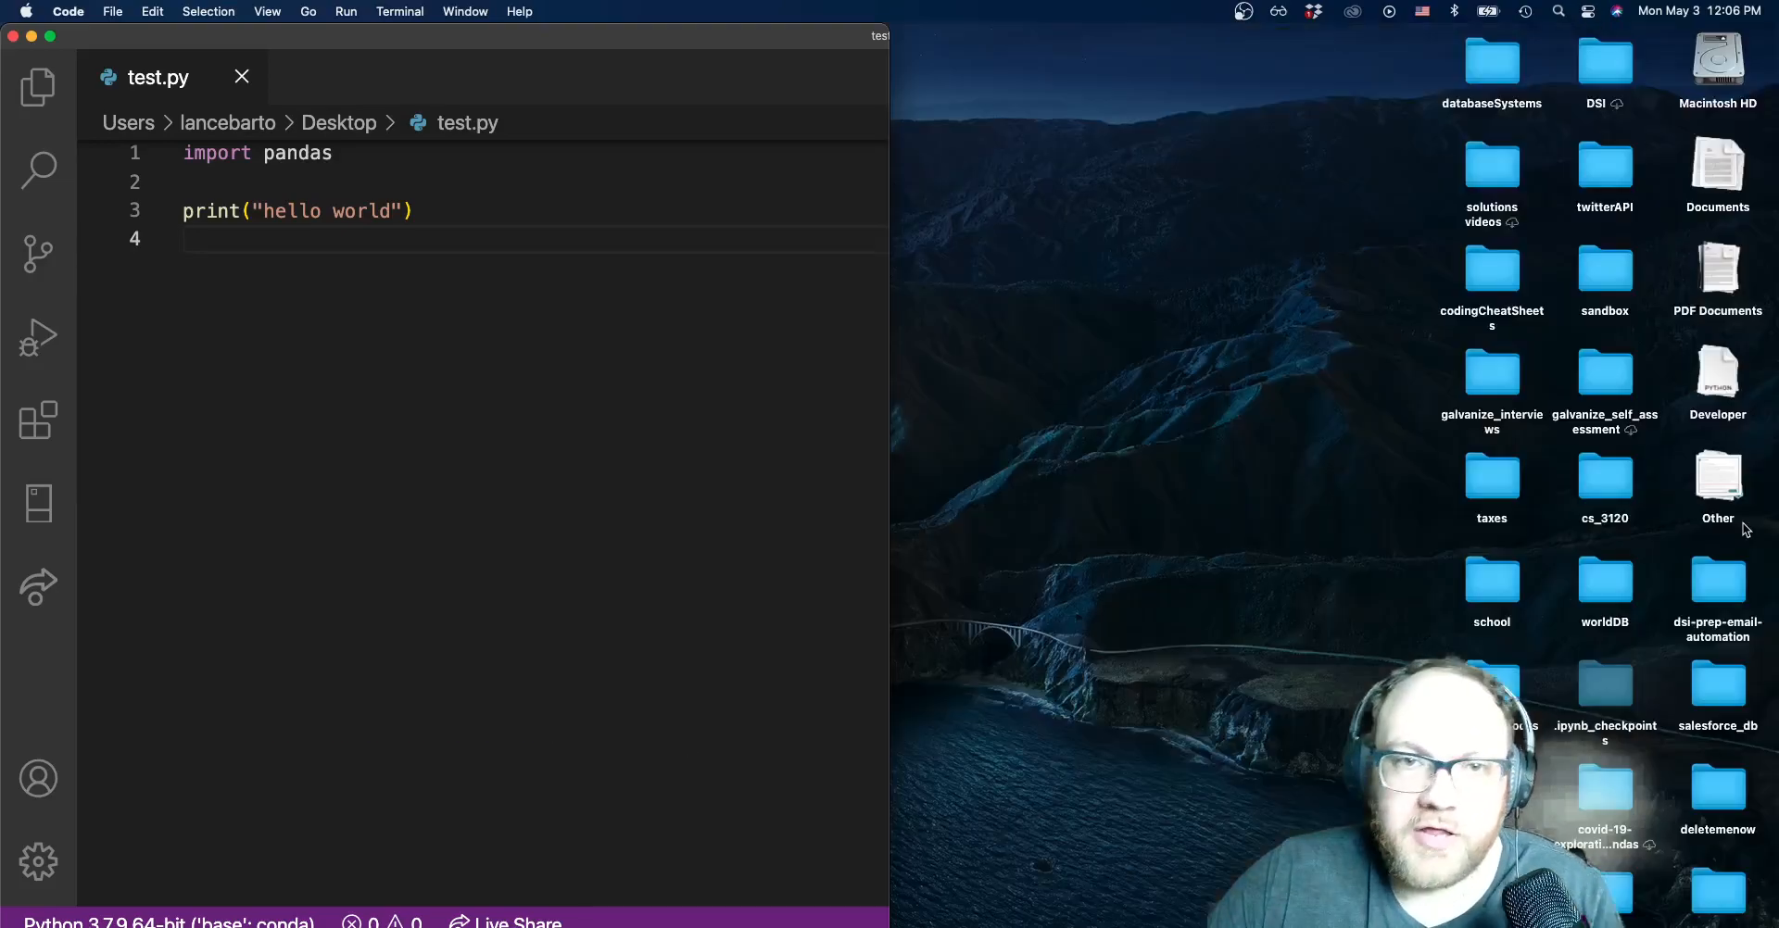
# Switch to the Terminal app so its shell sits beside VS Code.
pyautogui.press('cmd+tab')
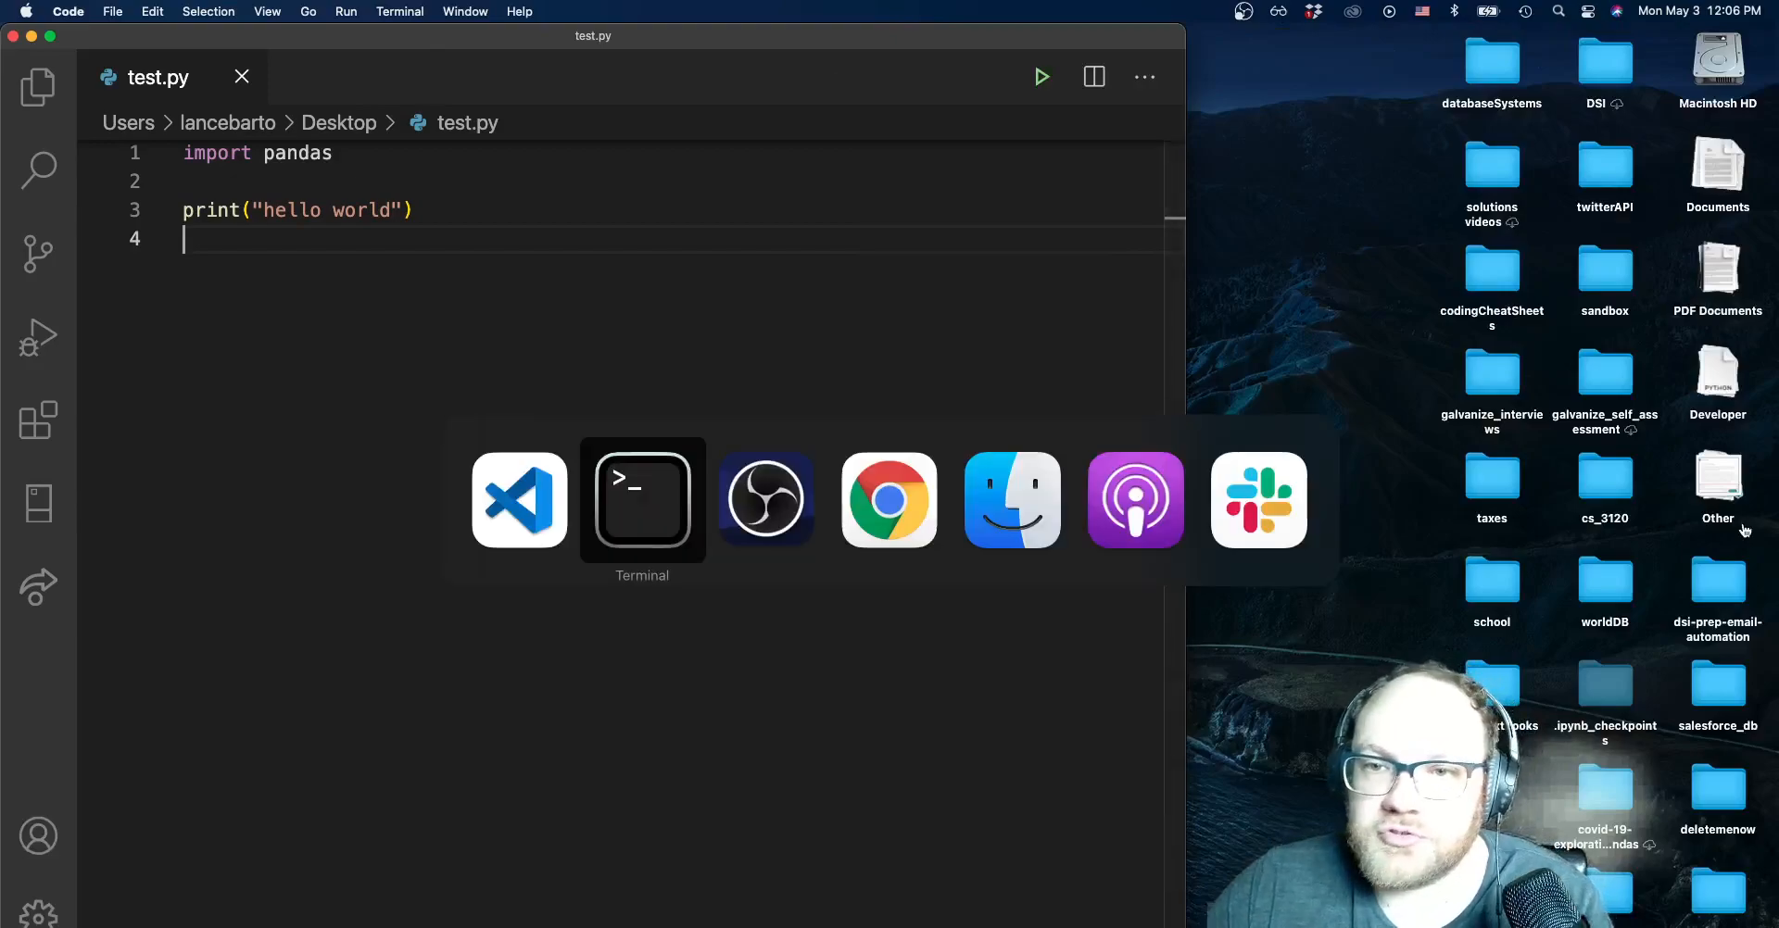
pyautogui.click(642, 501)
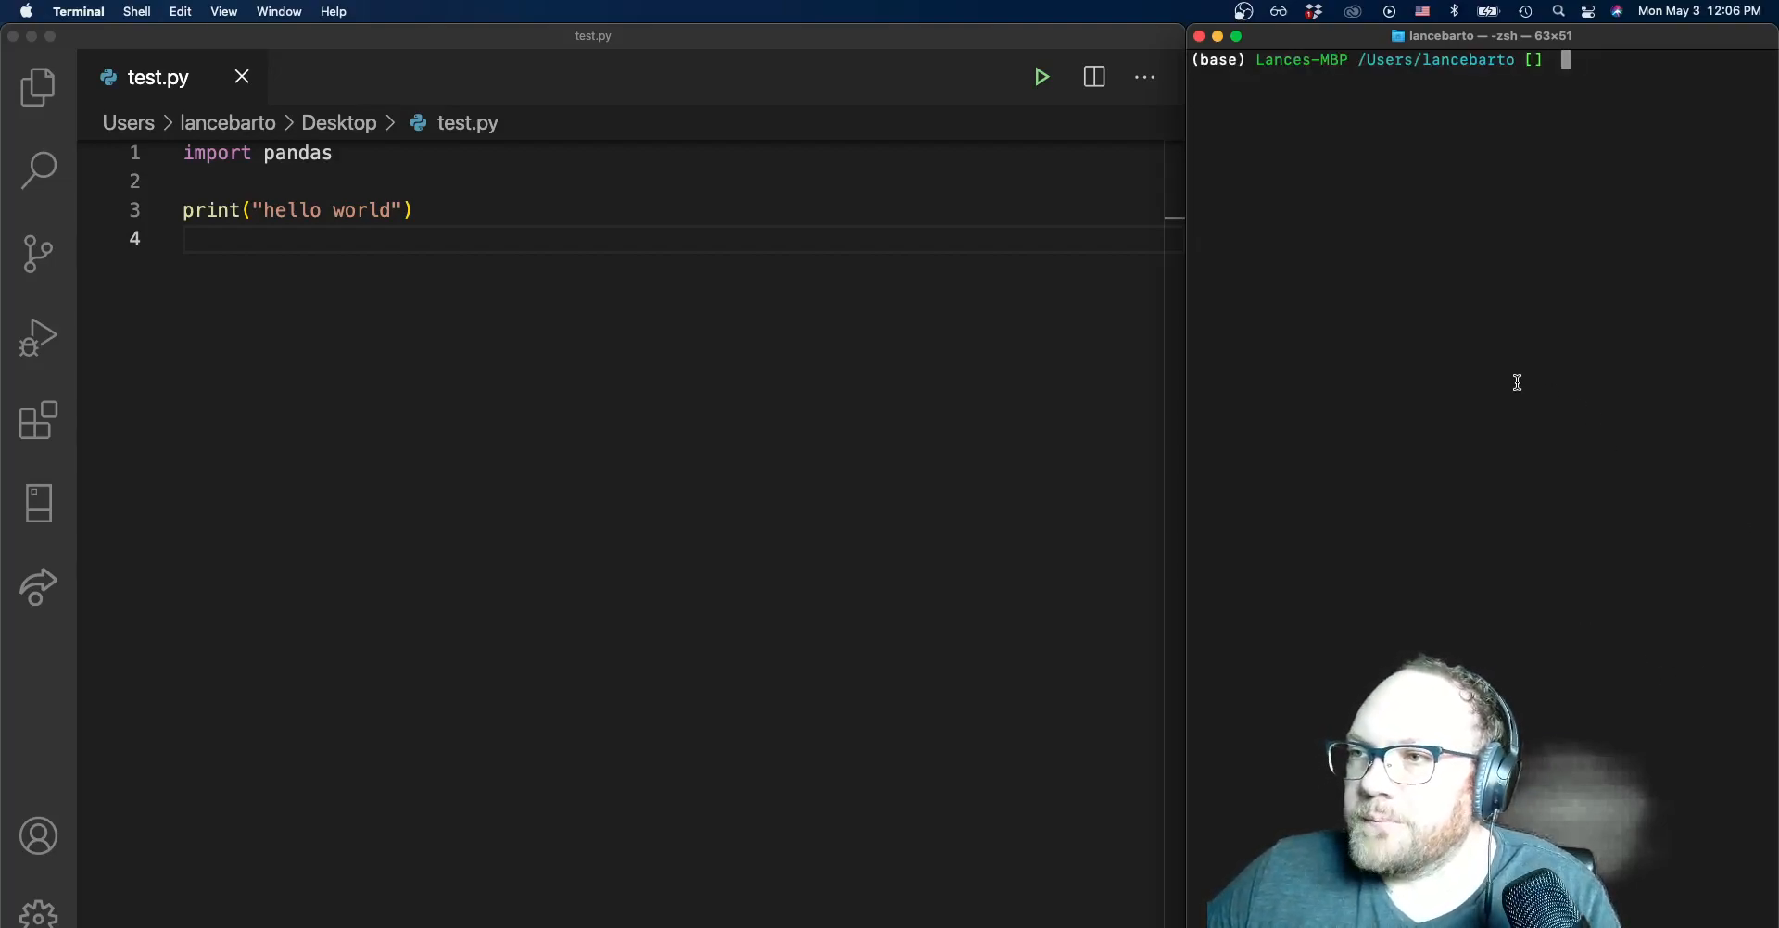
pyautogui.moveTo(780, 412)
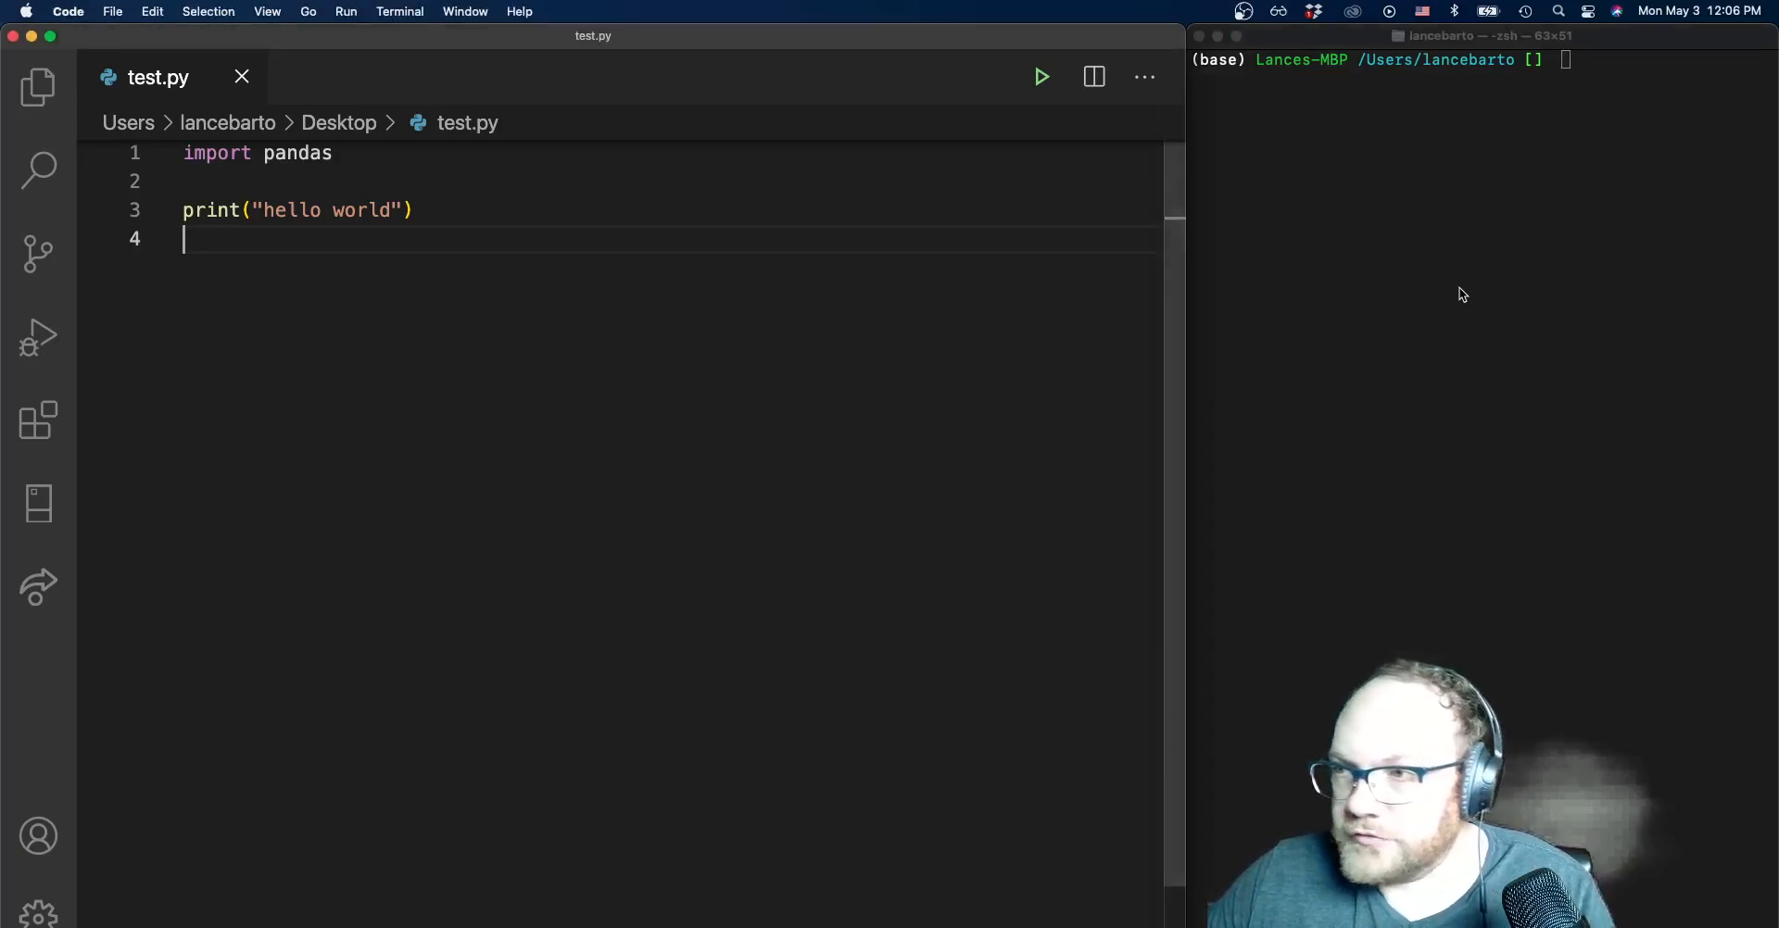
# Change to the Desktop folder and run python3 test.py, printing hello world.
pyautogui.write('cd de')
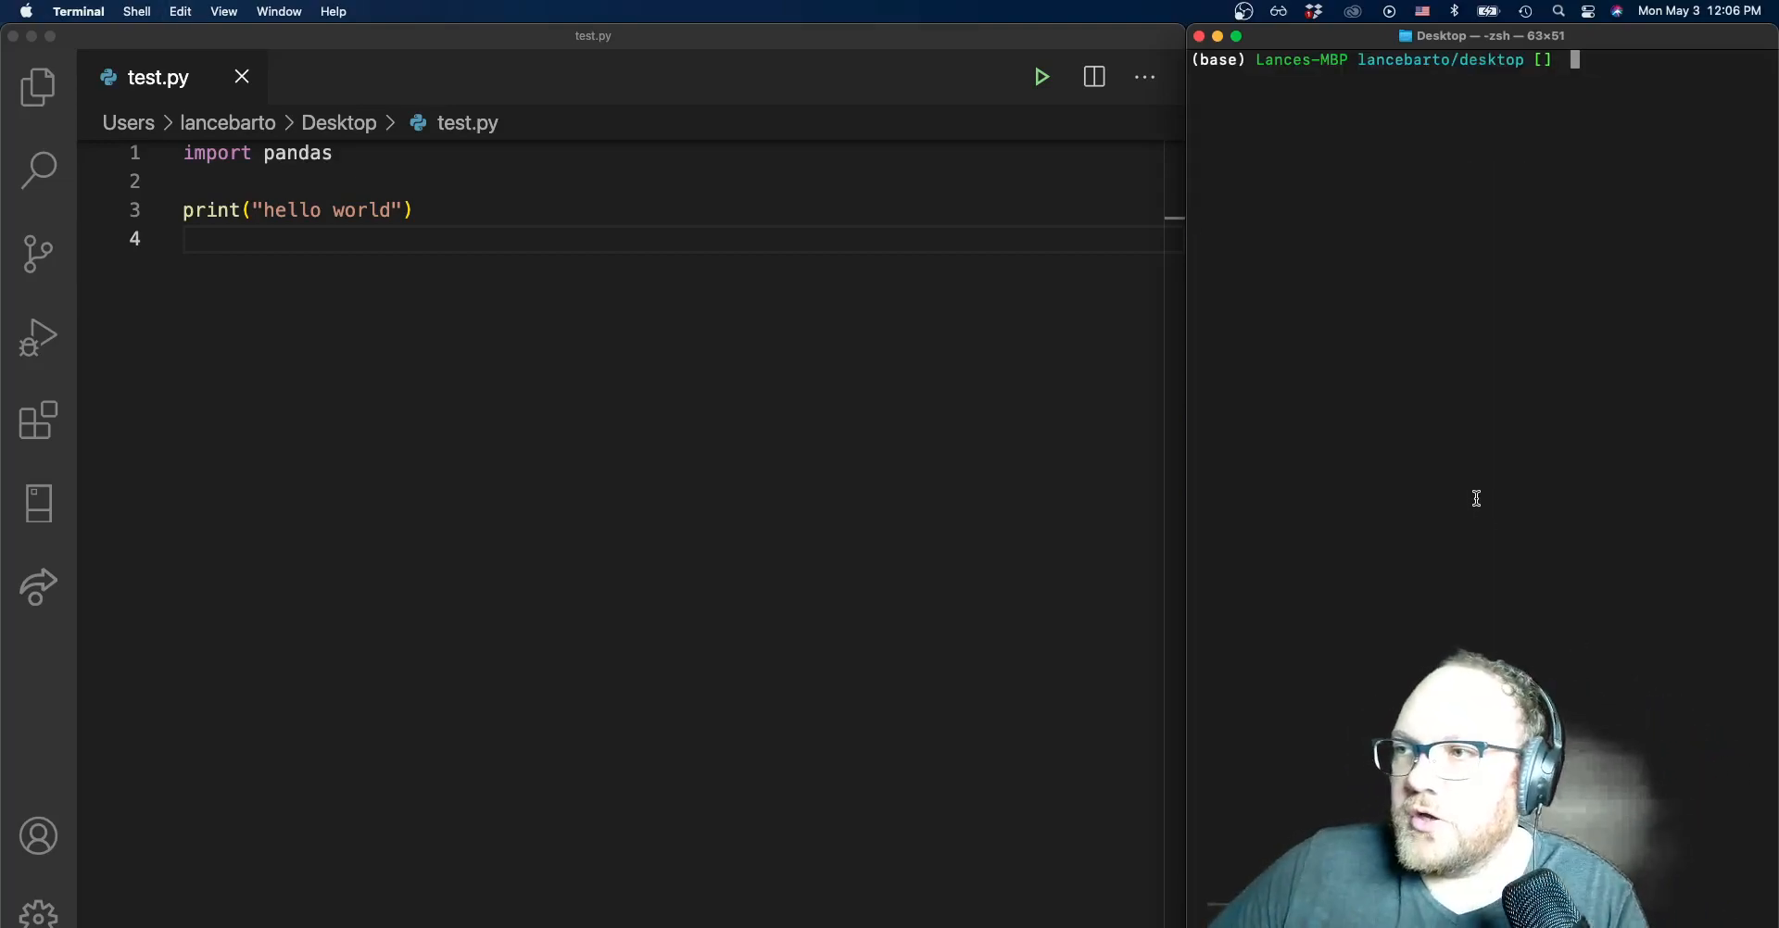
pyautogui.write('python3 test.py')
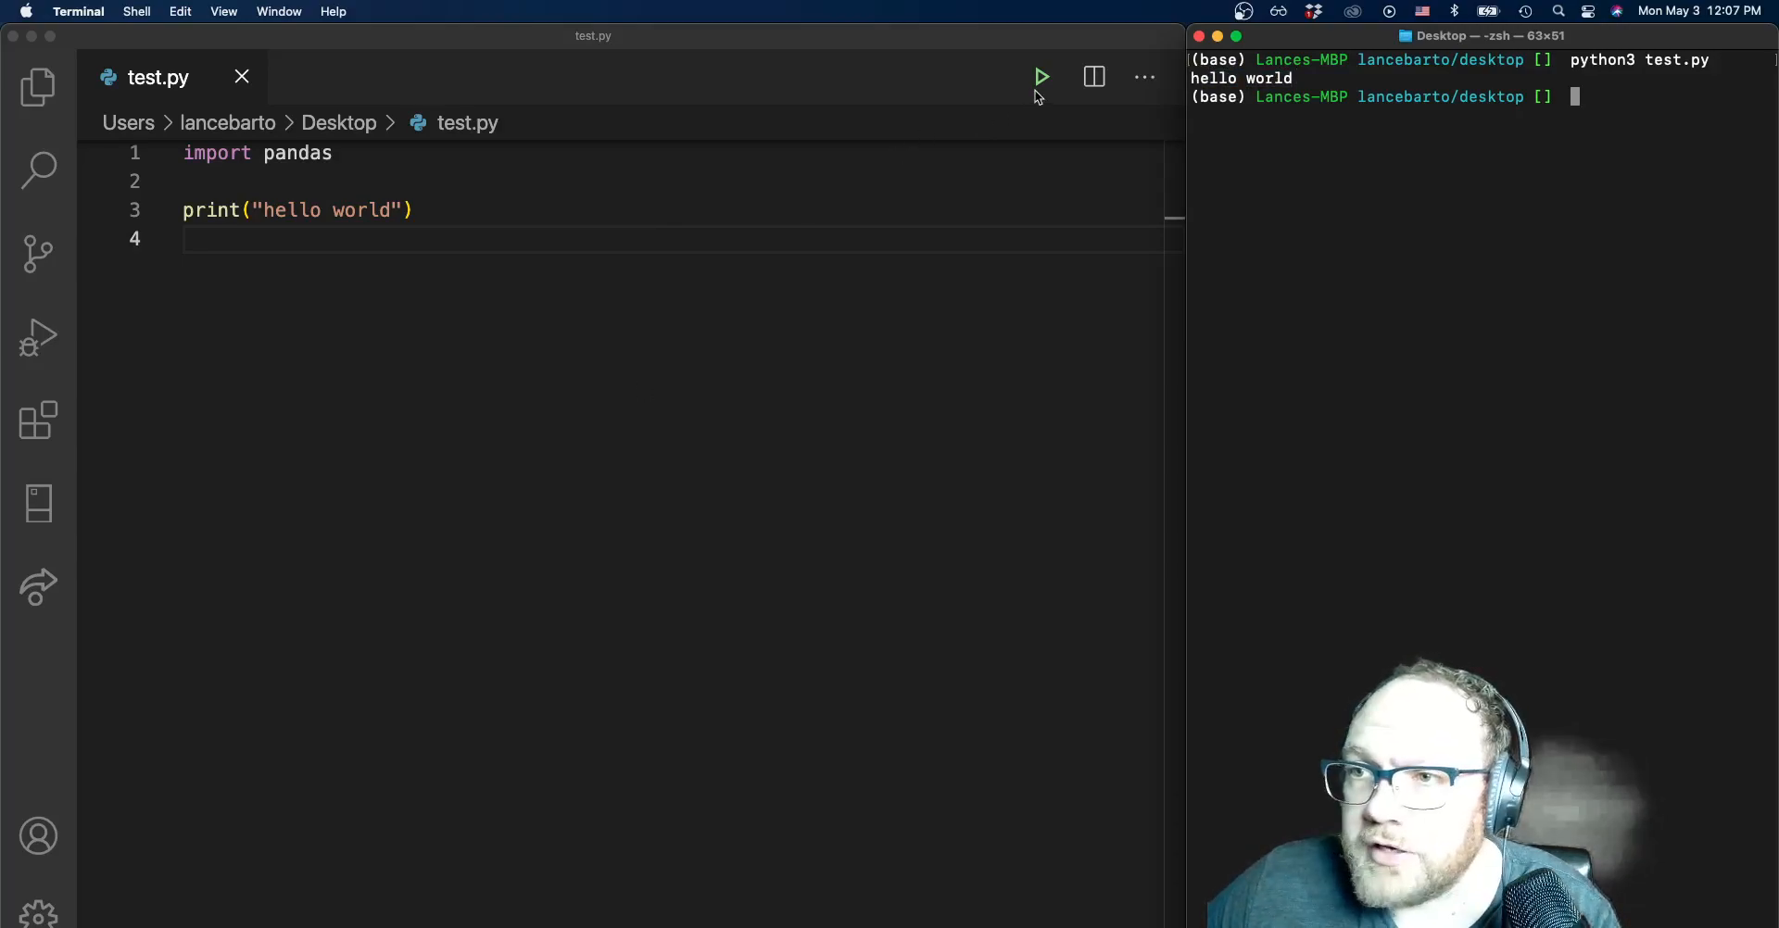
pyautogui.moveTo(1303, 158)
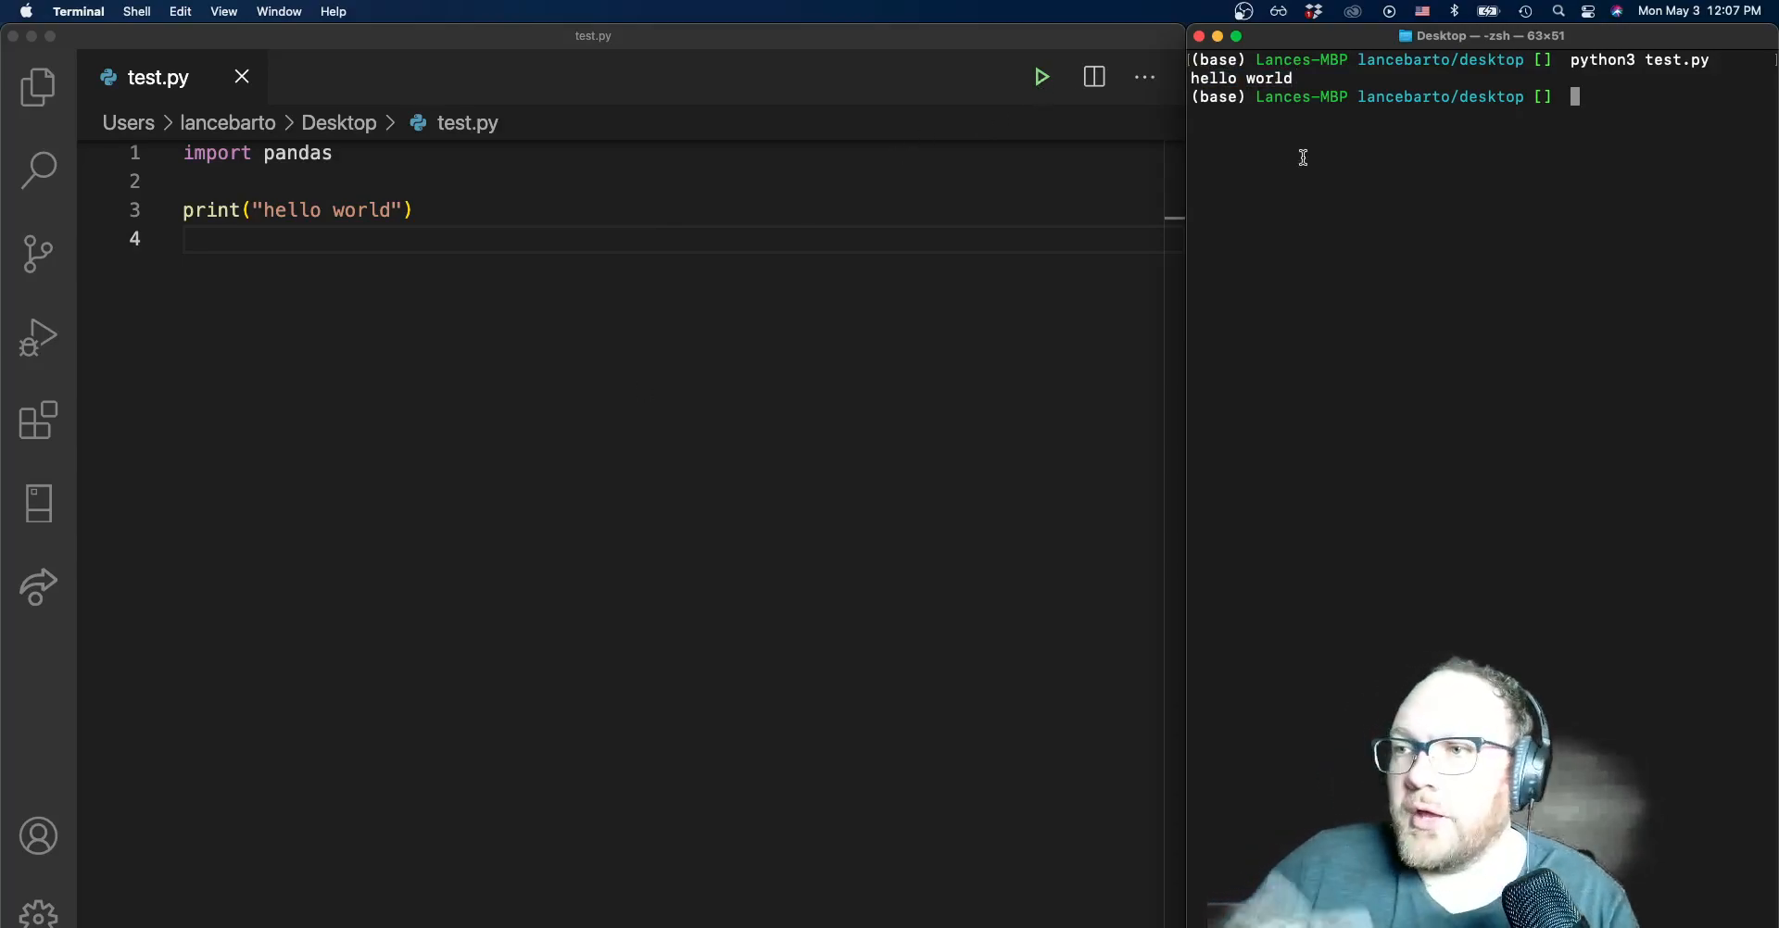